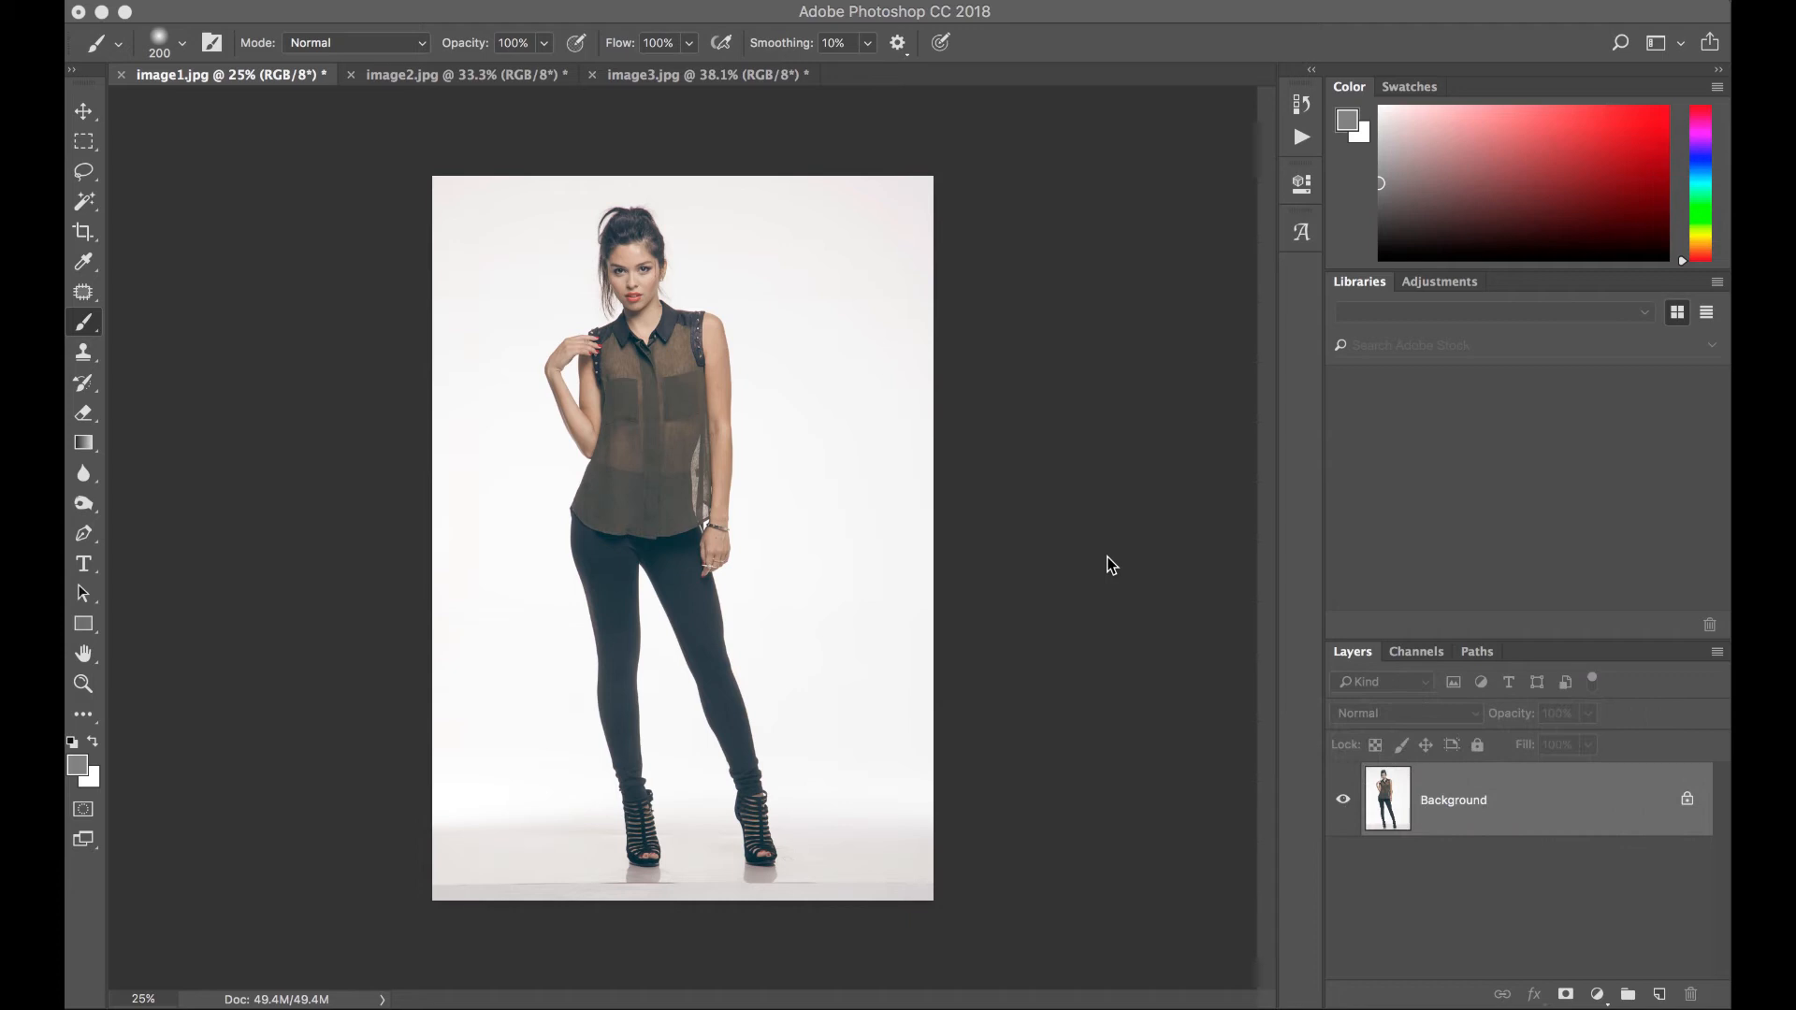
mouse_move(1450, 752)
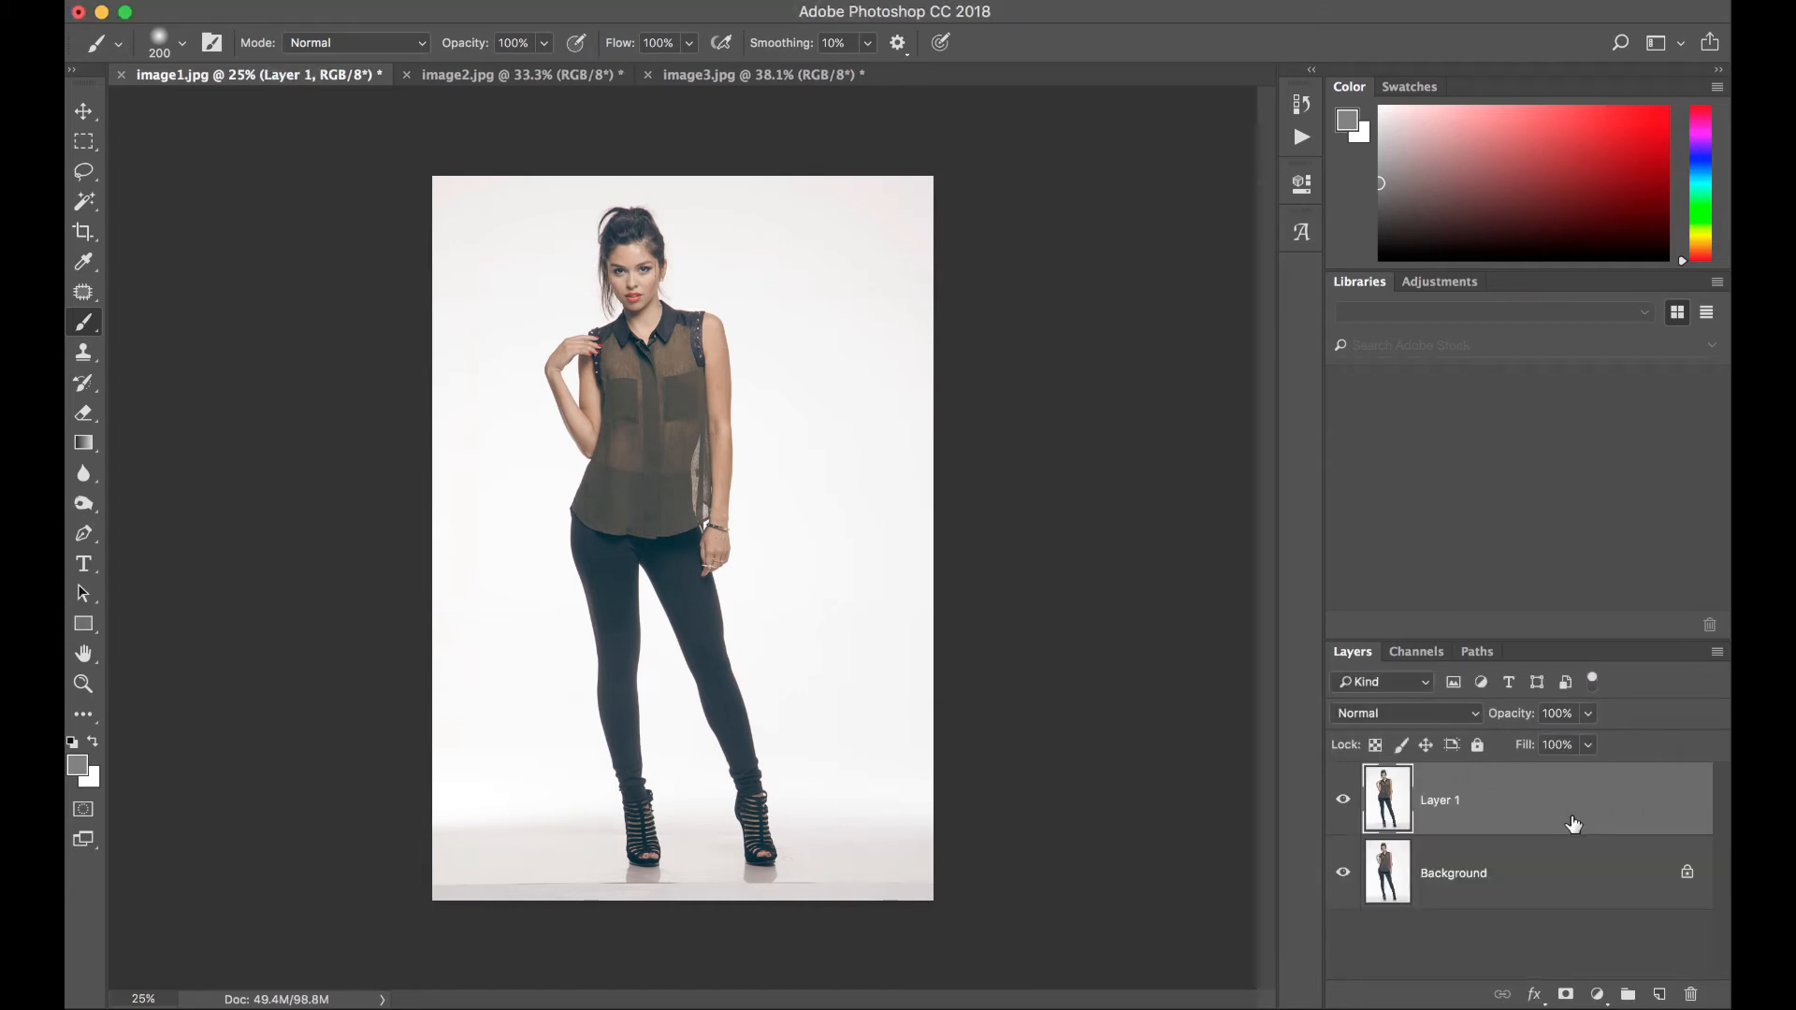
mouse_move(77, 137)
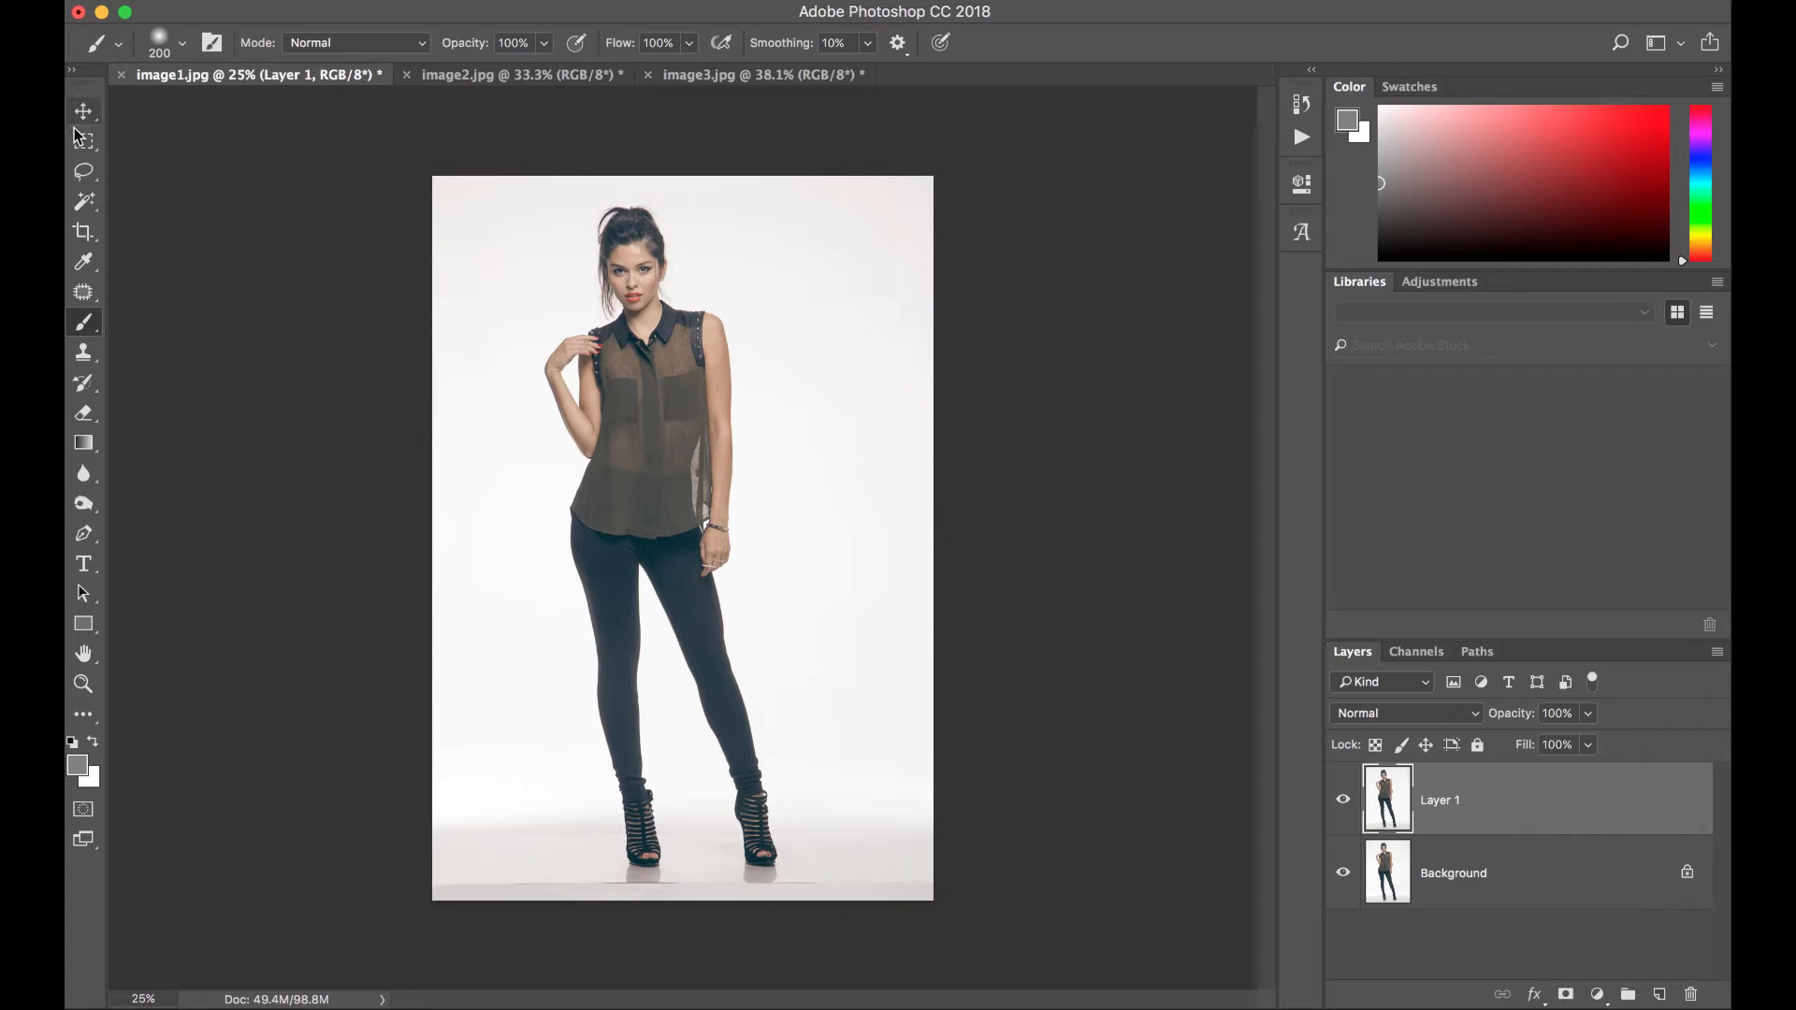
- Marquee-select the legs and floor from hip level to the image's bottom edge
left_click(84, 135)
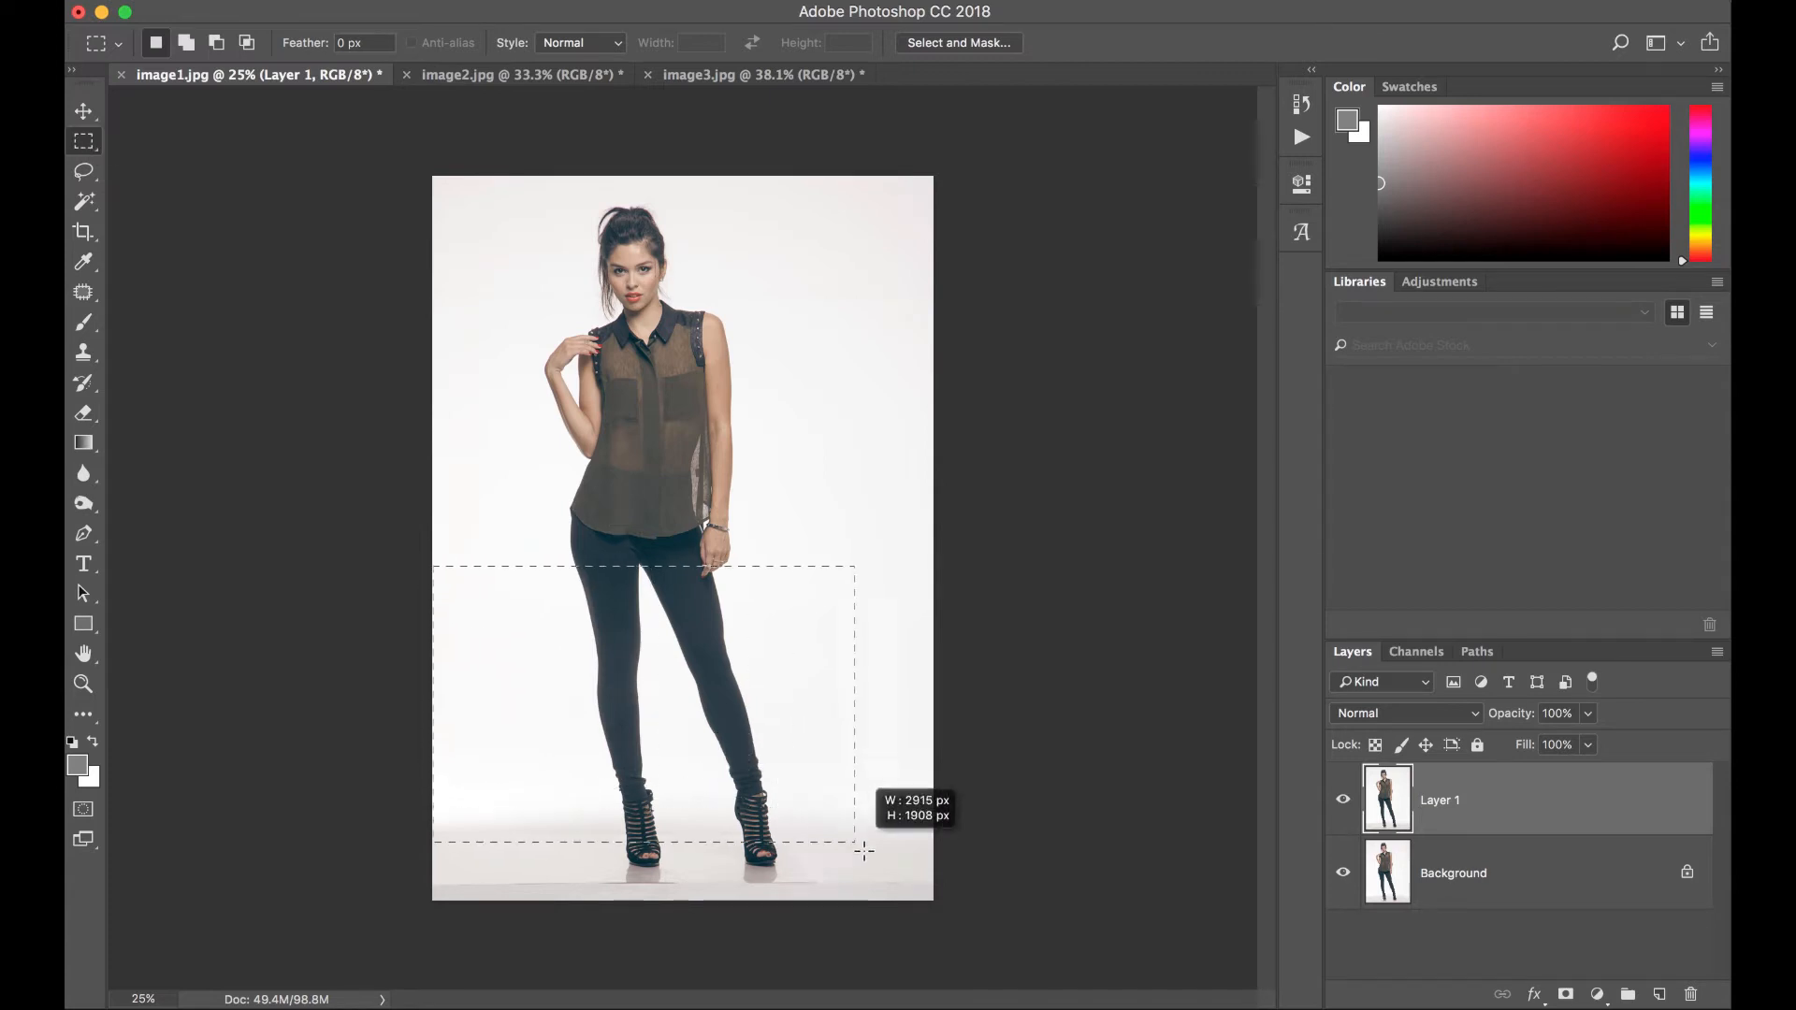
left_click_drag(860, 851, 929, 896)
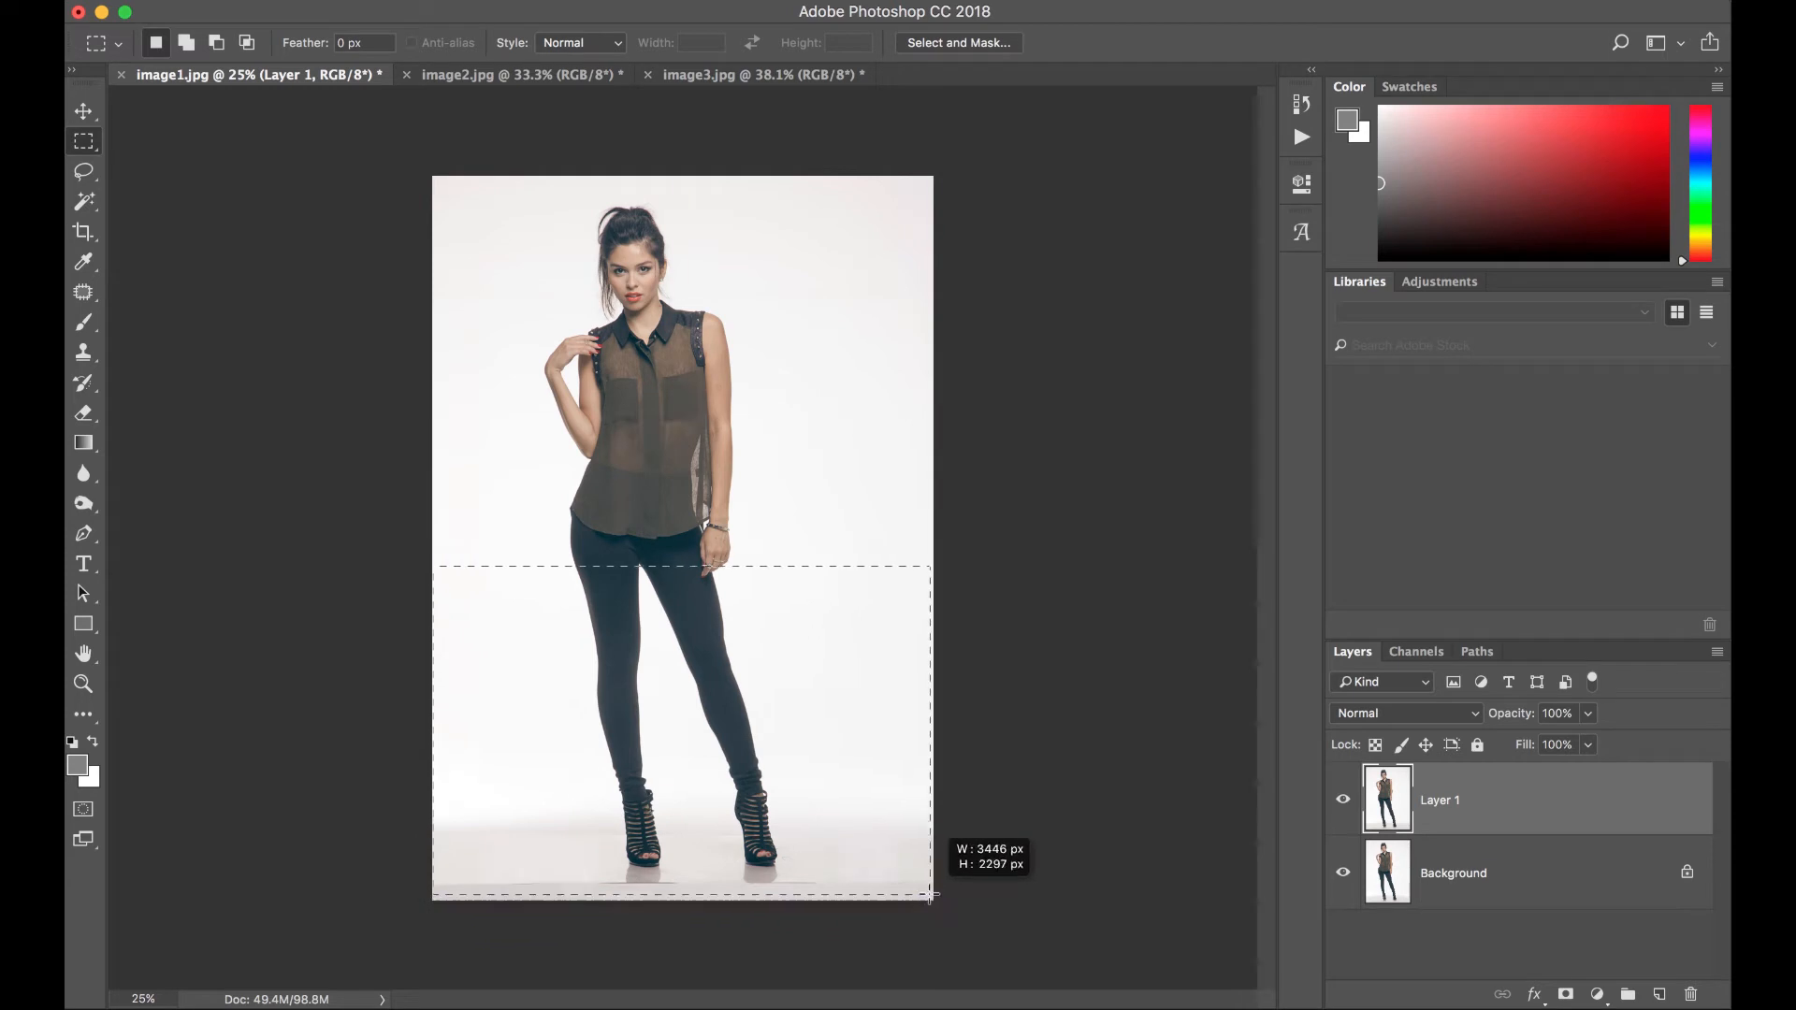
left_click_drag(928, 894, 928, 911)
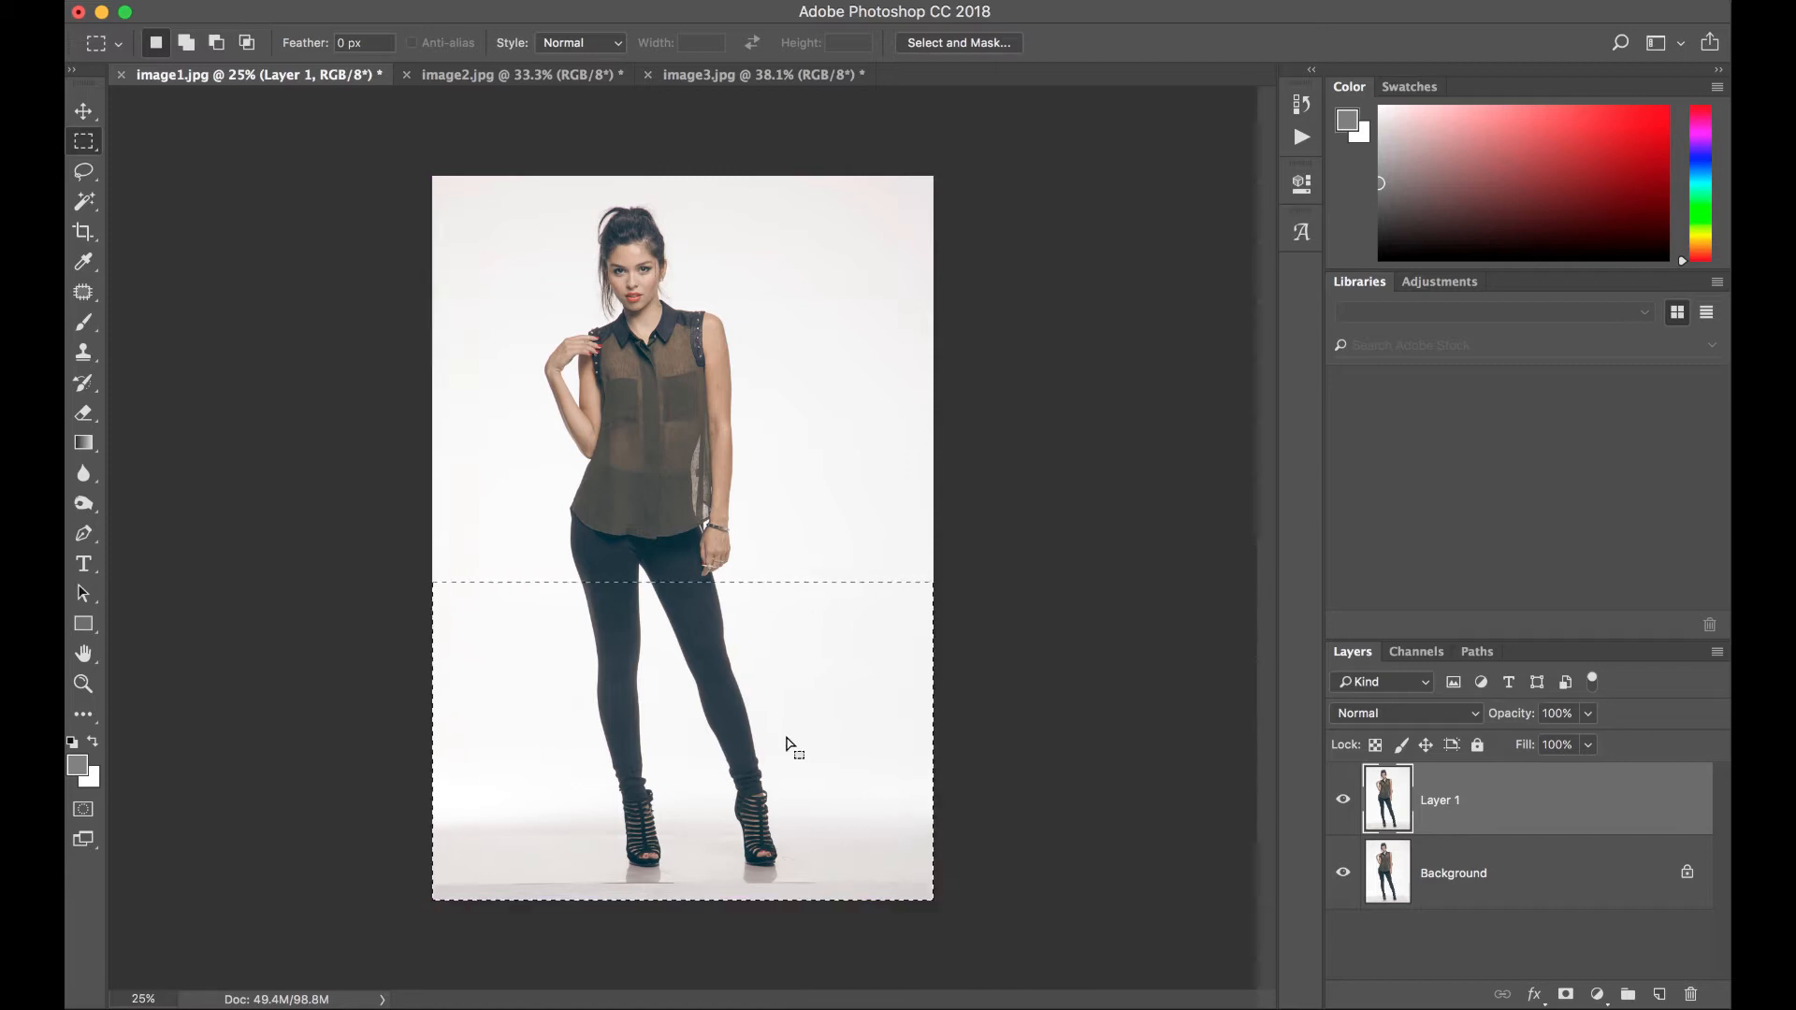
right_click(793, 747)
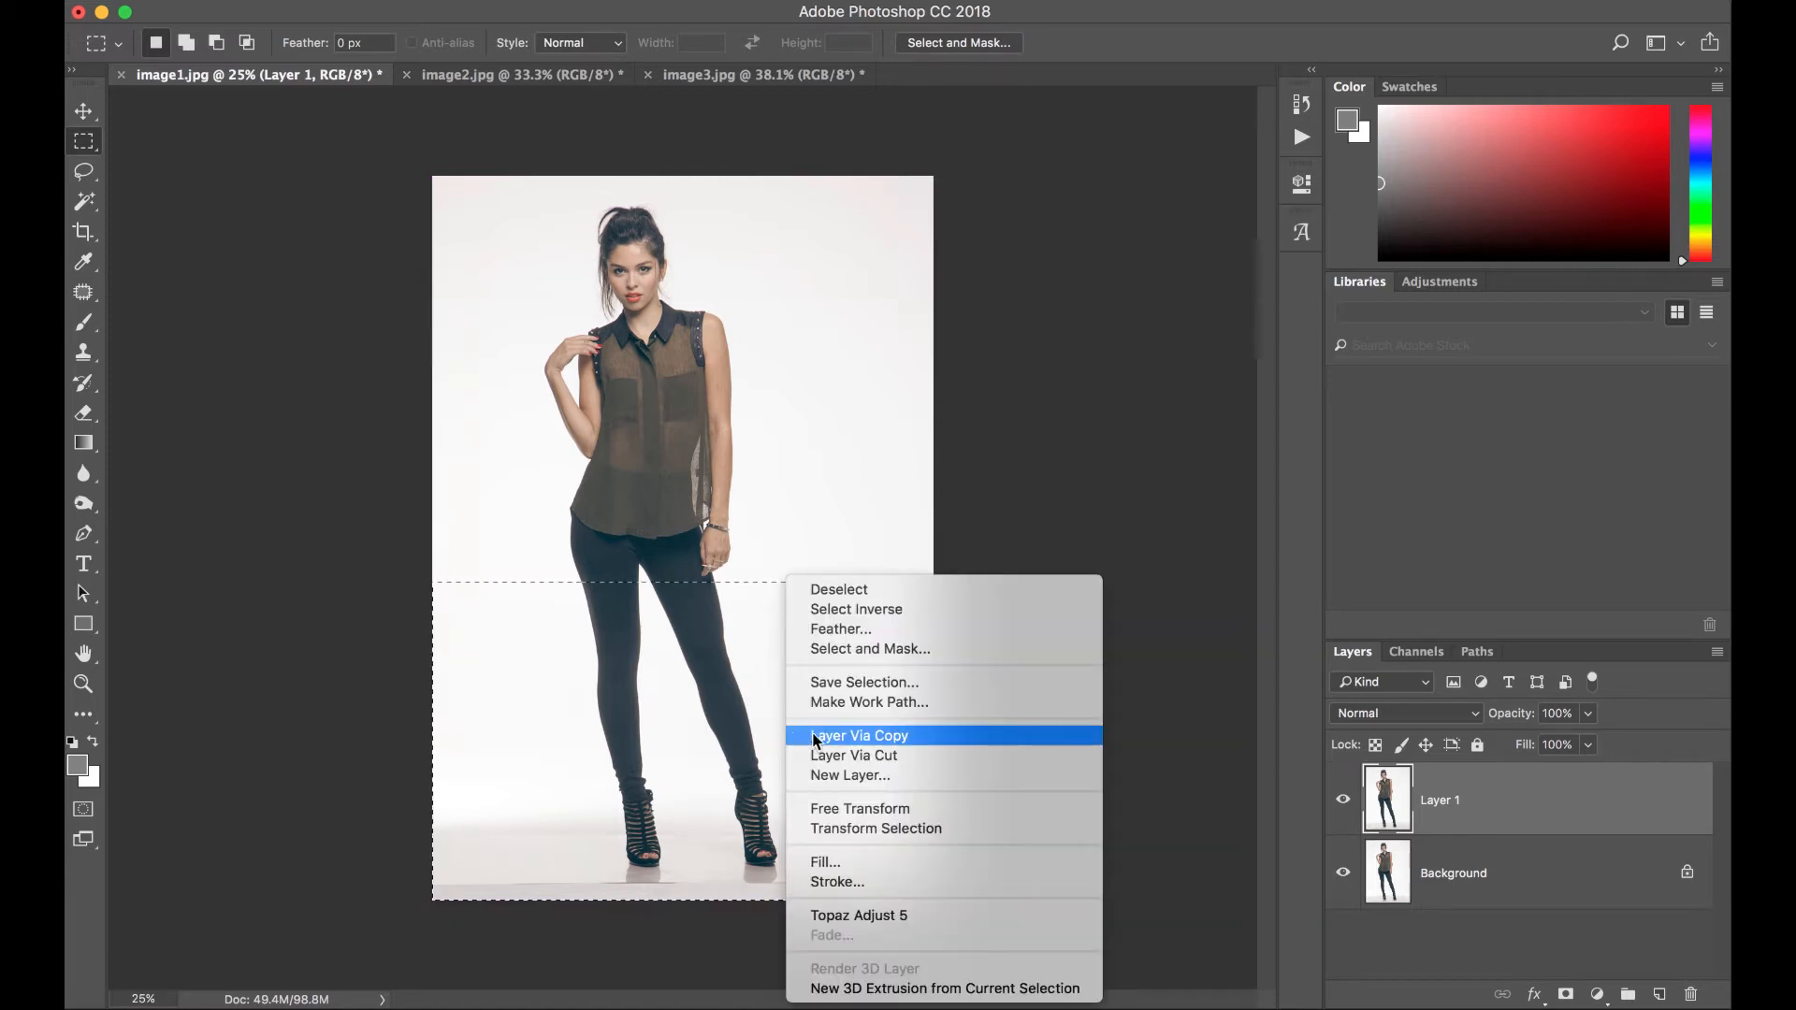
- Copy the leg selection to a new layer and free-transform it downward to lengthen the legs
left_click(860, 735)
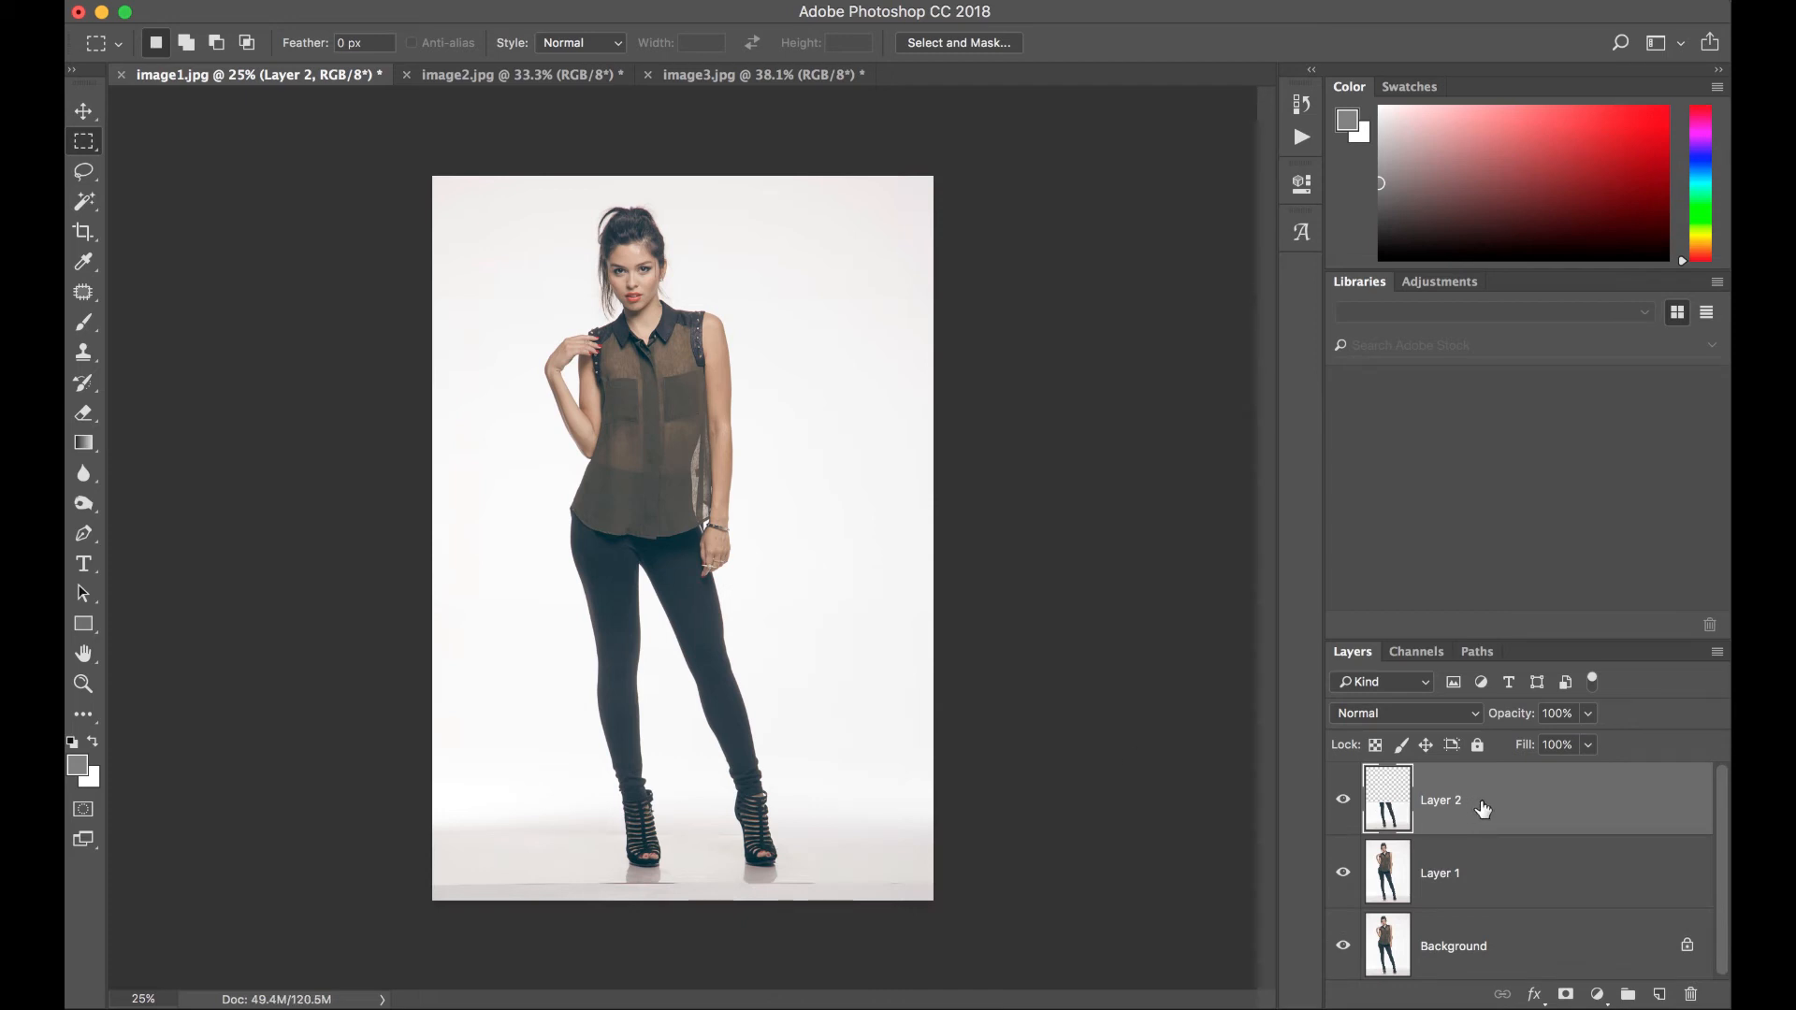
mouse_move(1362, 816)
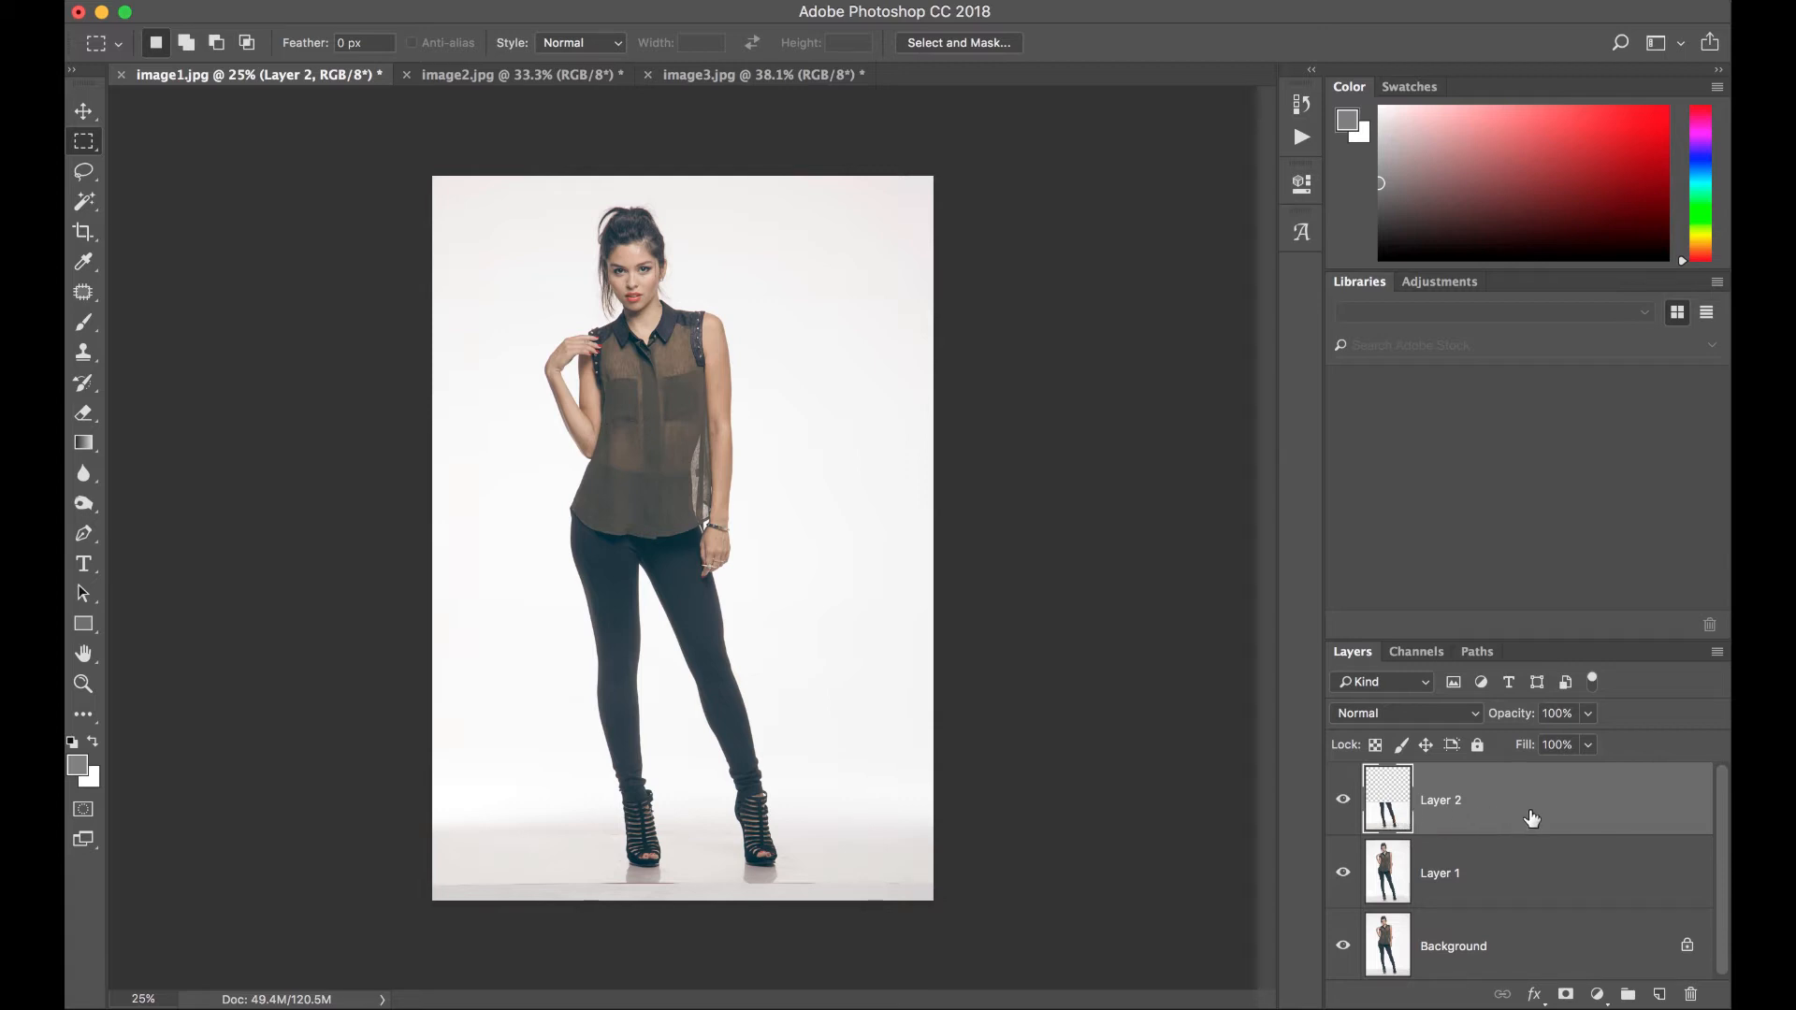
mouse_move(1526, 820)
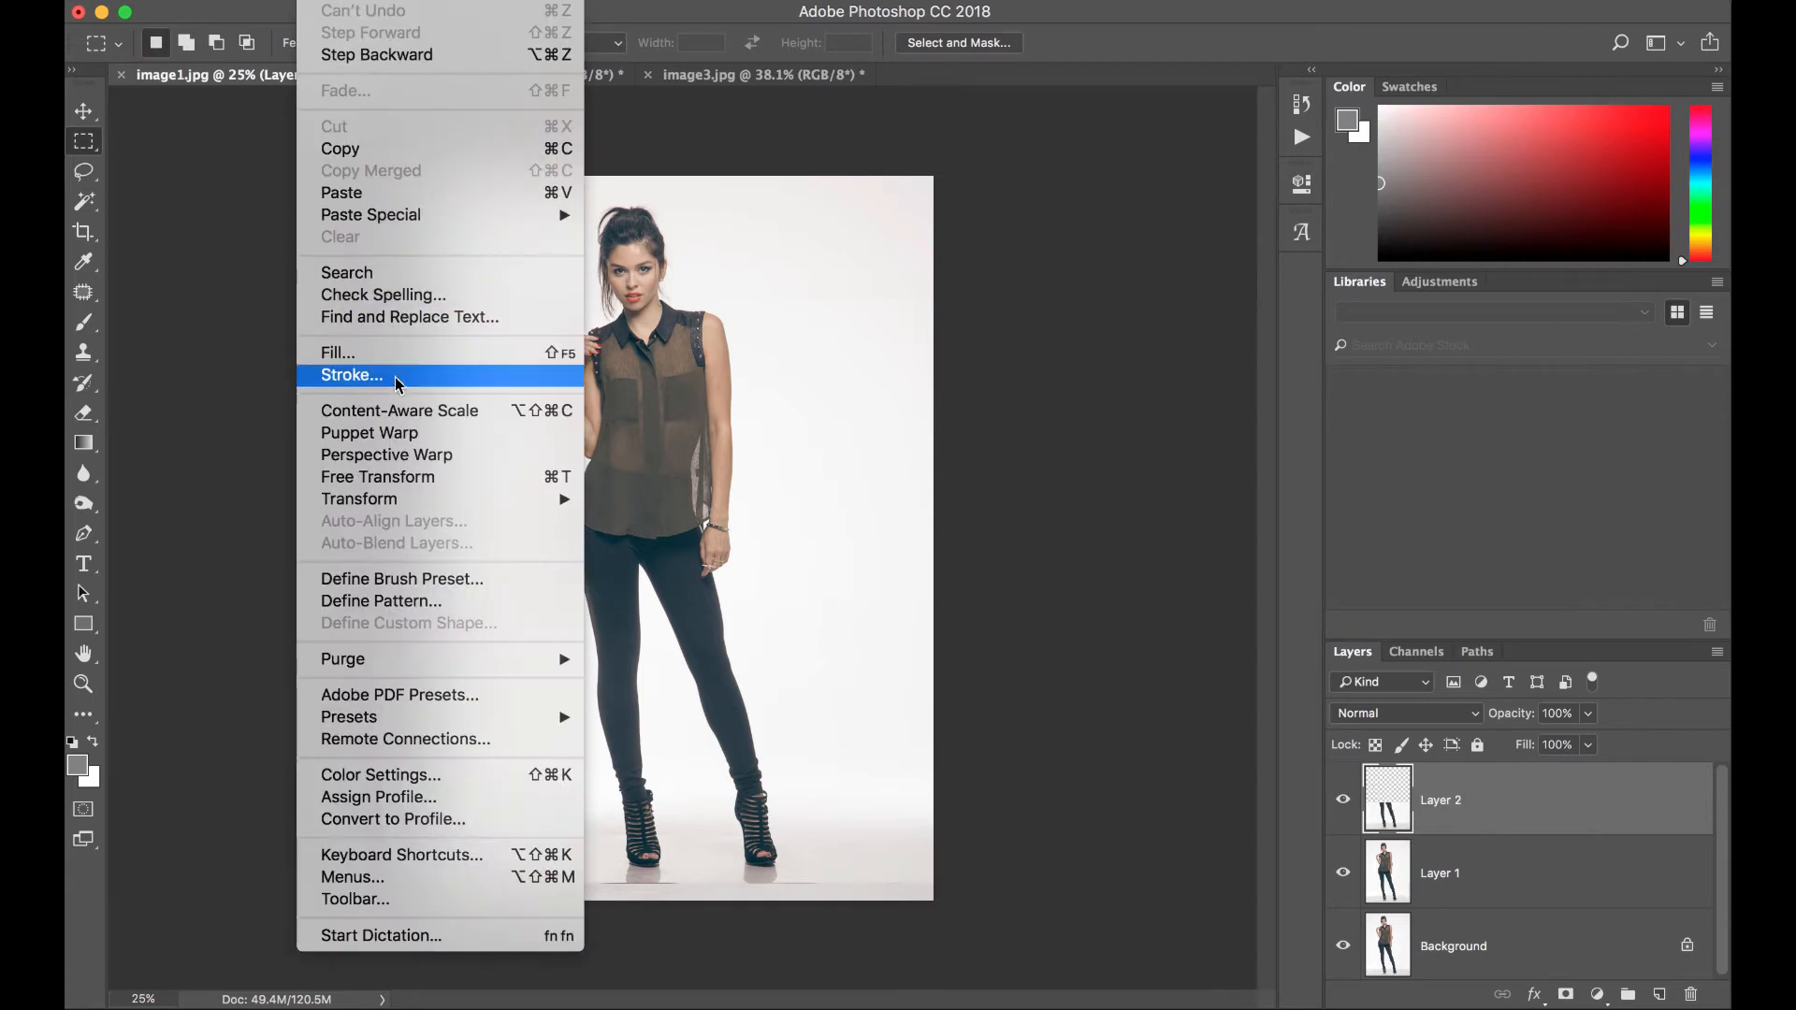
mouse_move(400, 482)
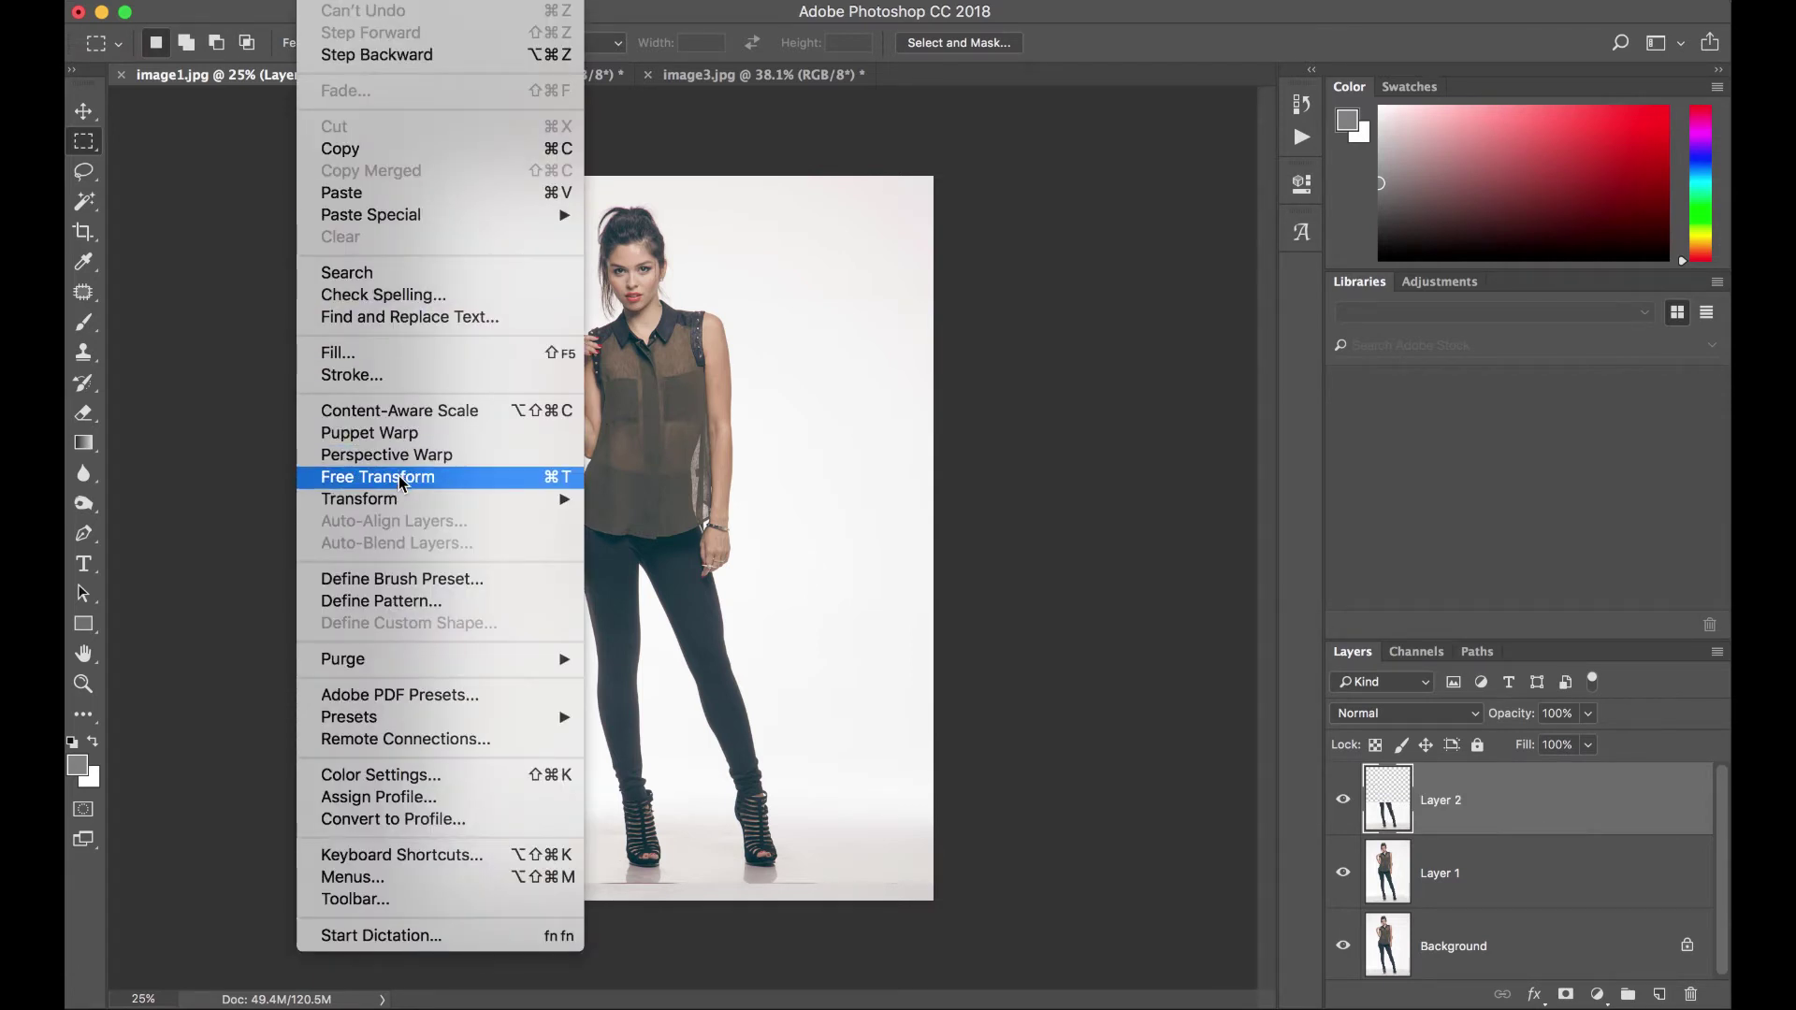
left_click(378, 477)
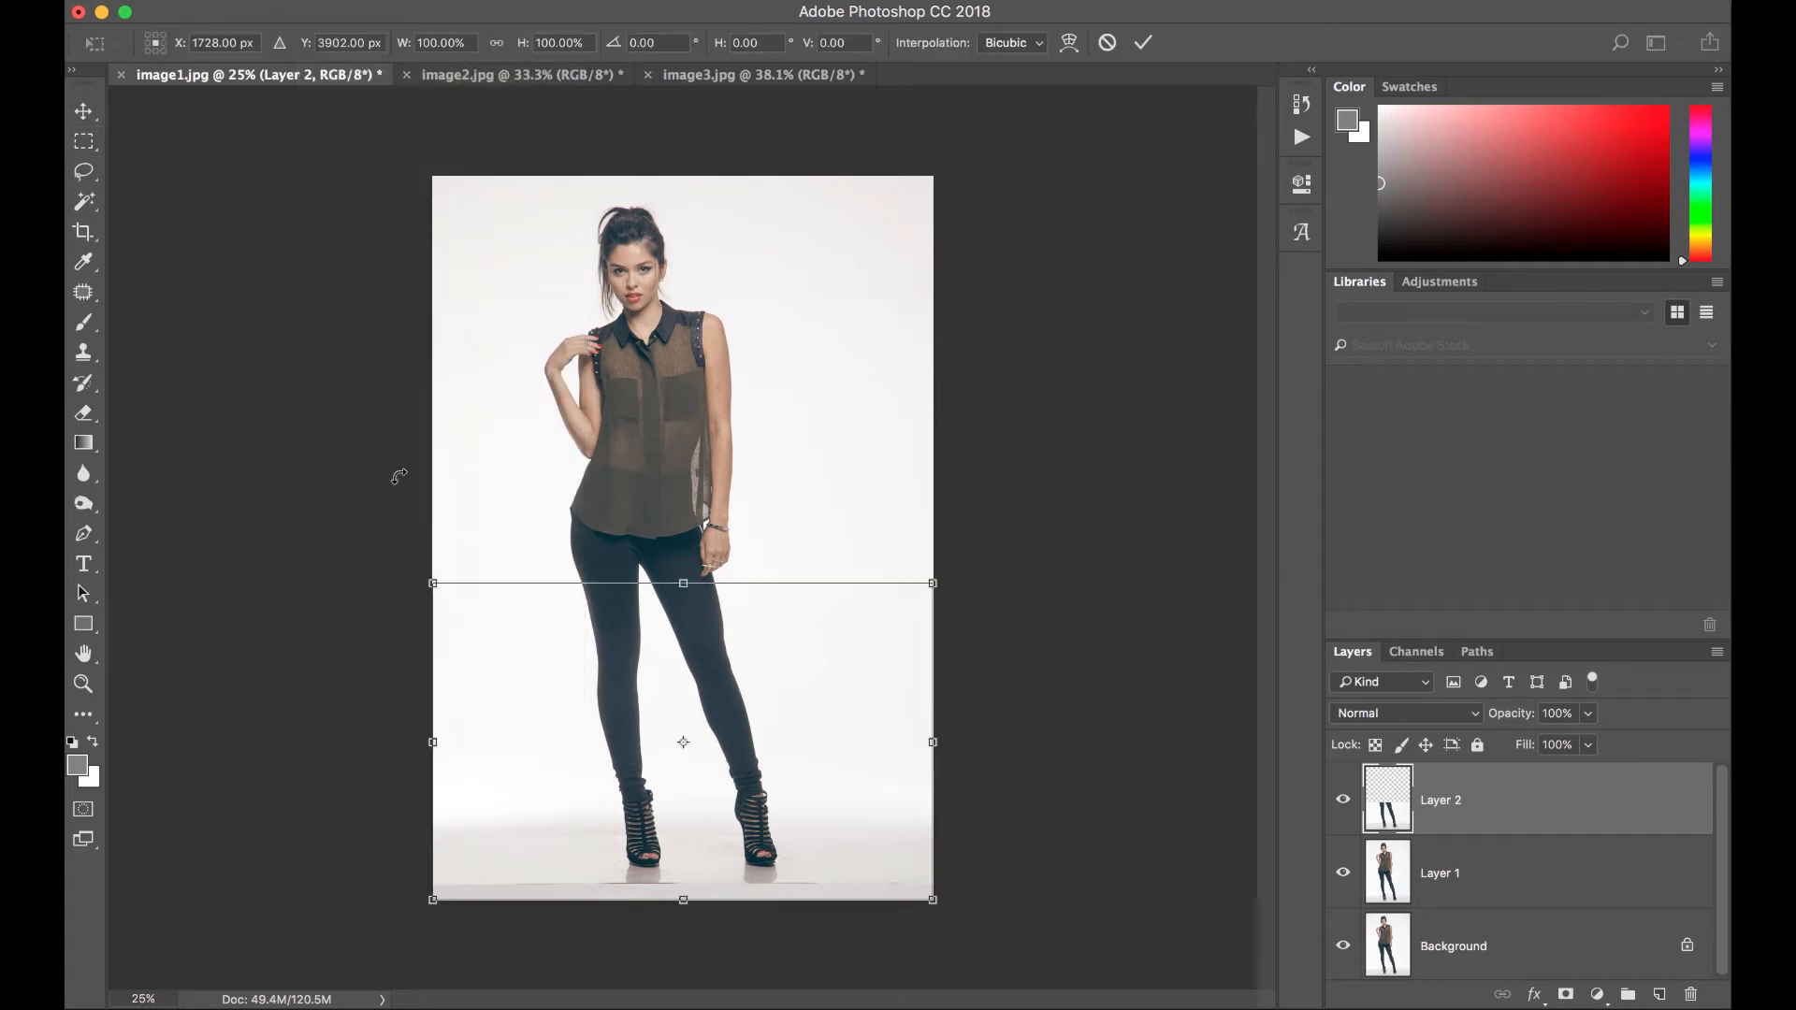
mouse_move(682, 903)
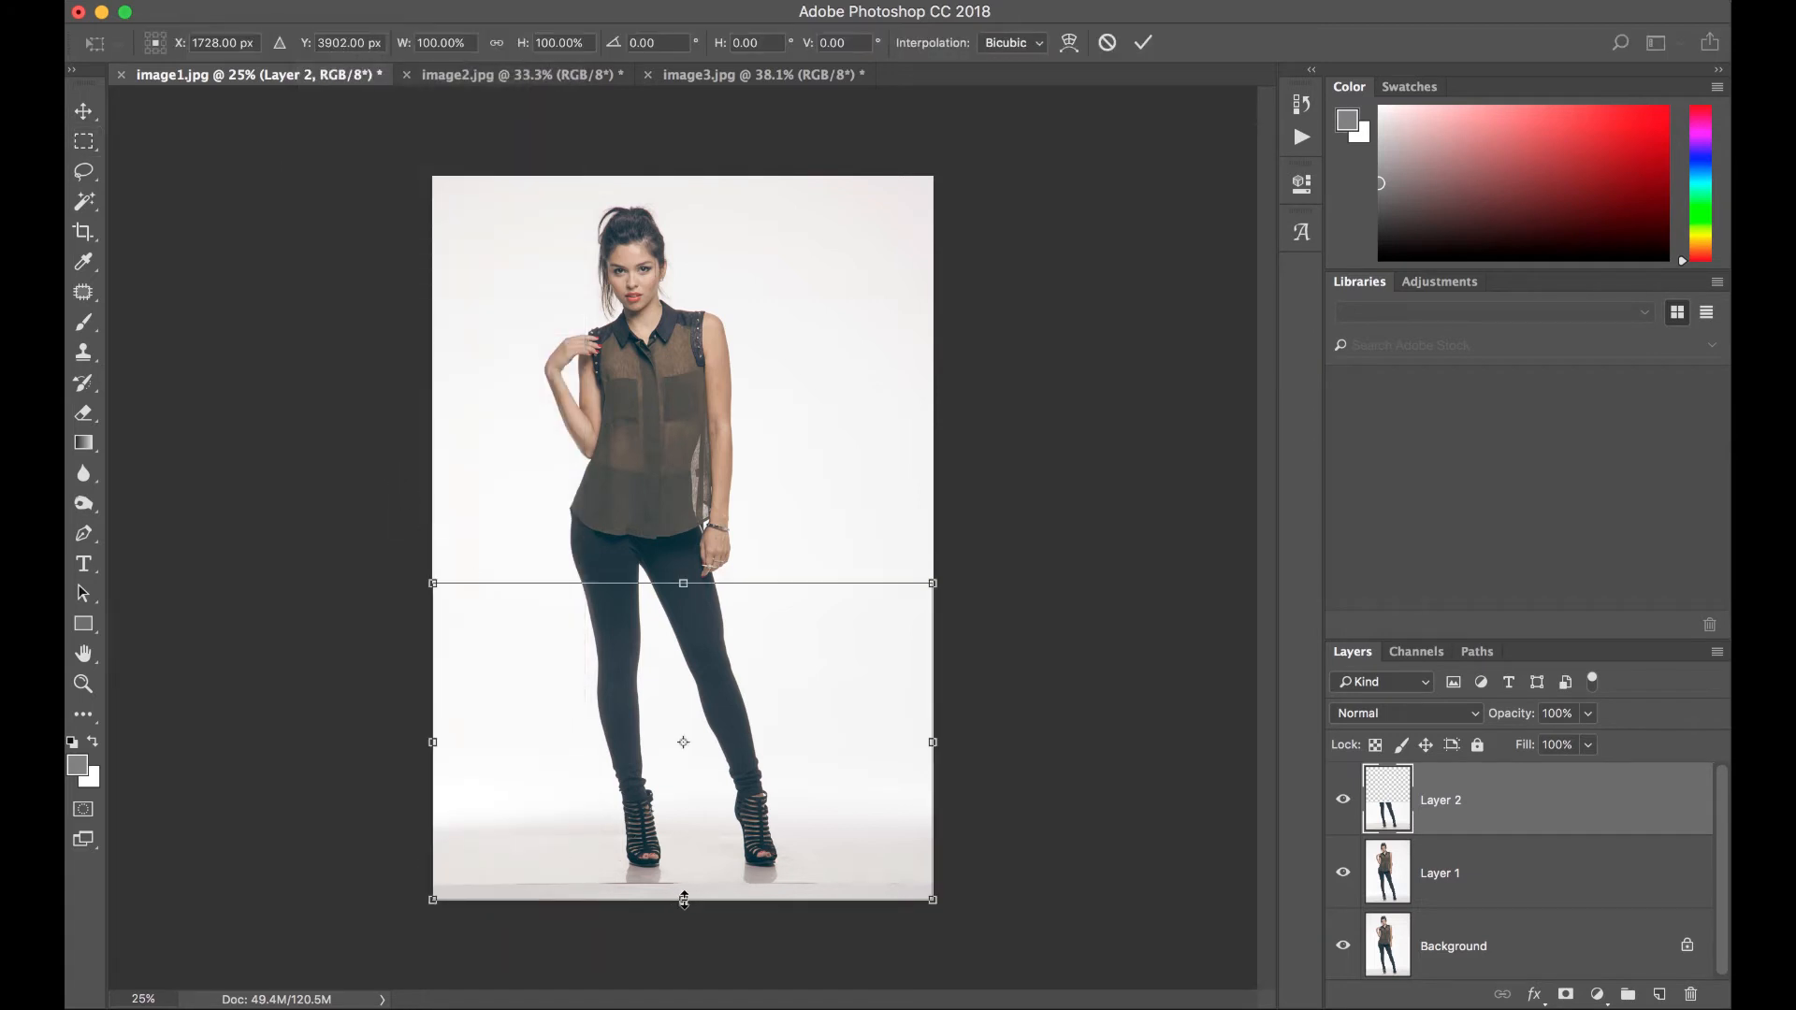
left_click_drag(683, 901, 682, 848)
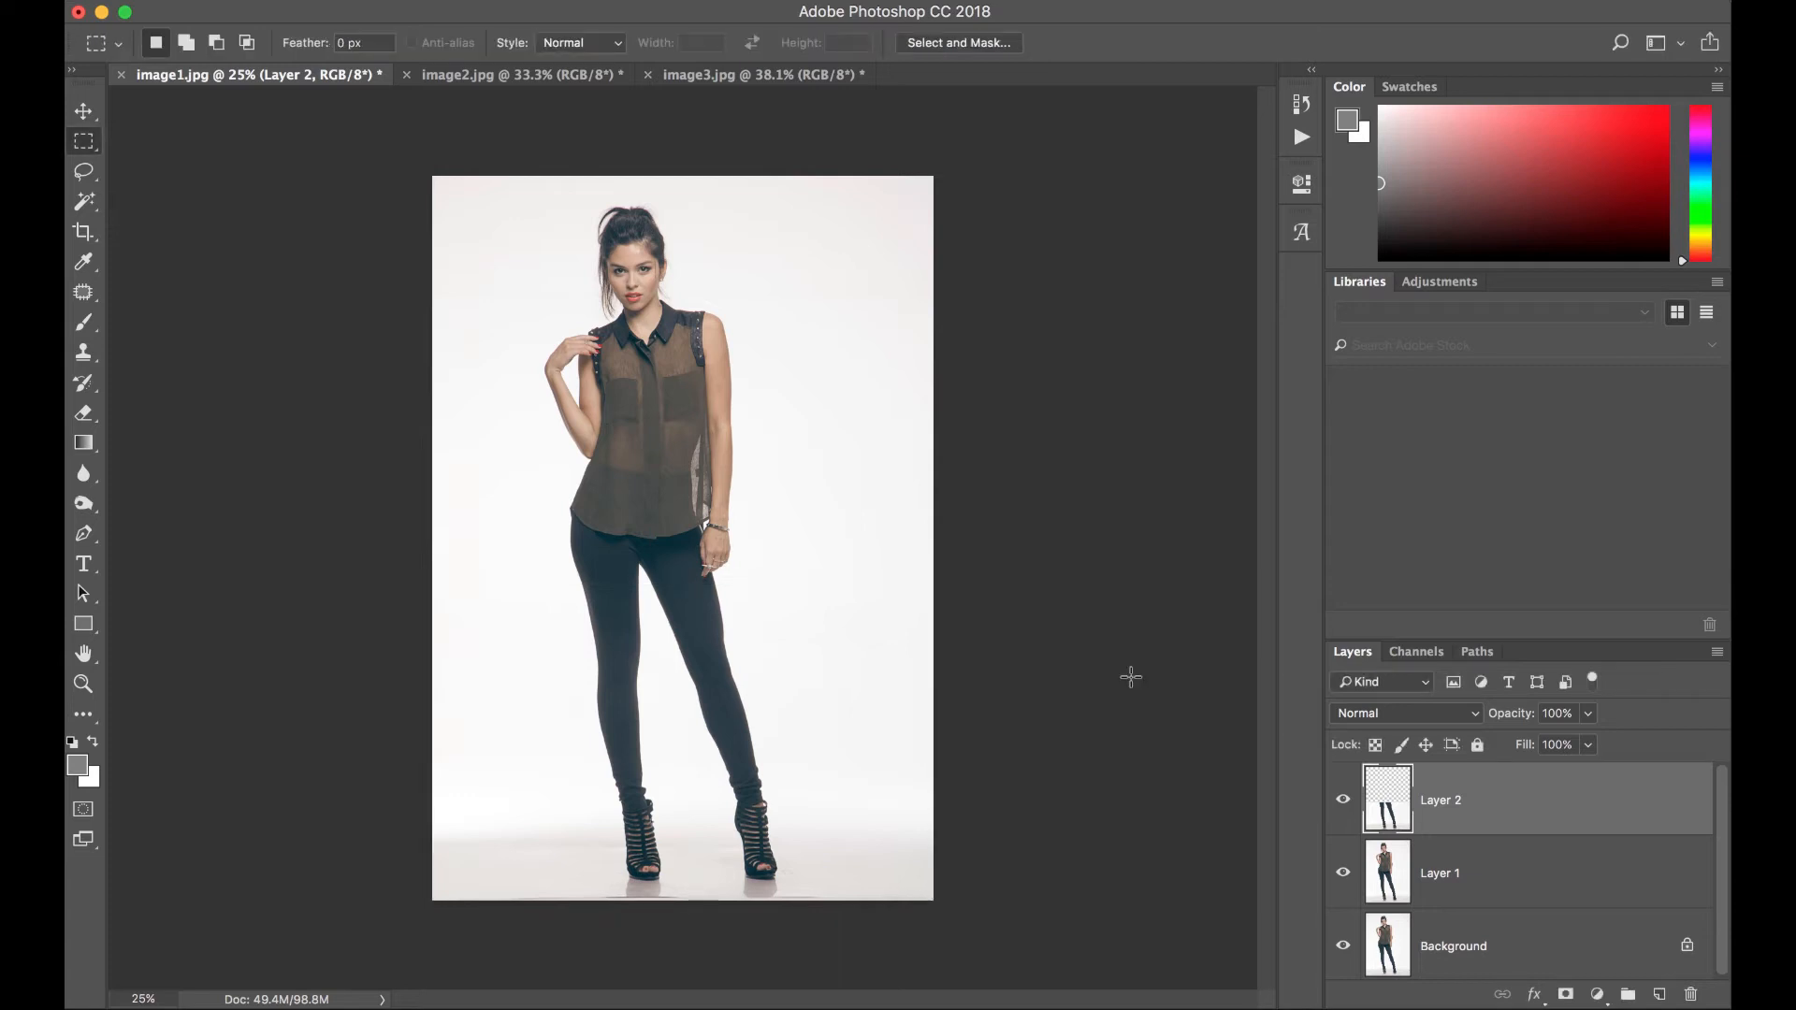
- Crop the stretched first portrait, then switch to the image2.jpg tab
left_click(82, 232)
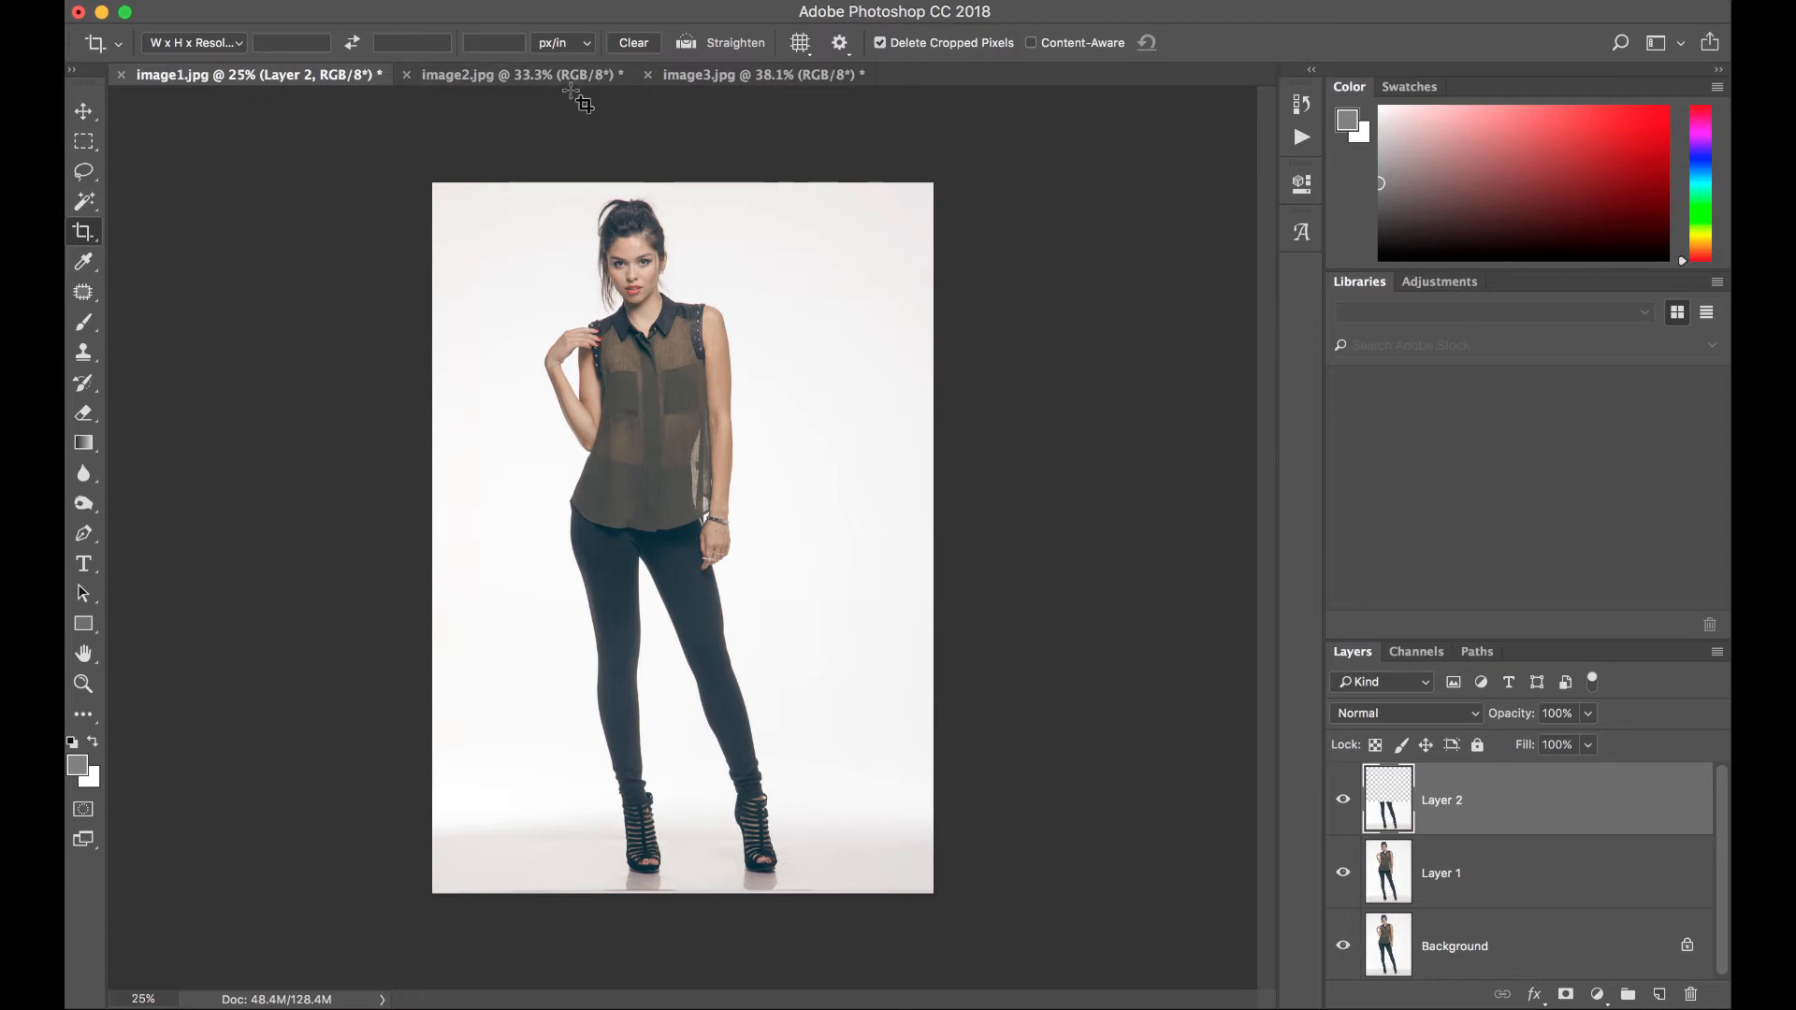
left_click(516, 75)
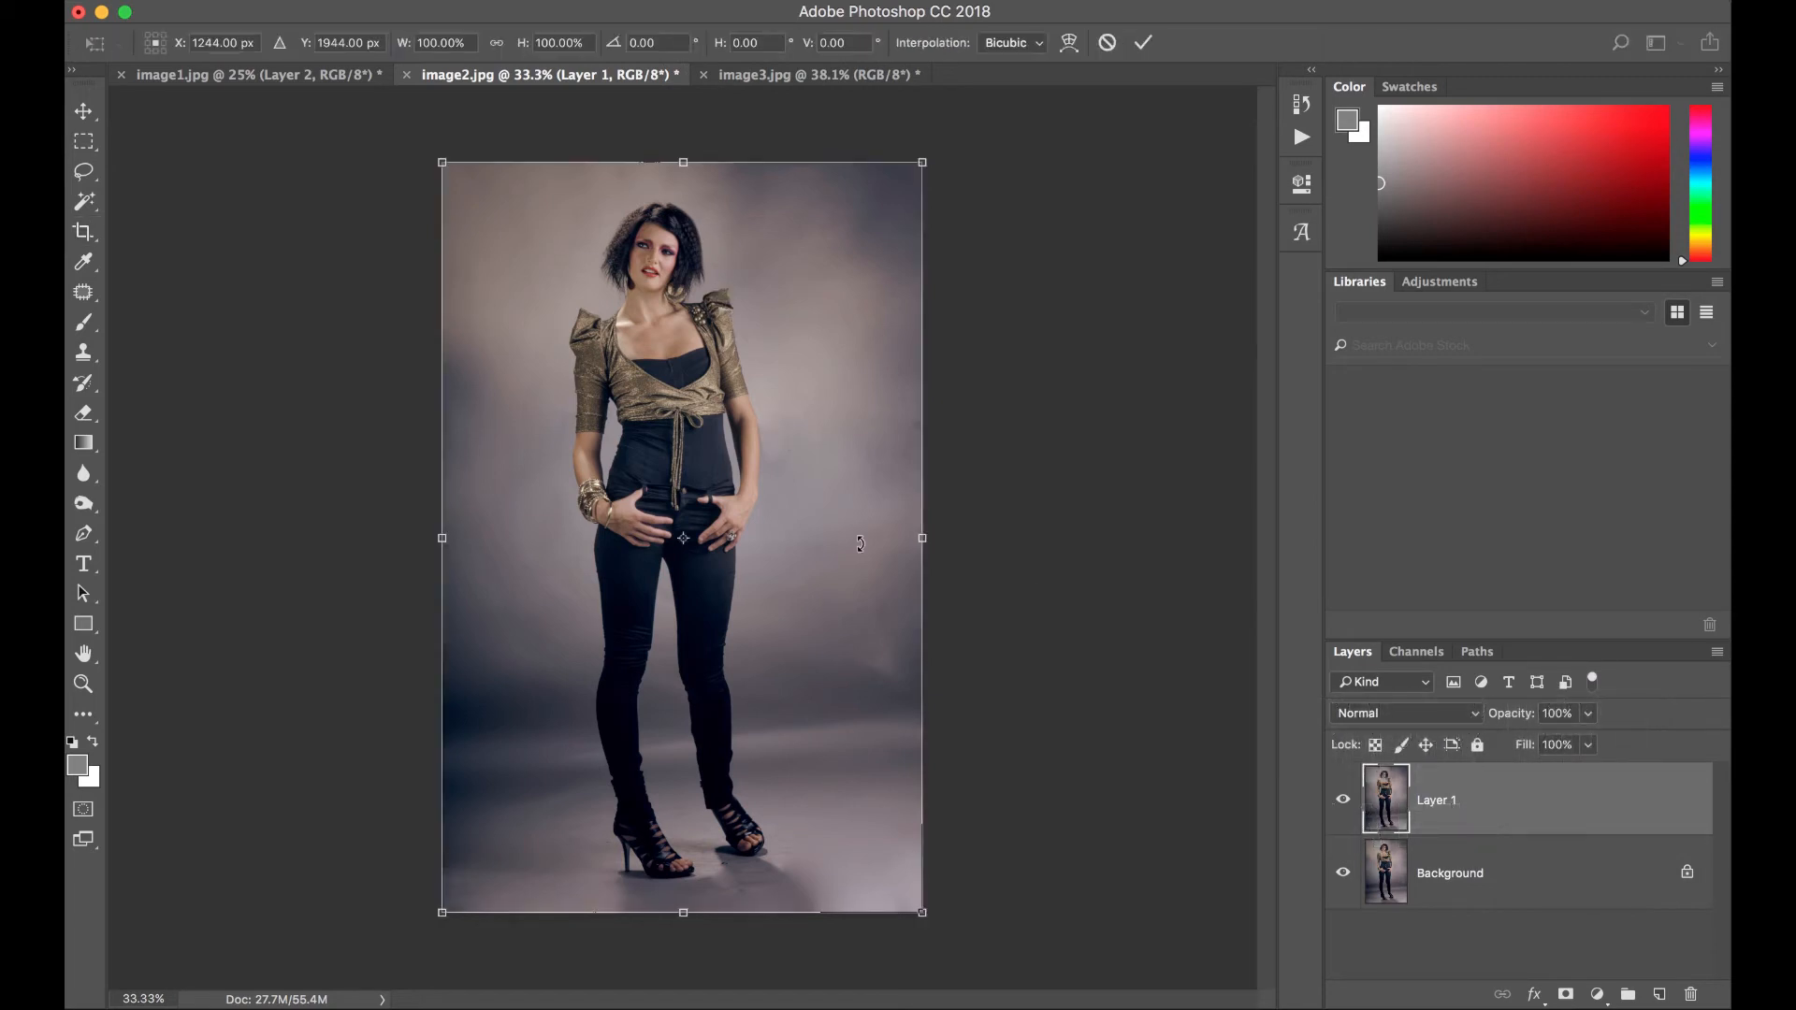
mouse_move(550, 195)
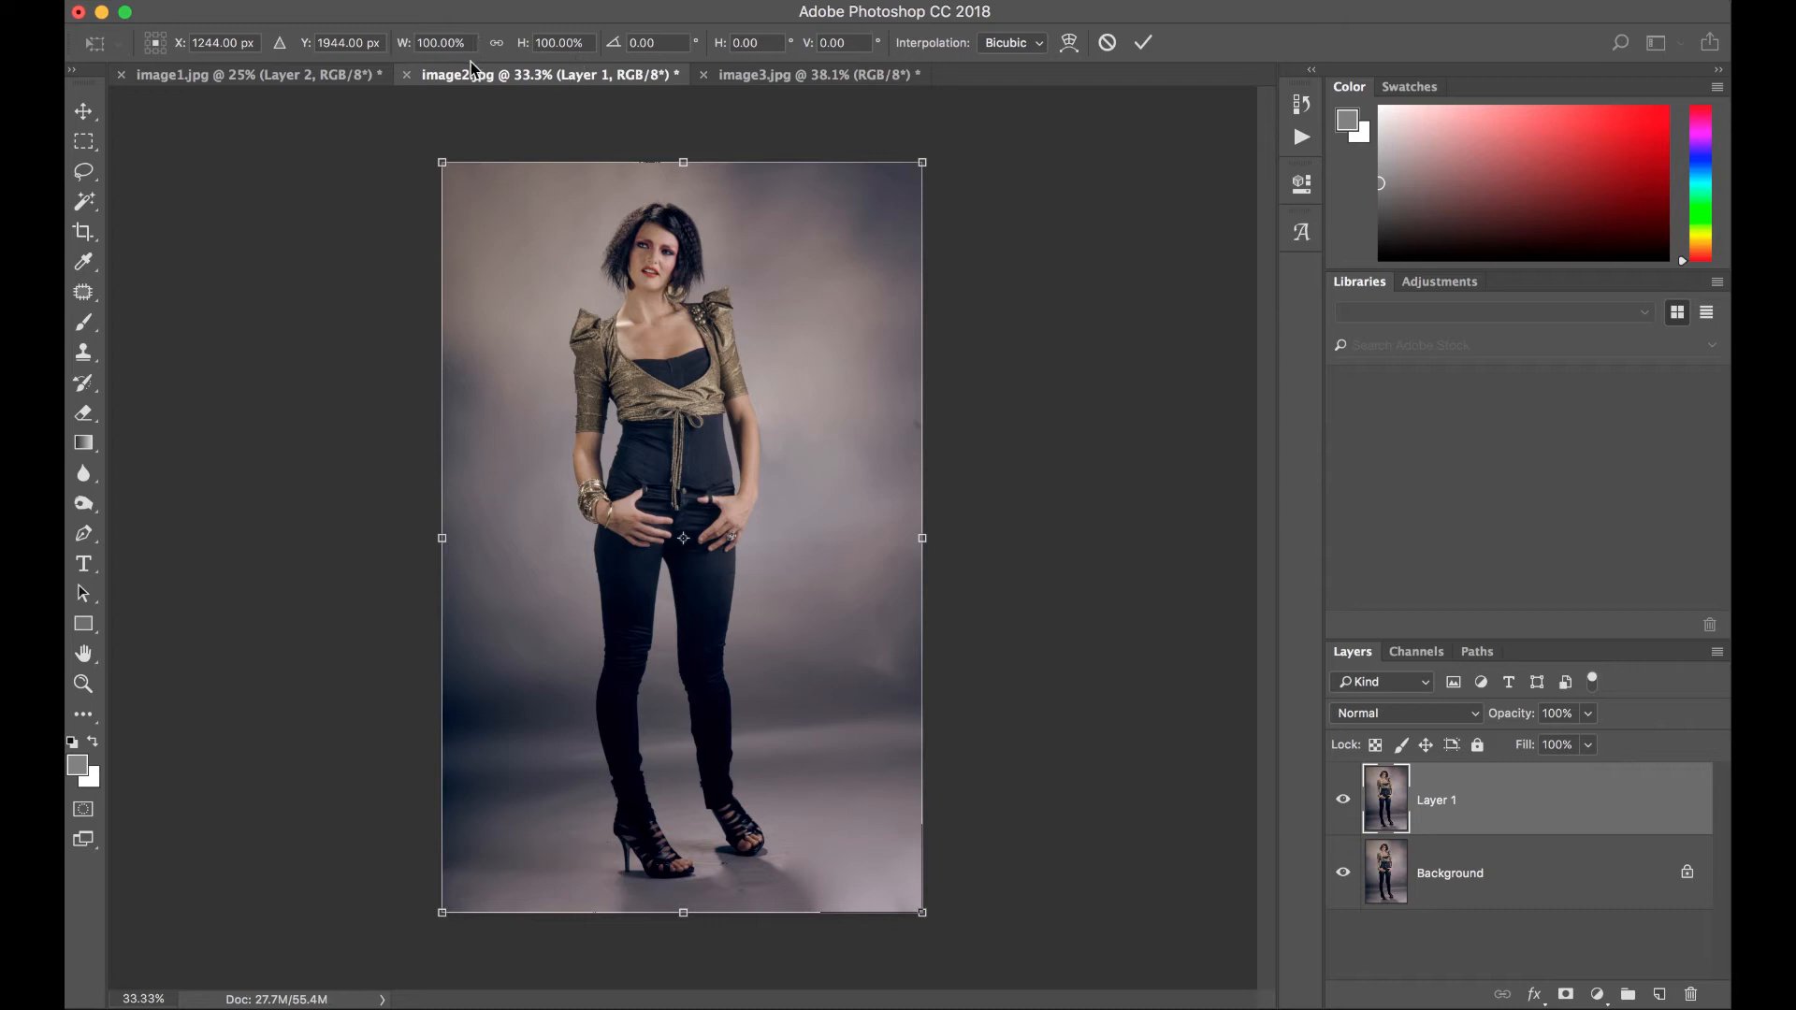
mouse_move(484, 58)
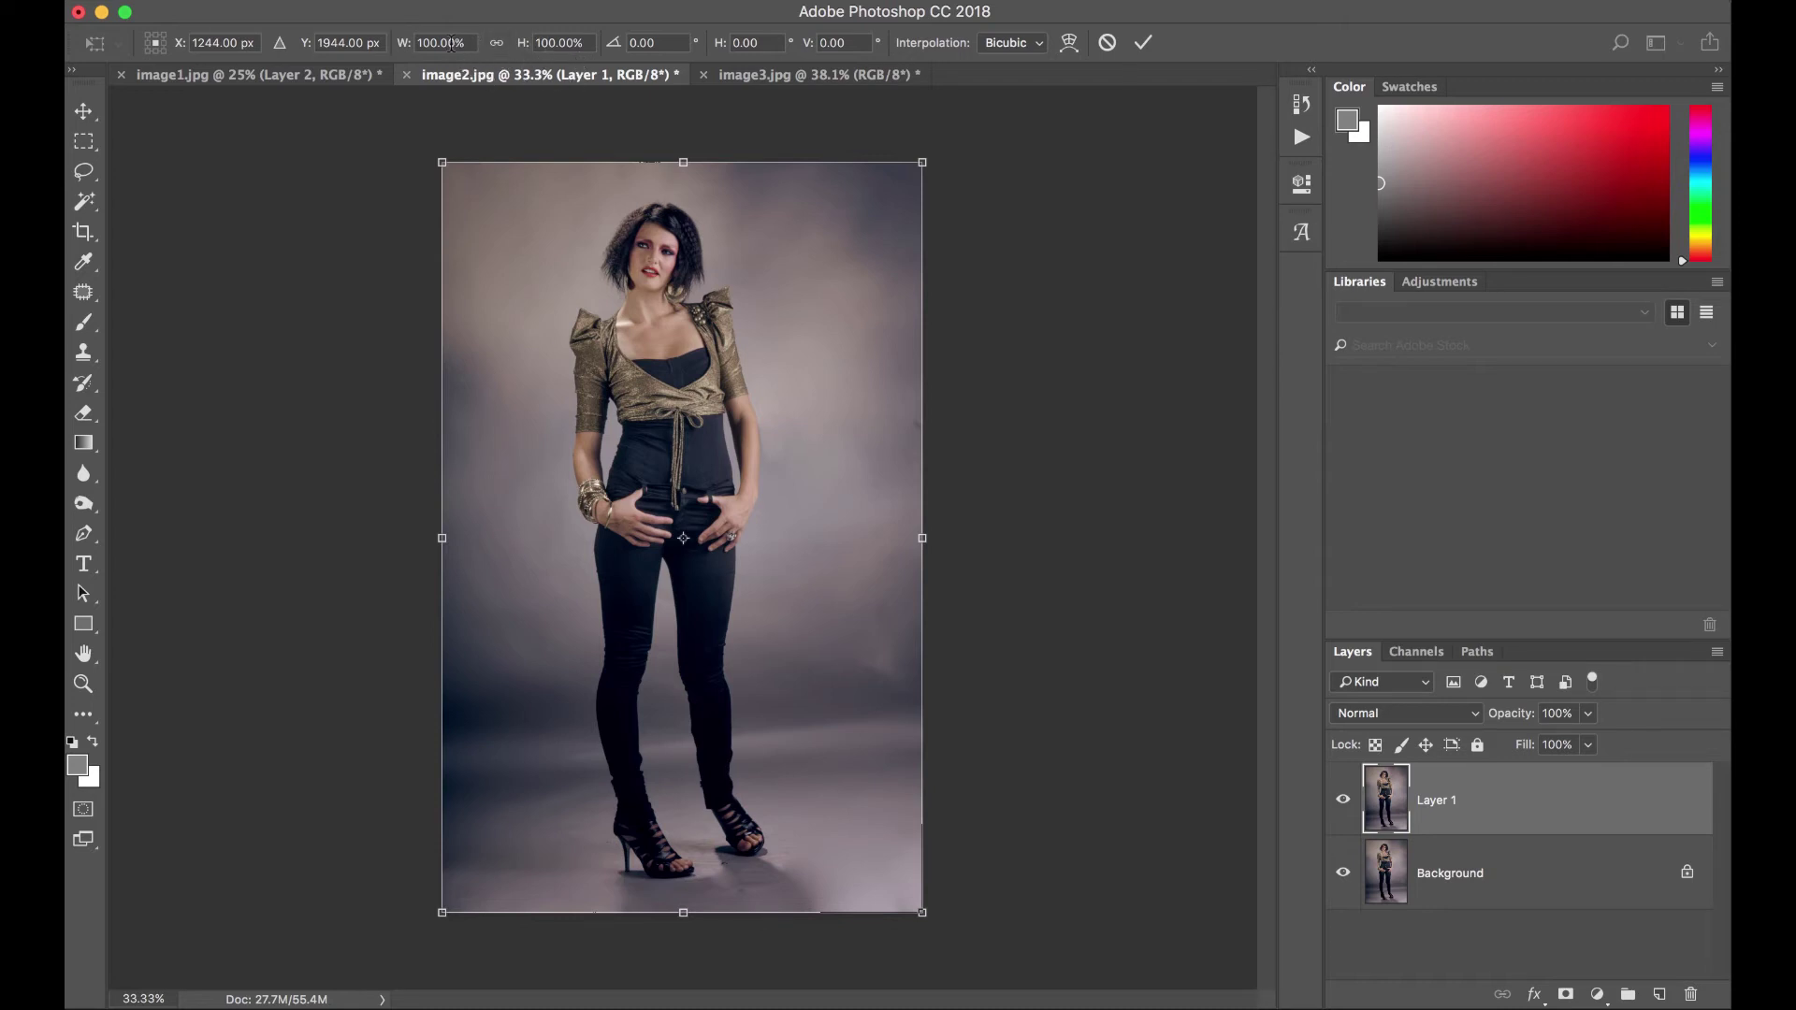
- Set the copied layer's width to 97.00% in the transform options to slim the model
left_click(446, 43)
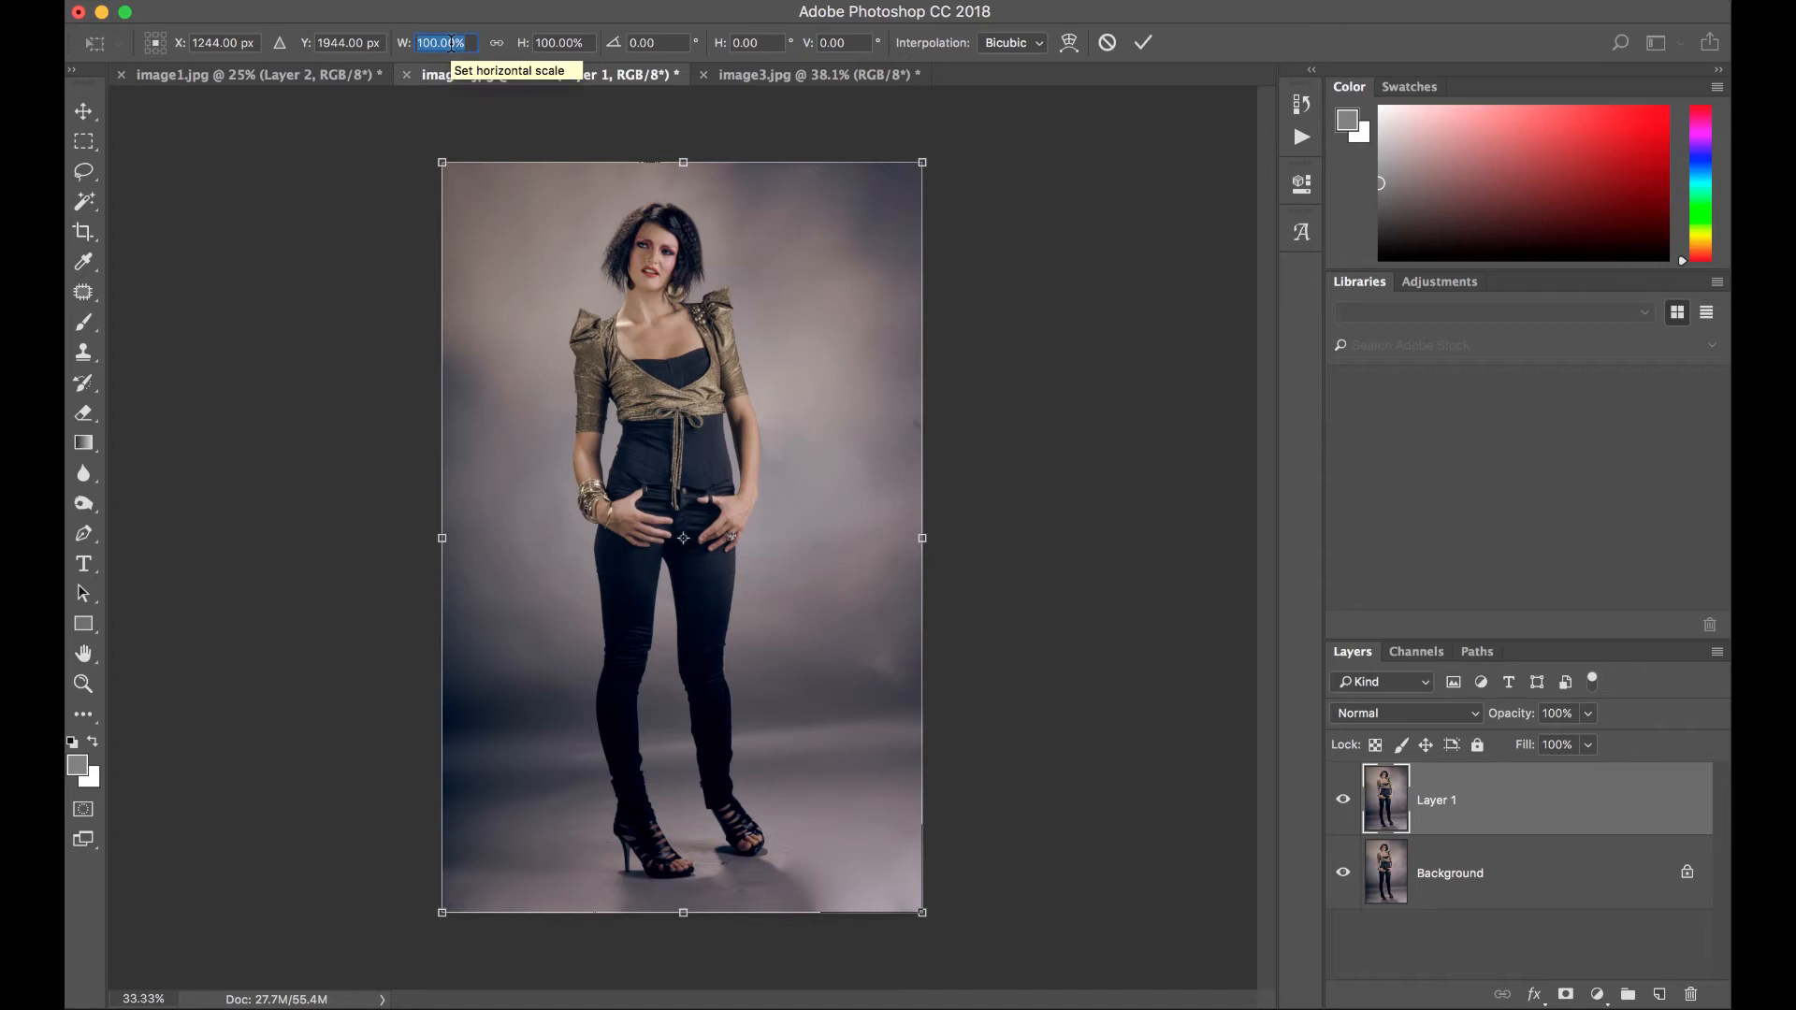
type("97.00%")
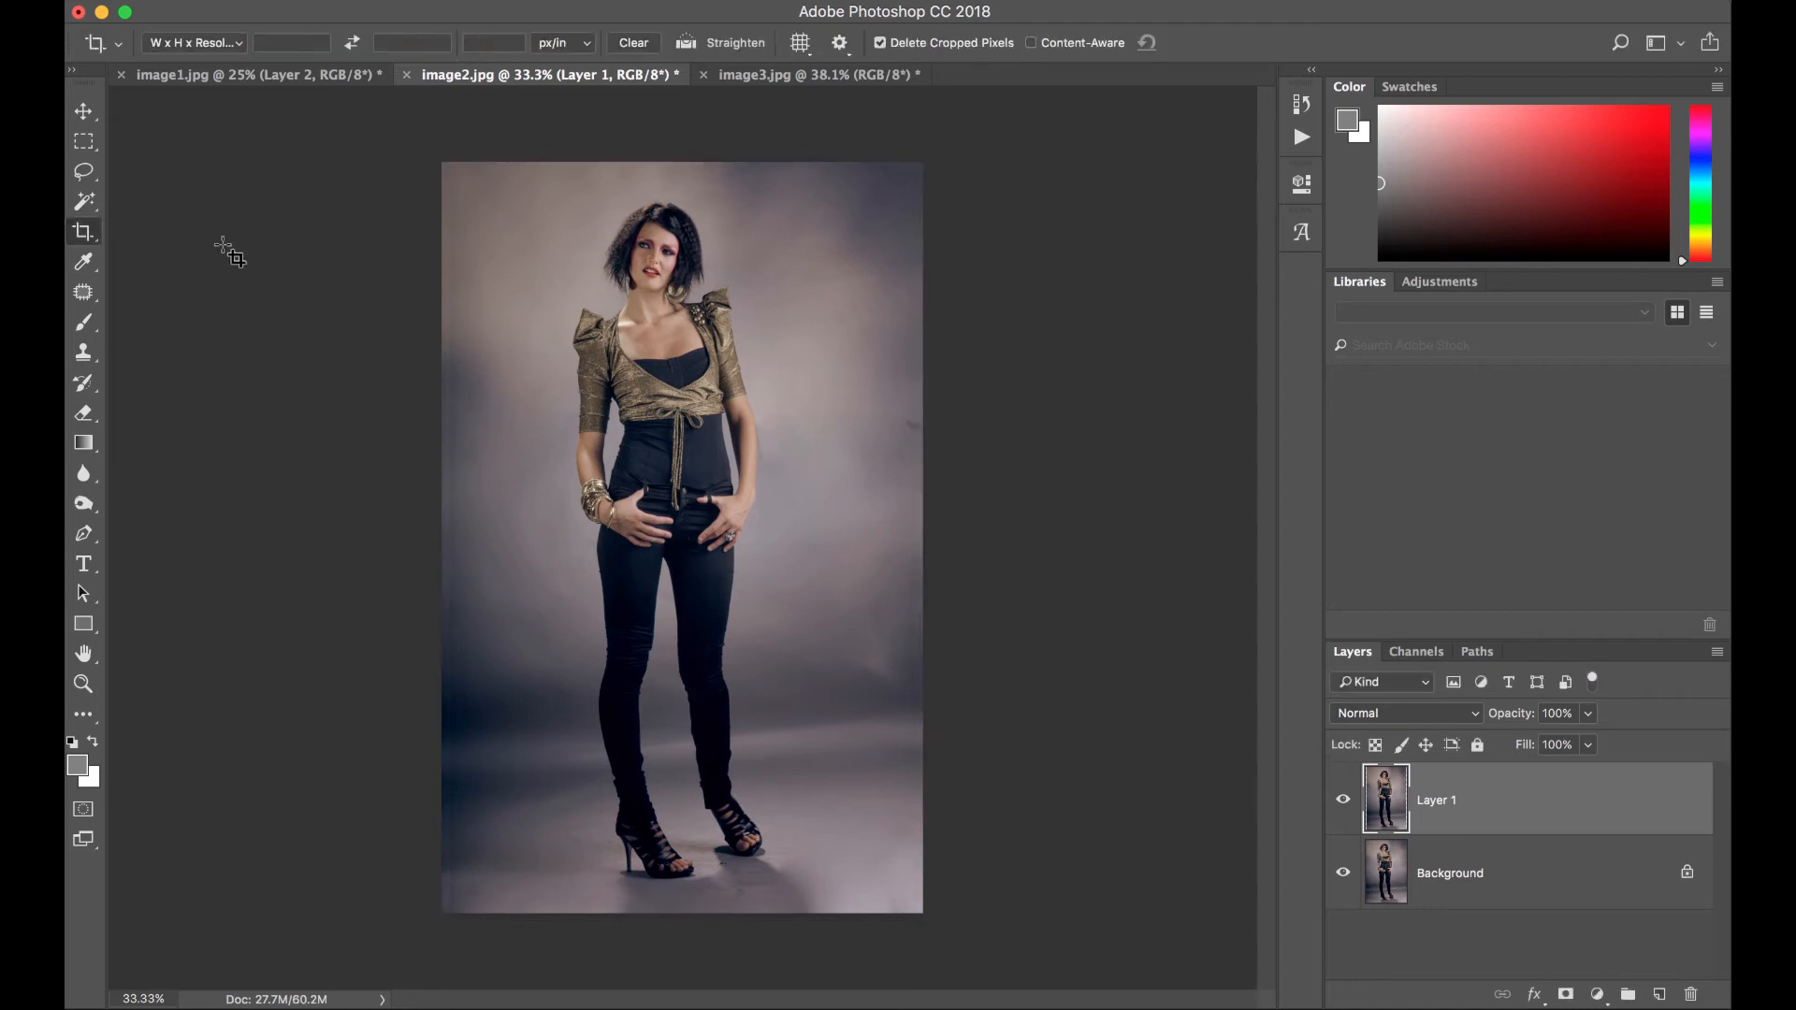
mouse_move(101, 264)
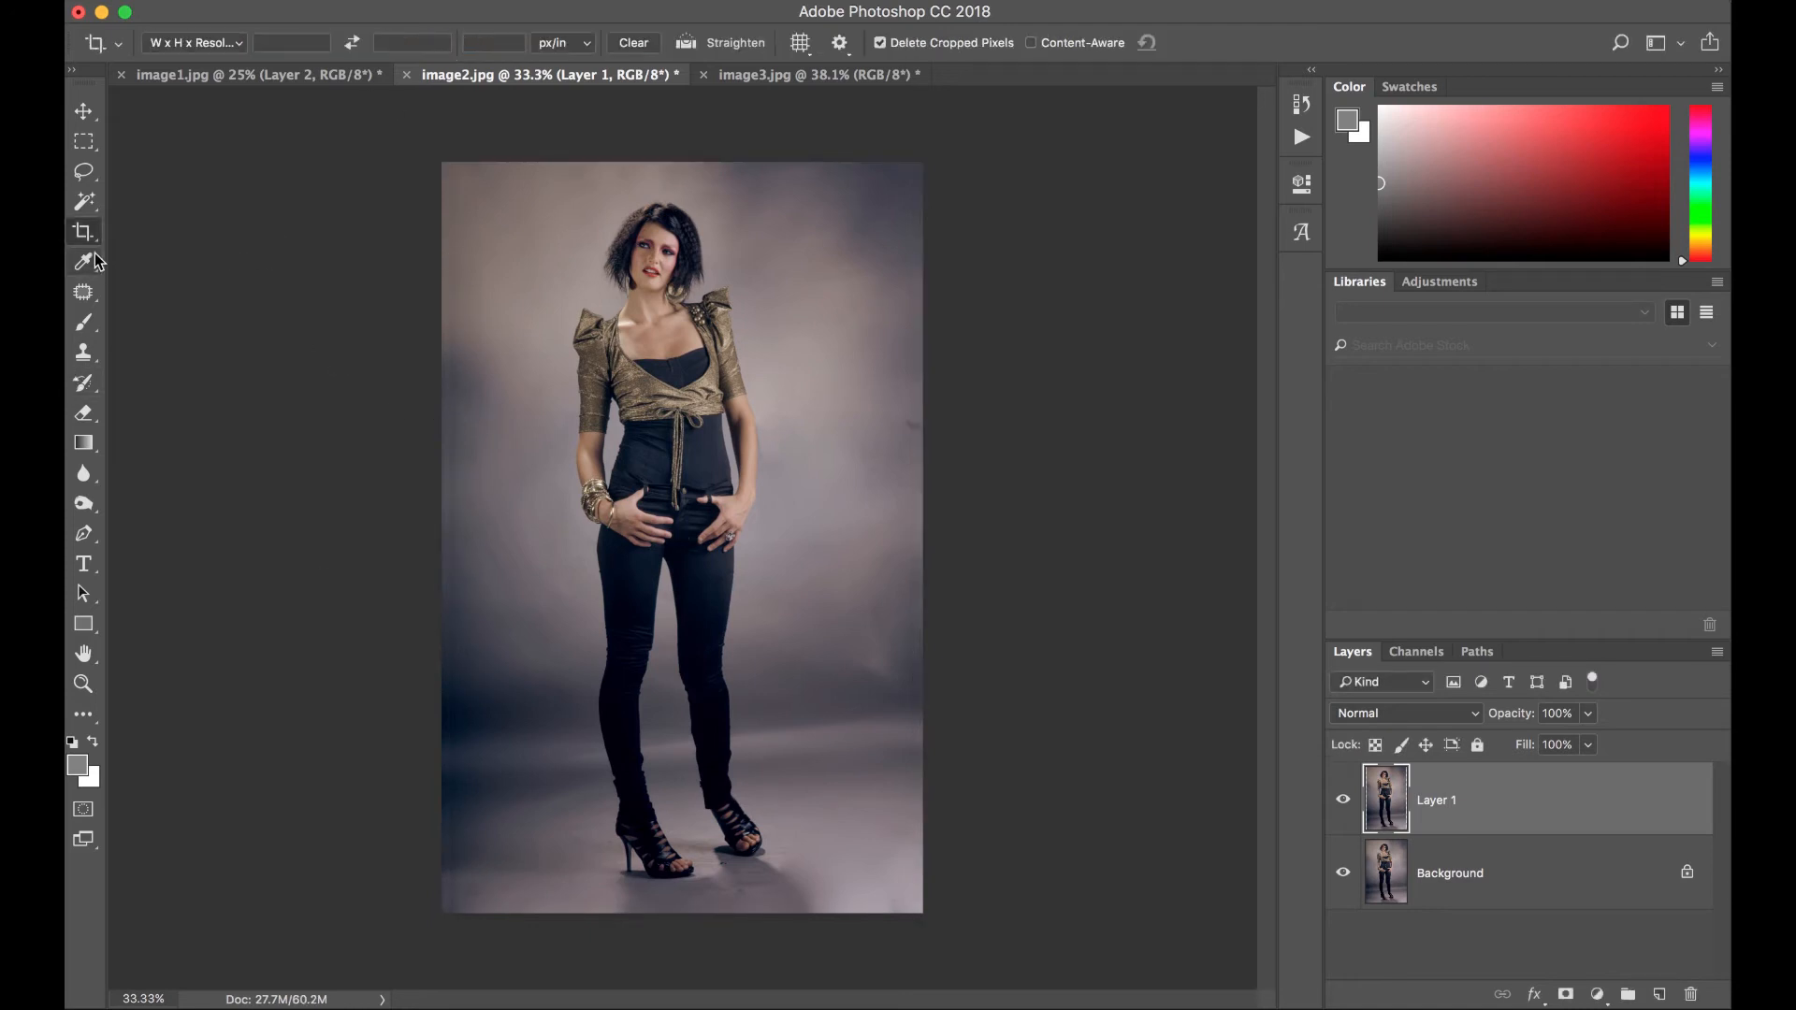
- Crop the narrowed second portrait and ready the Rectangular Marquee for a new selection
left_click(82, 232)
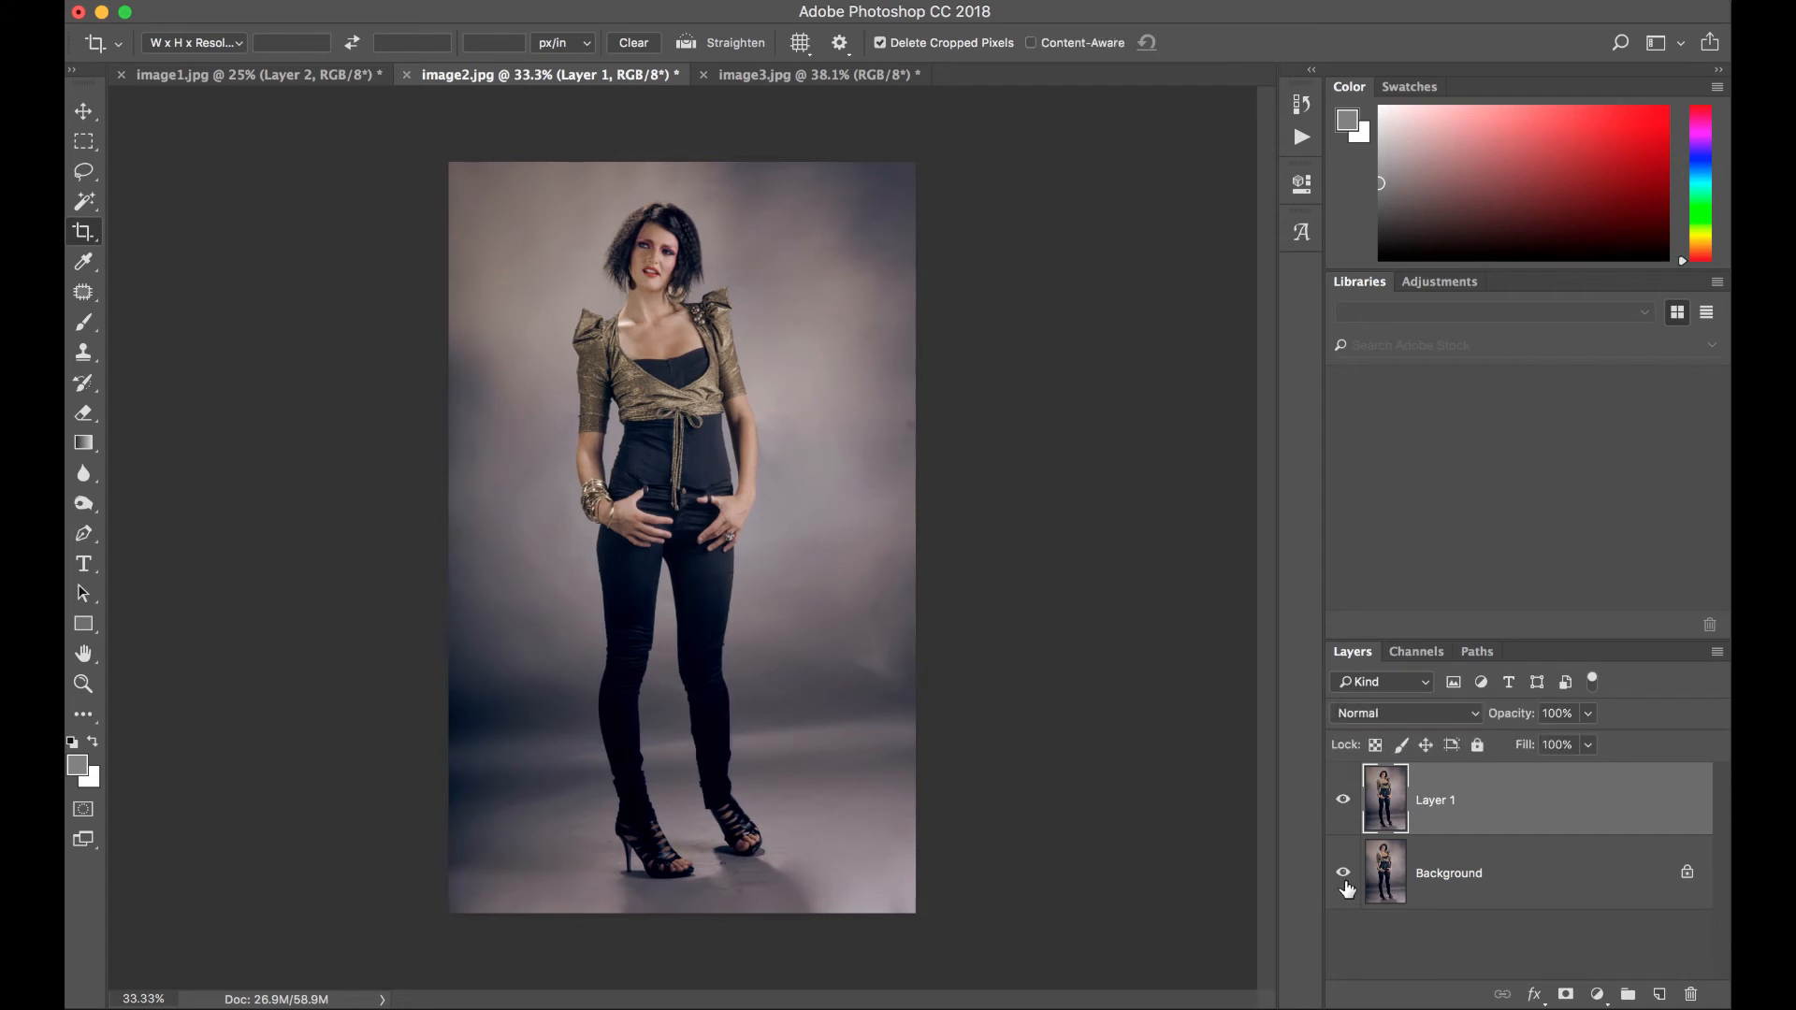
mouse_move(1343, 872)
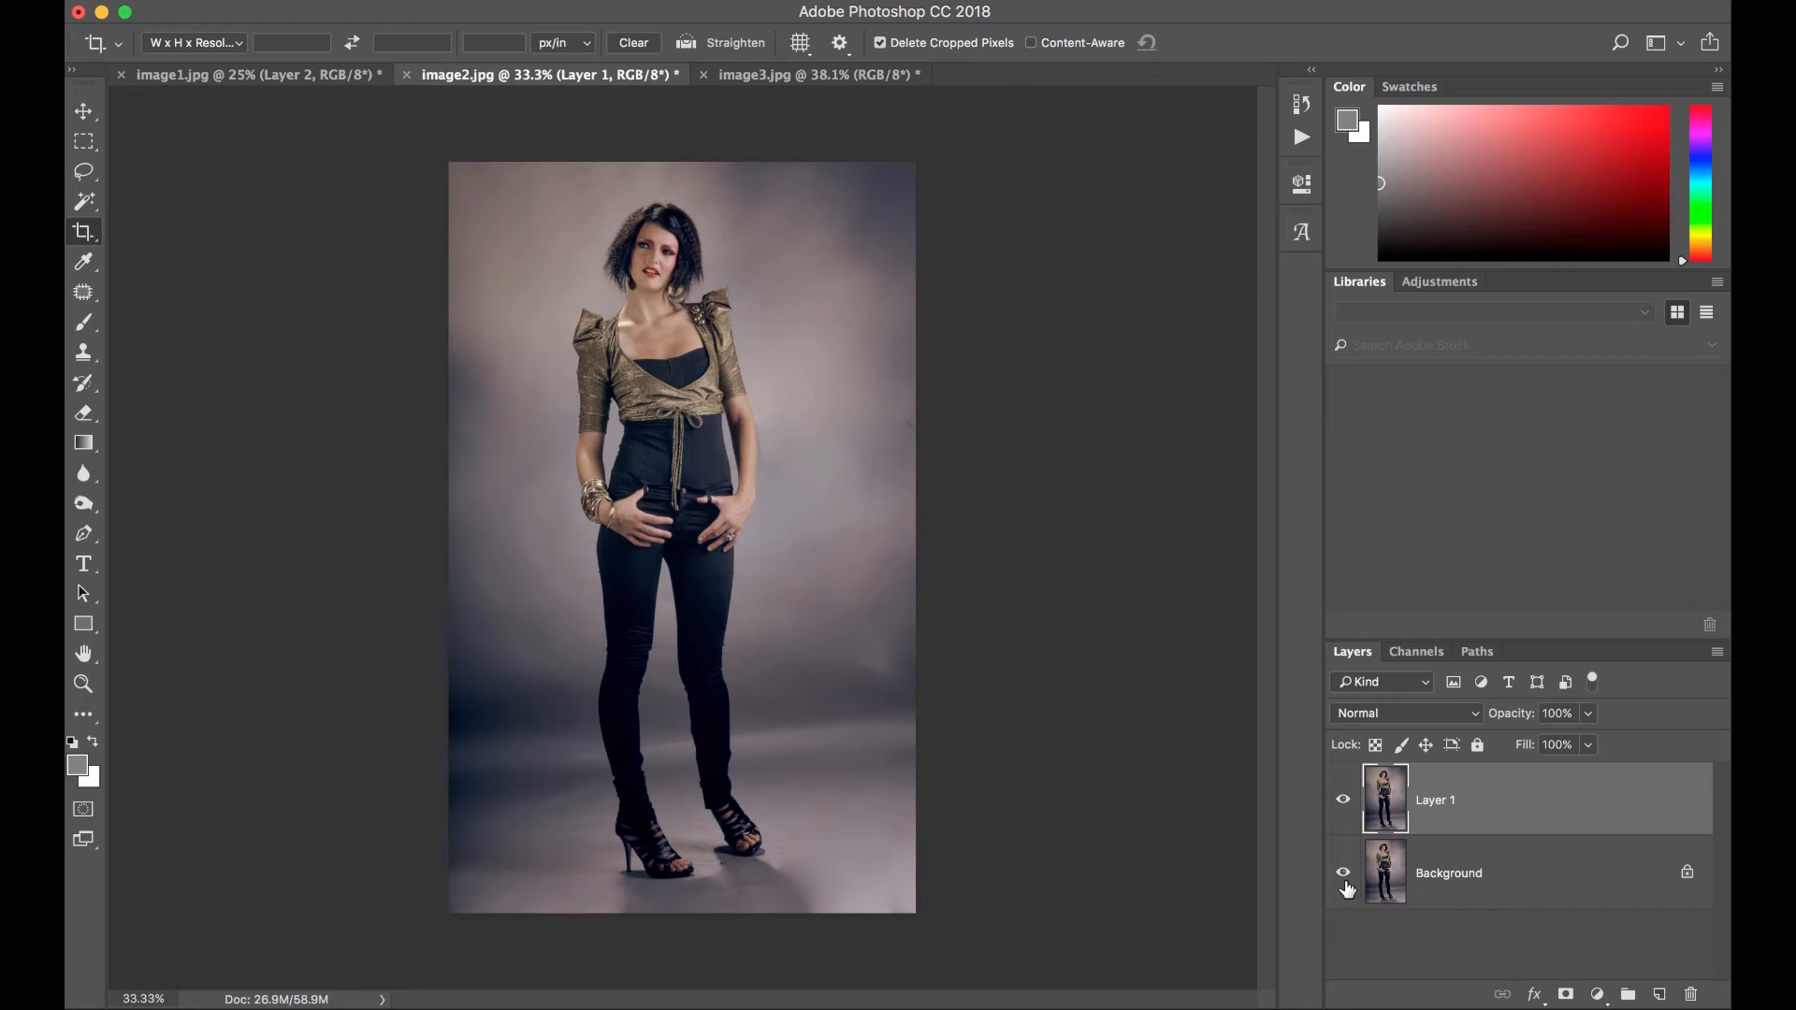
mouse_move(1450, 905)
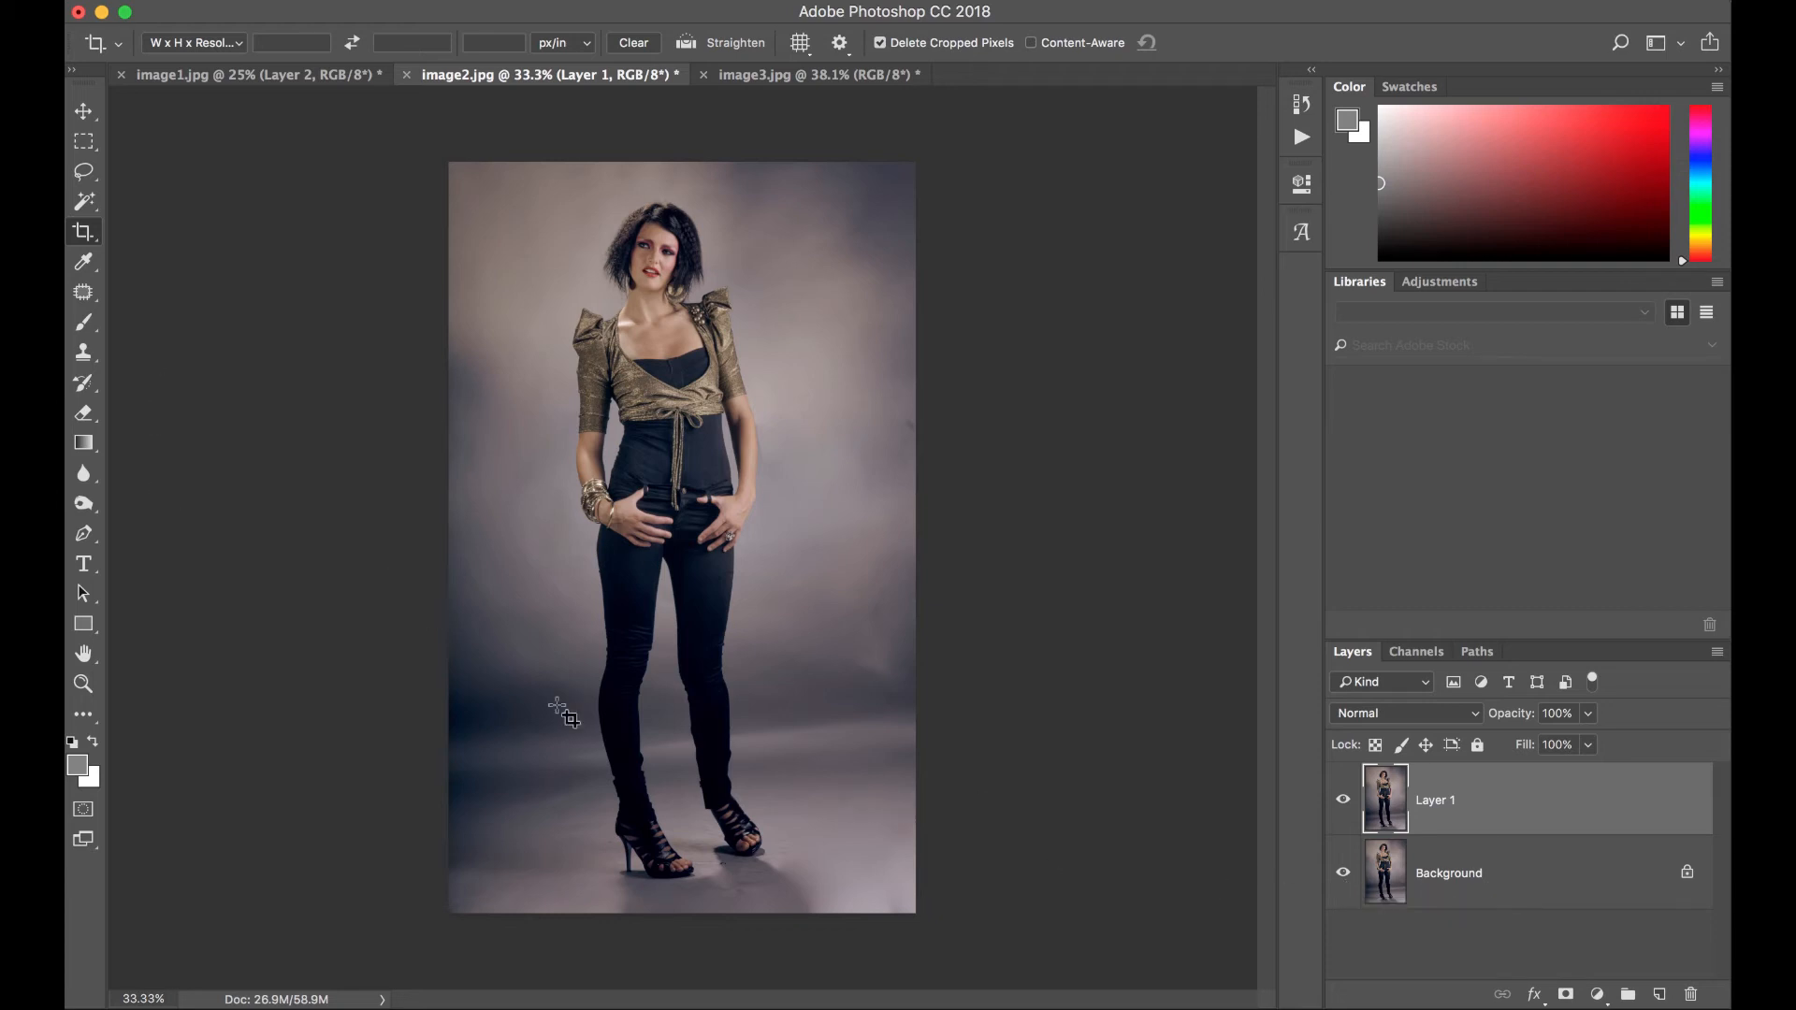
left_click(82, 142)
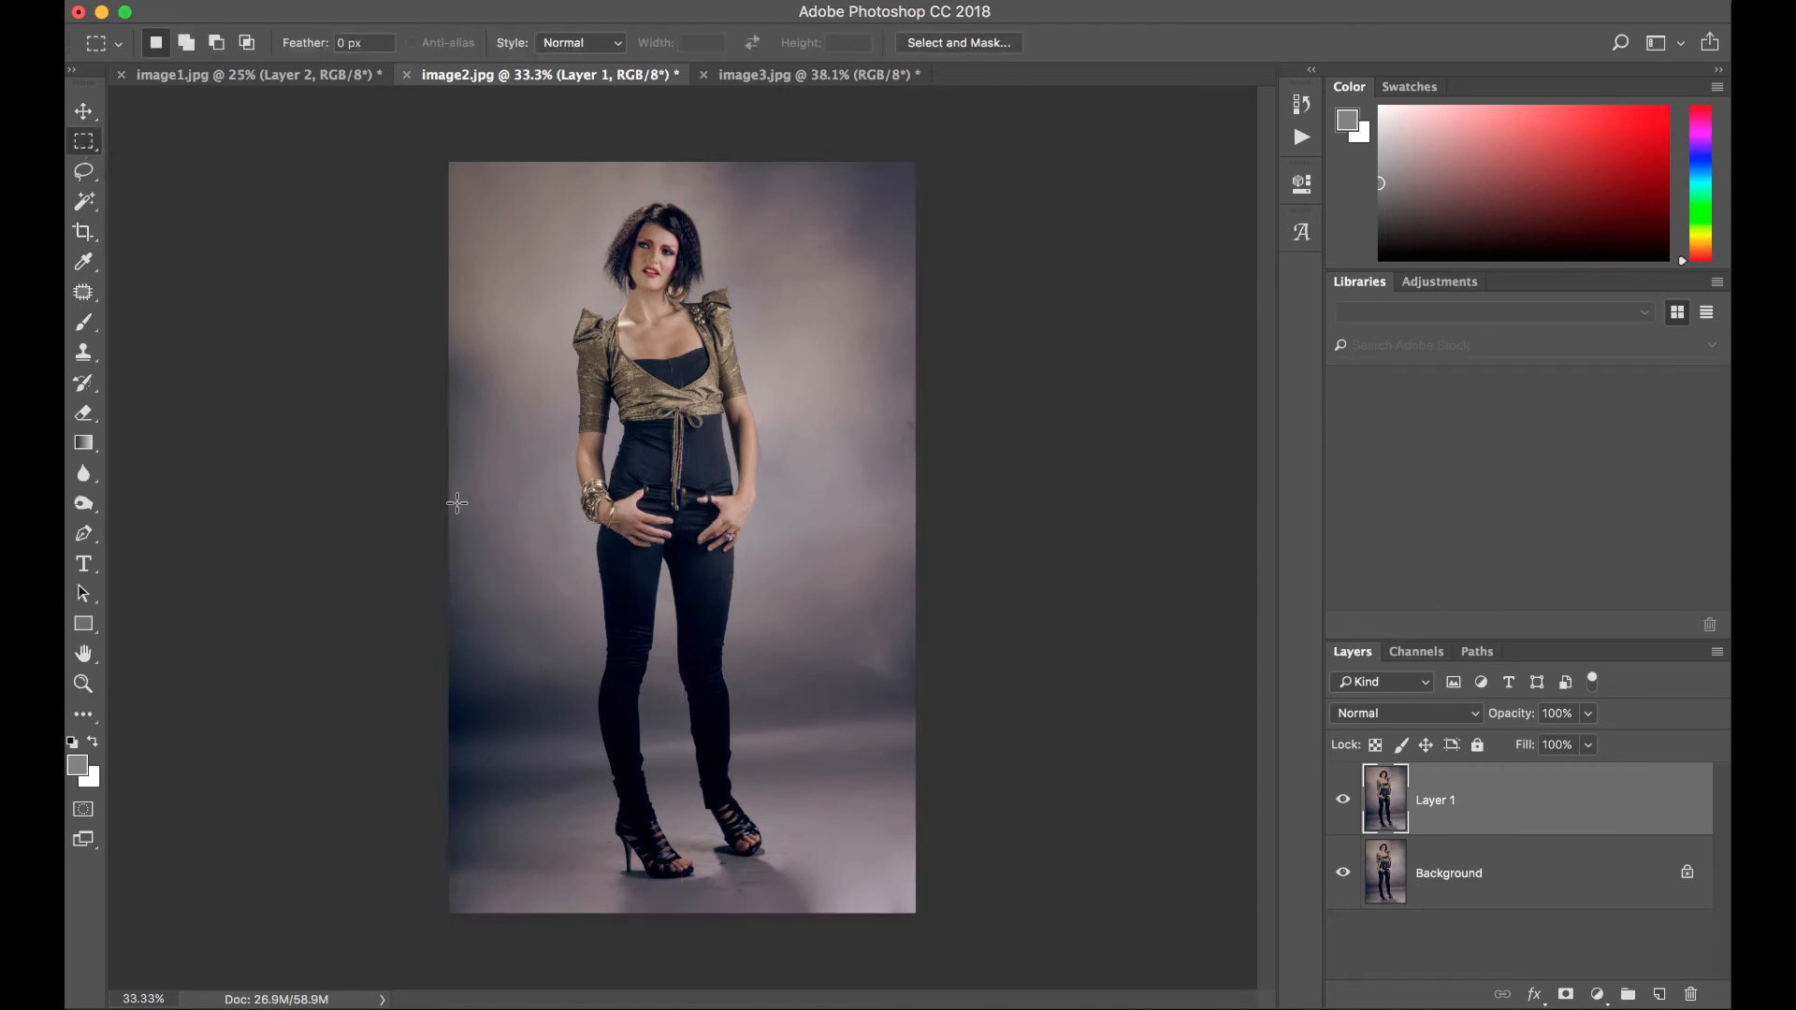
- Copy the lower half to a new layer, stretch it downward for longer legs, then move to image3.jpg
left_click_drag(451, 563, 914, 913)
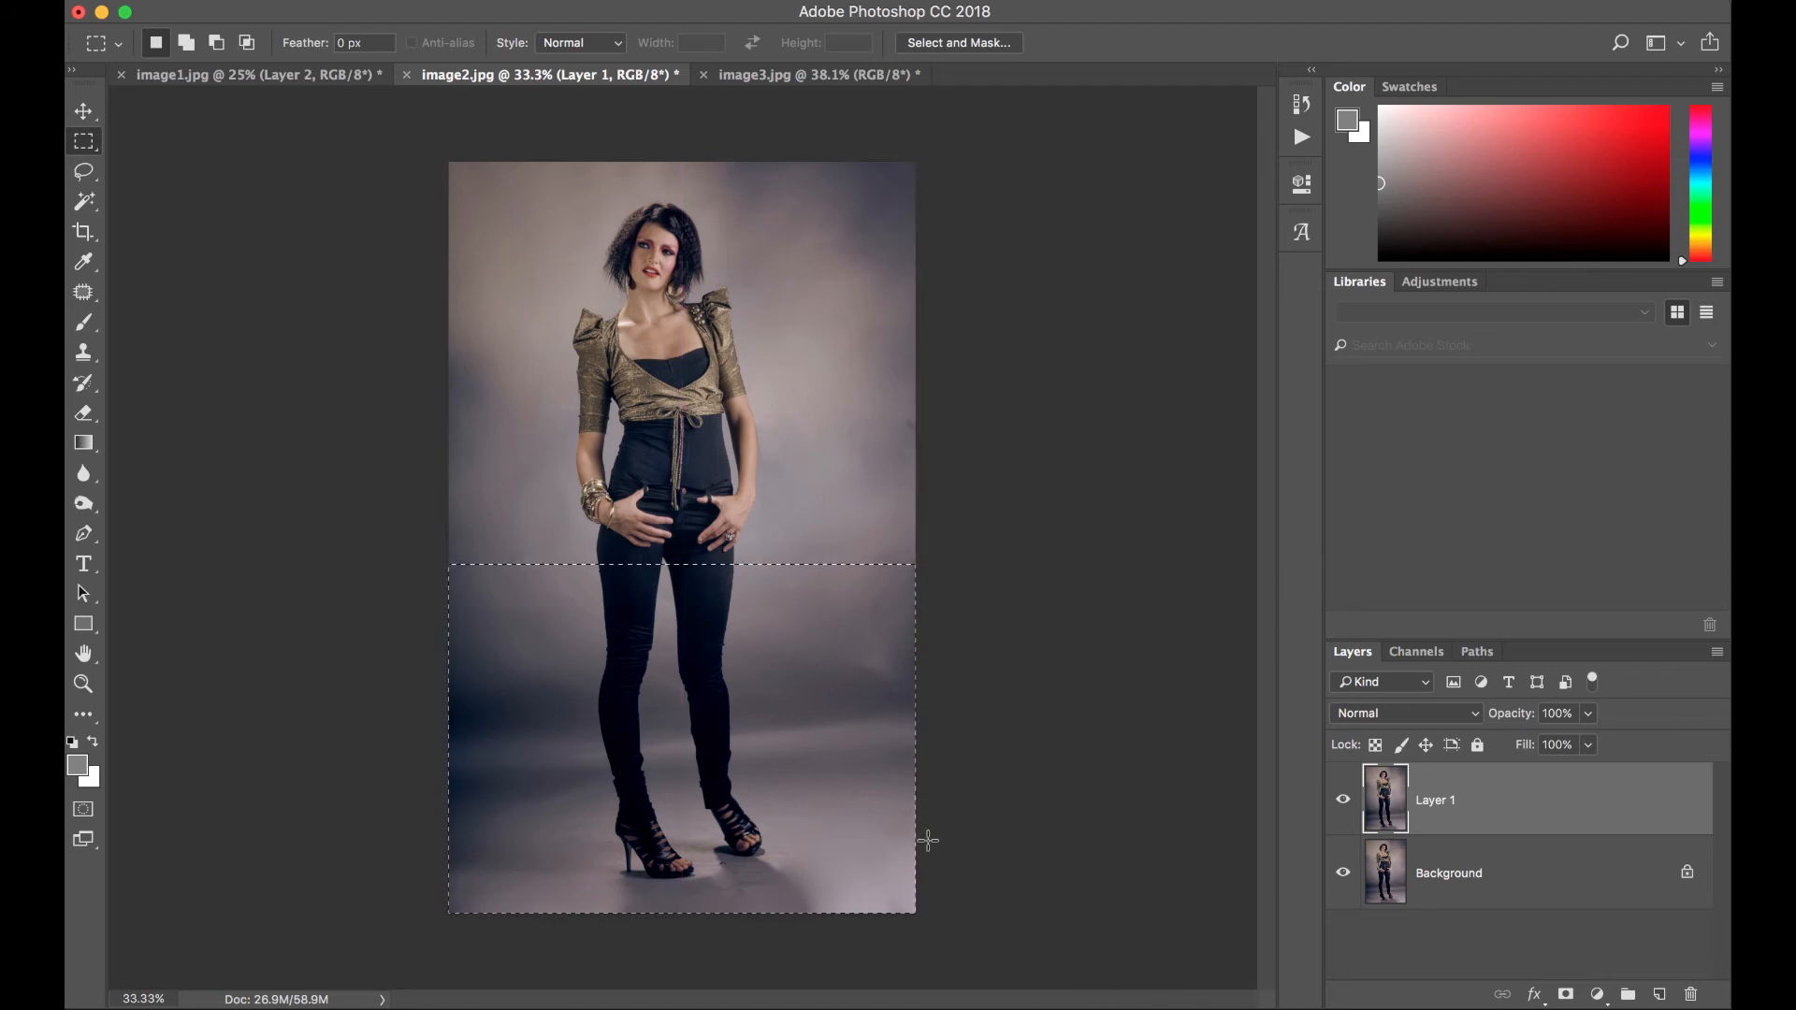
right_click(928, 841)
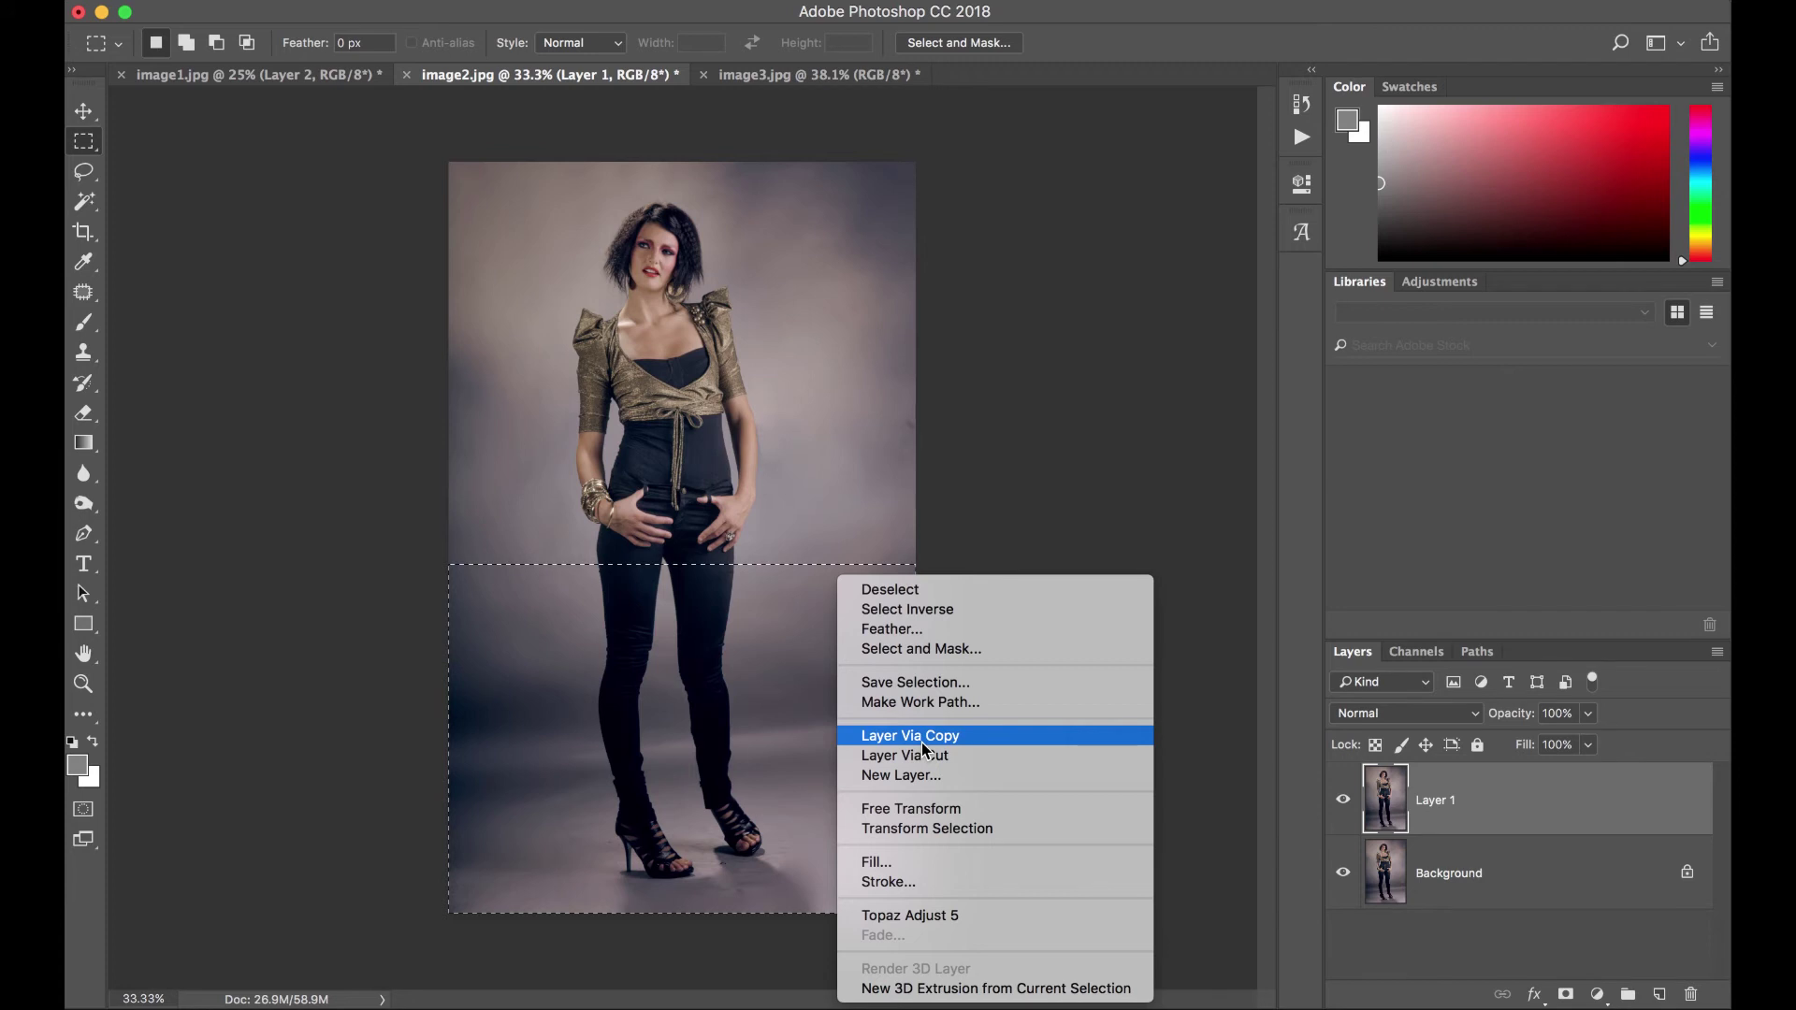
left_click(911, 735)
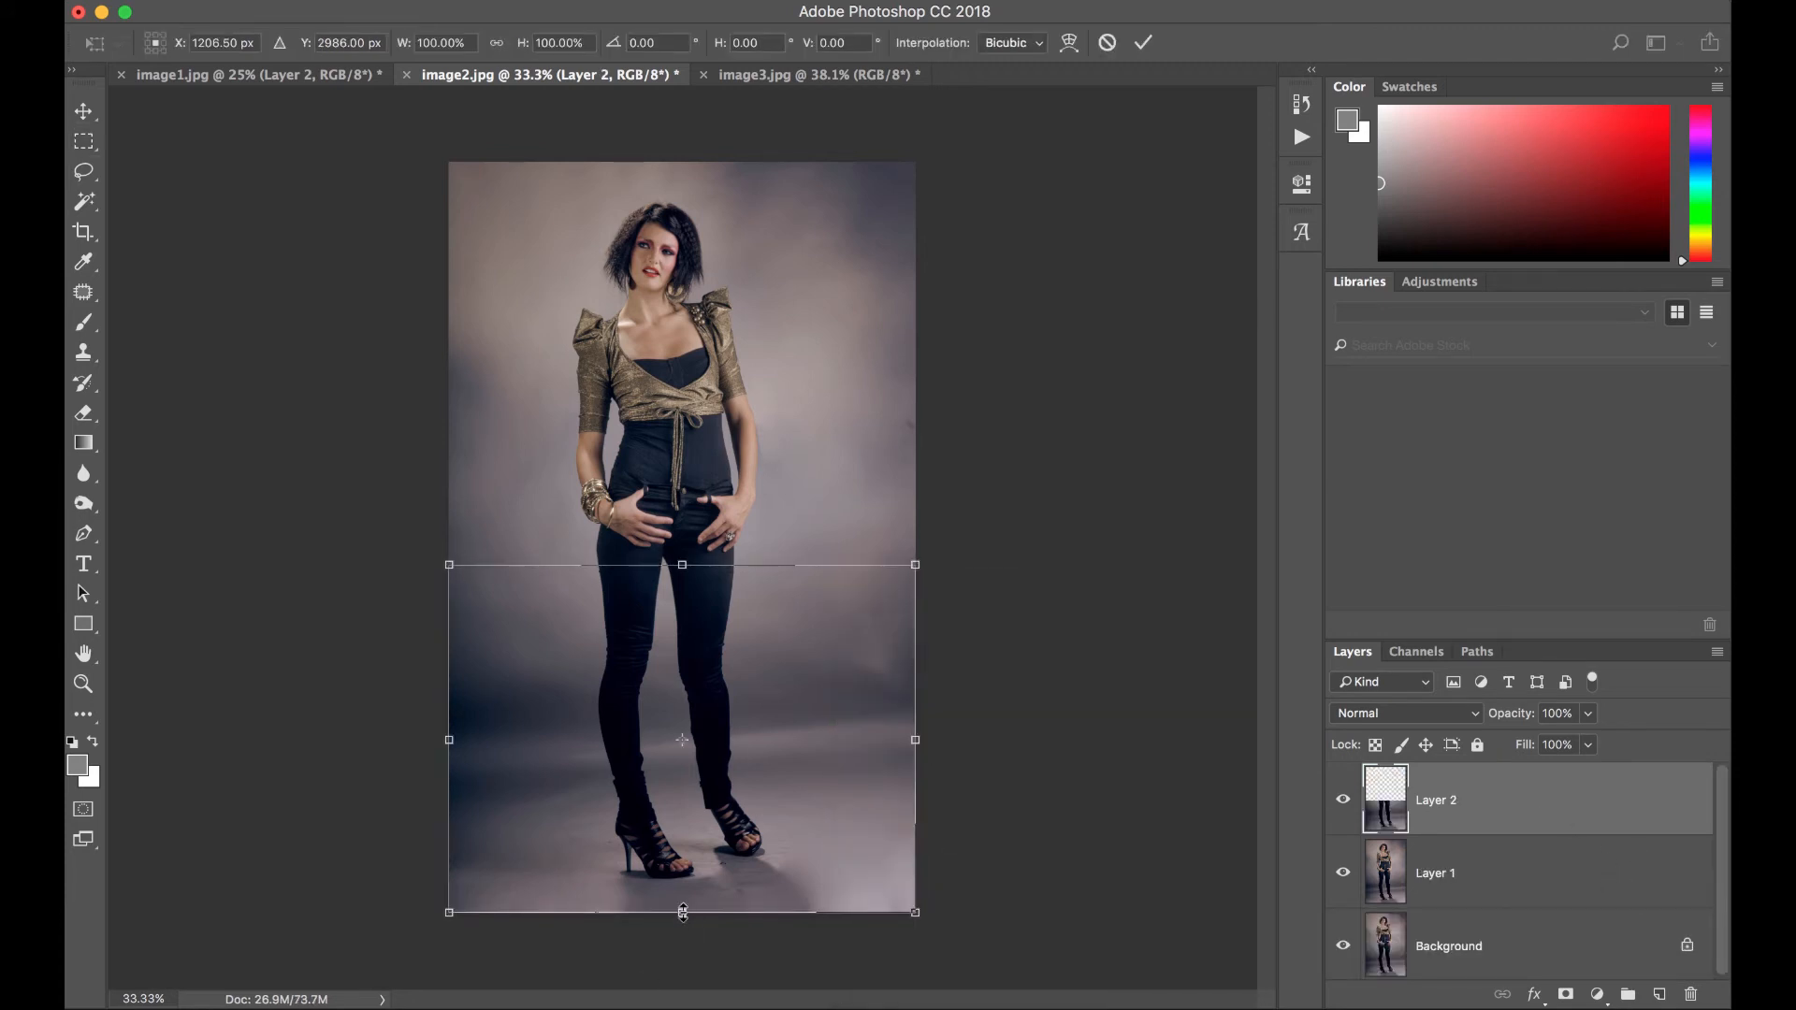
left_click_drag(681, 911, 681, 935)
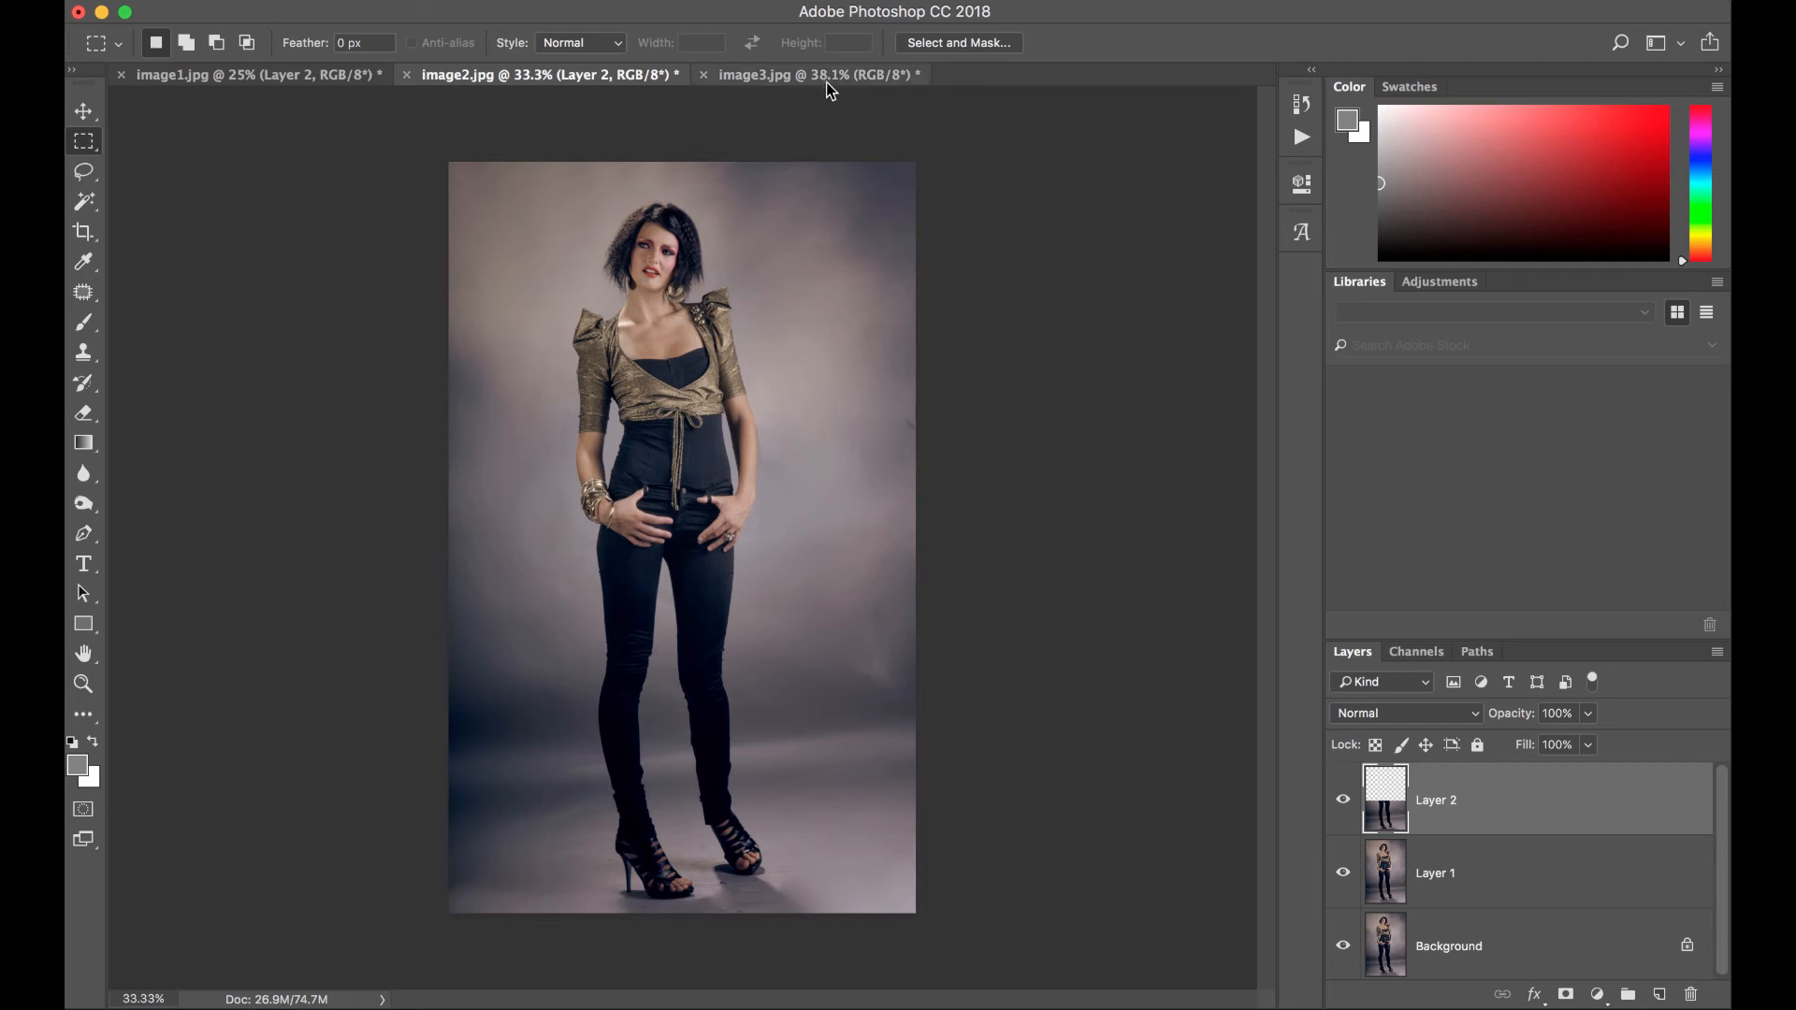
left_click(817, 75)
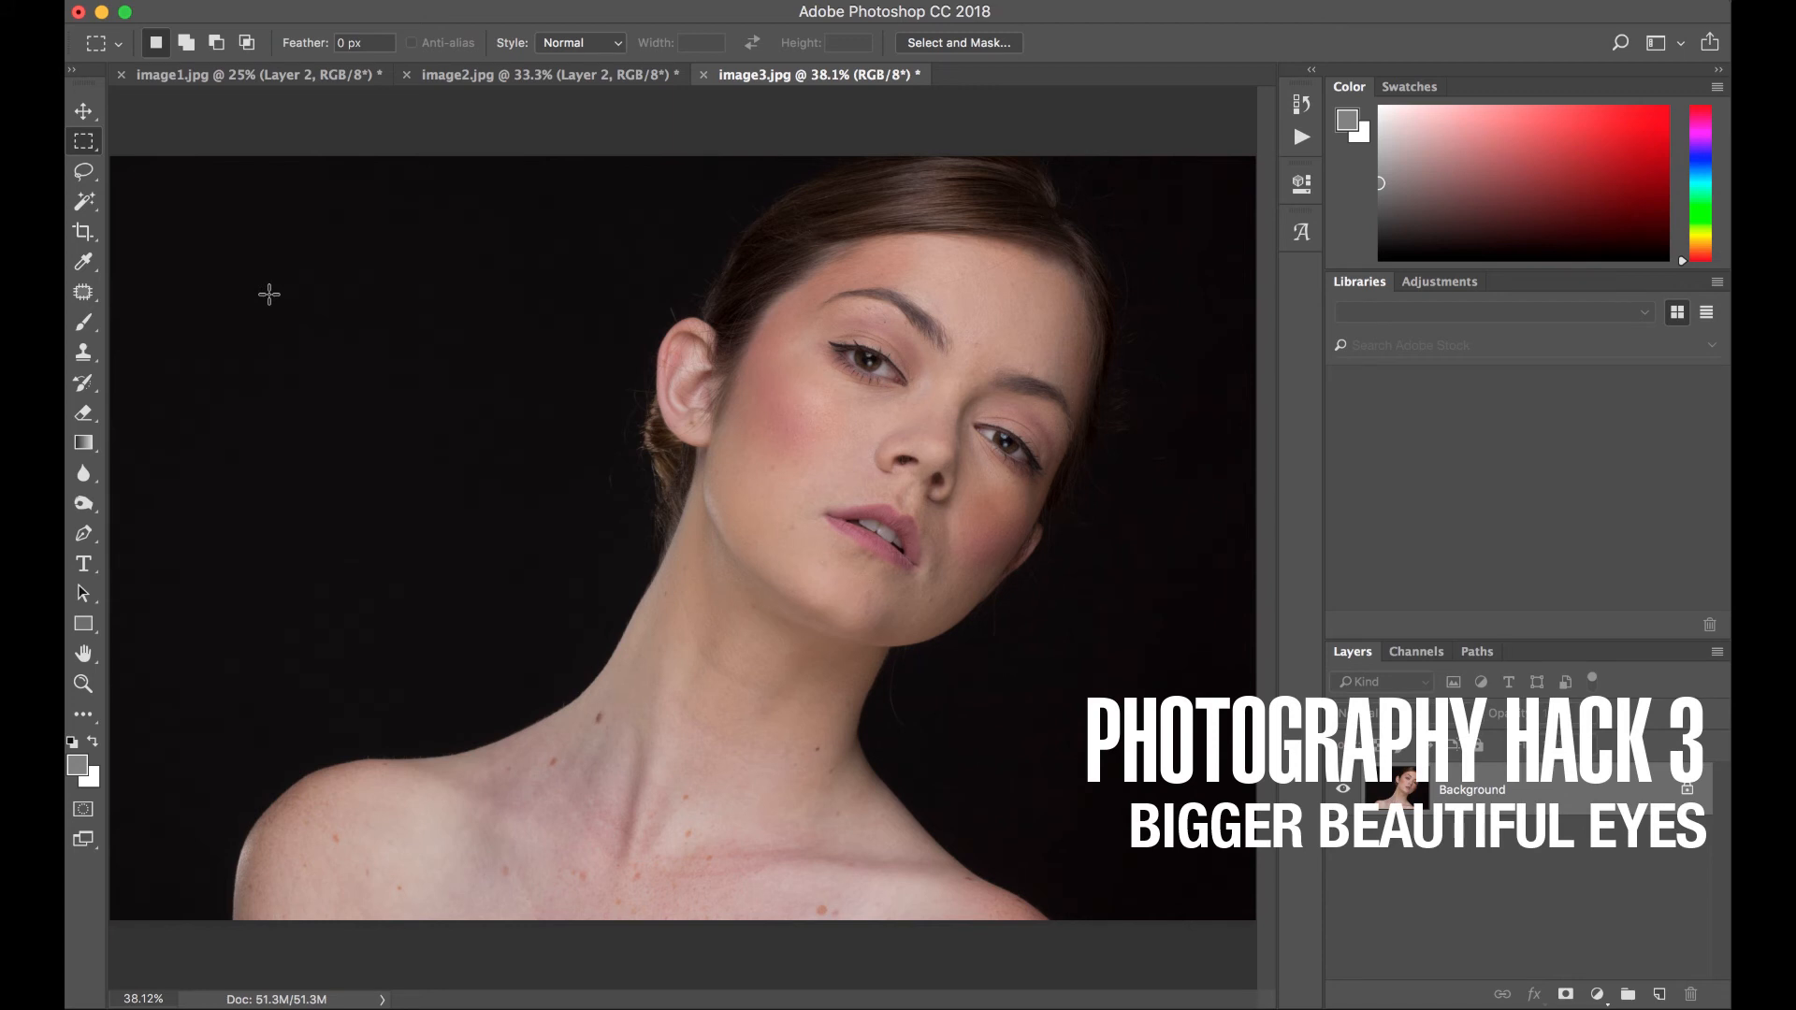
- Lasso around both eyes and copy the selection onto its own layer
left_click(82, 170)
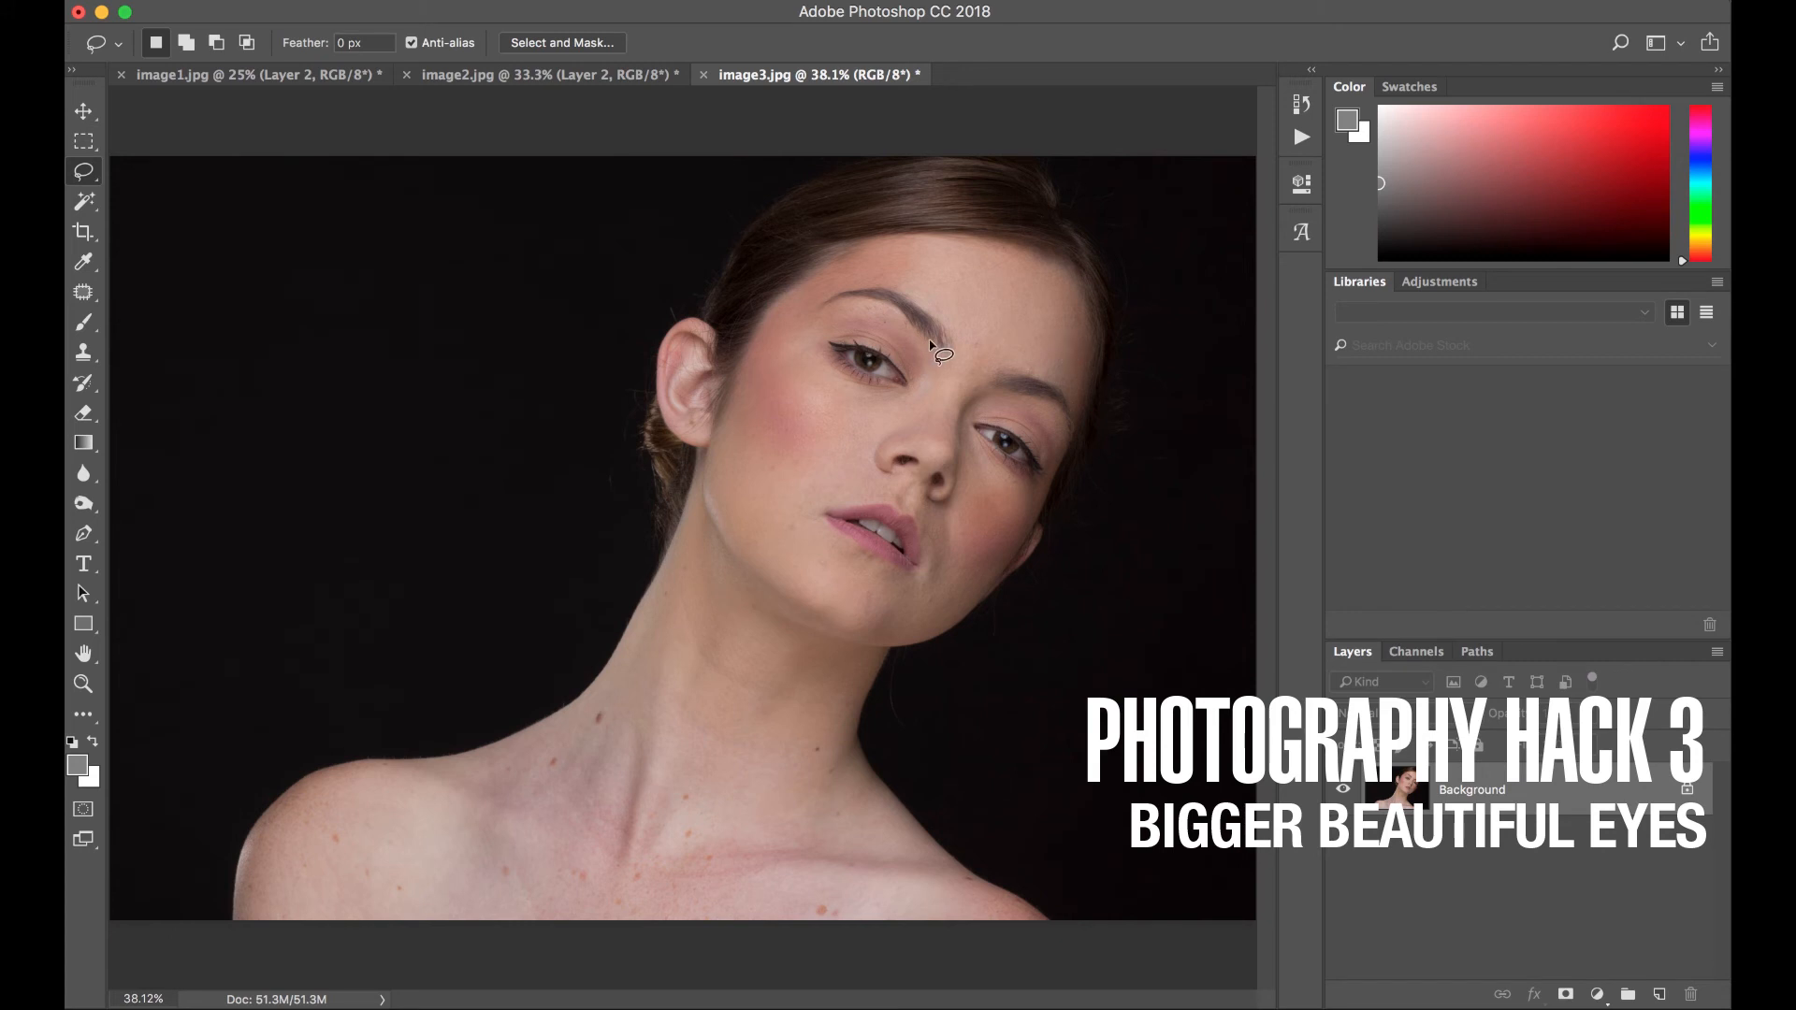
mouse_move(92, 183)
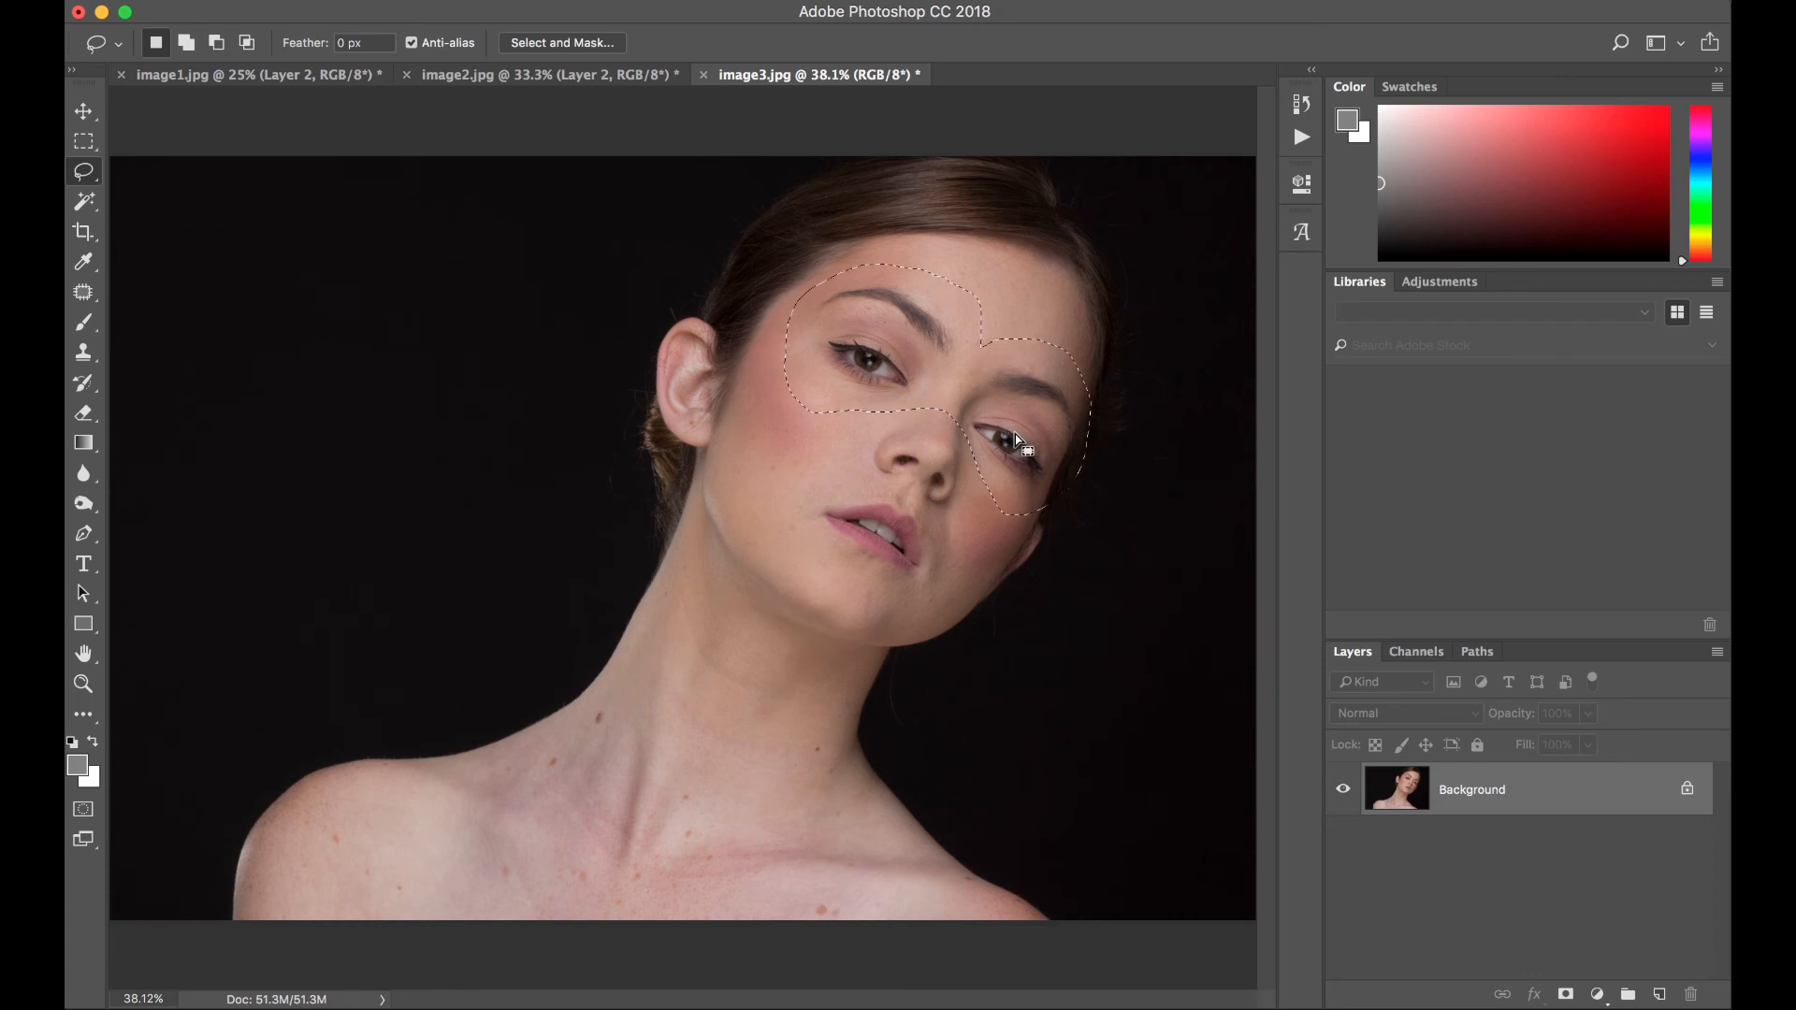
right_click(1013, 439)
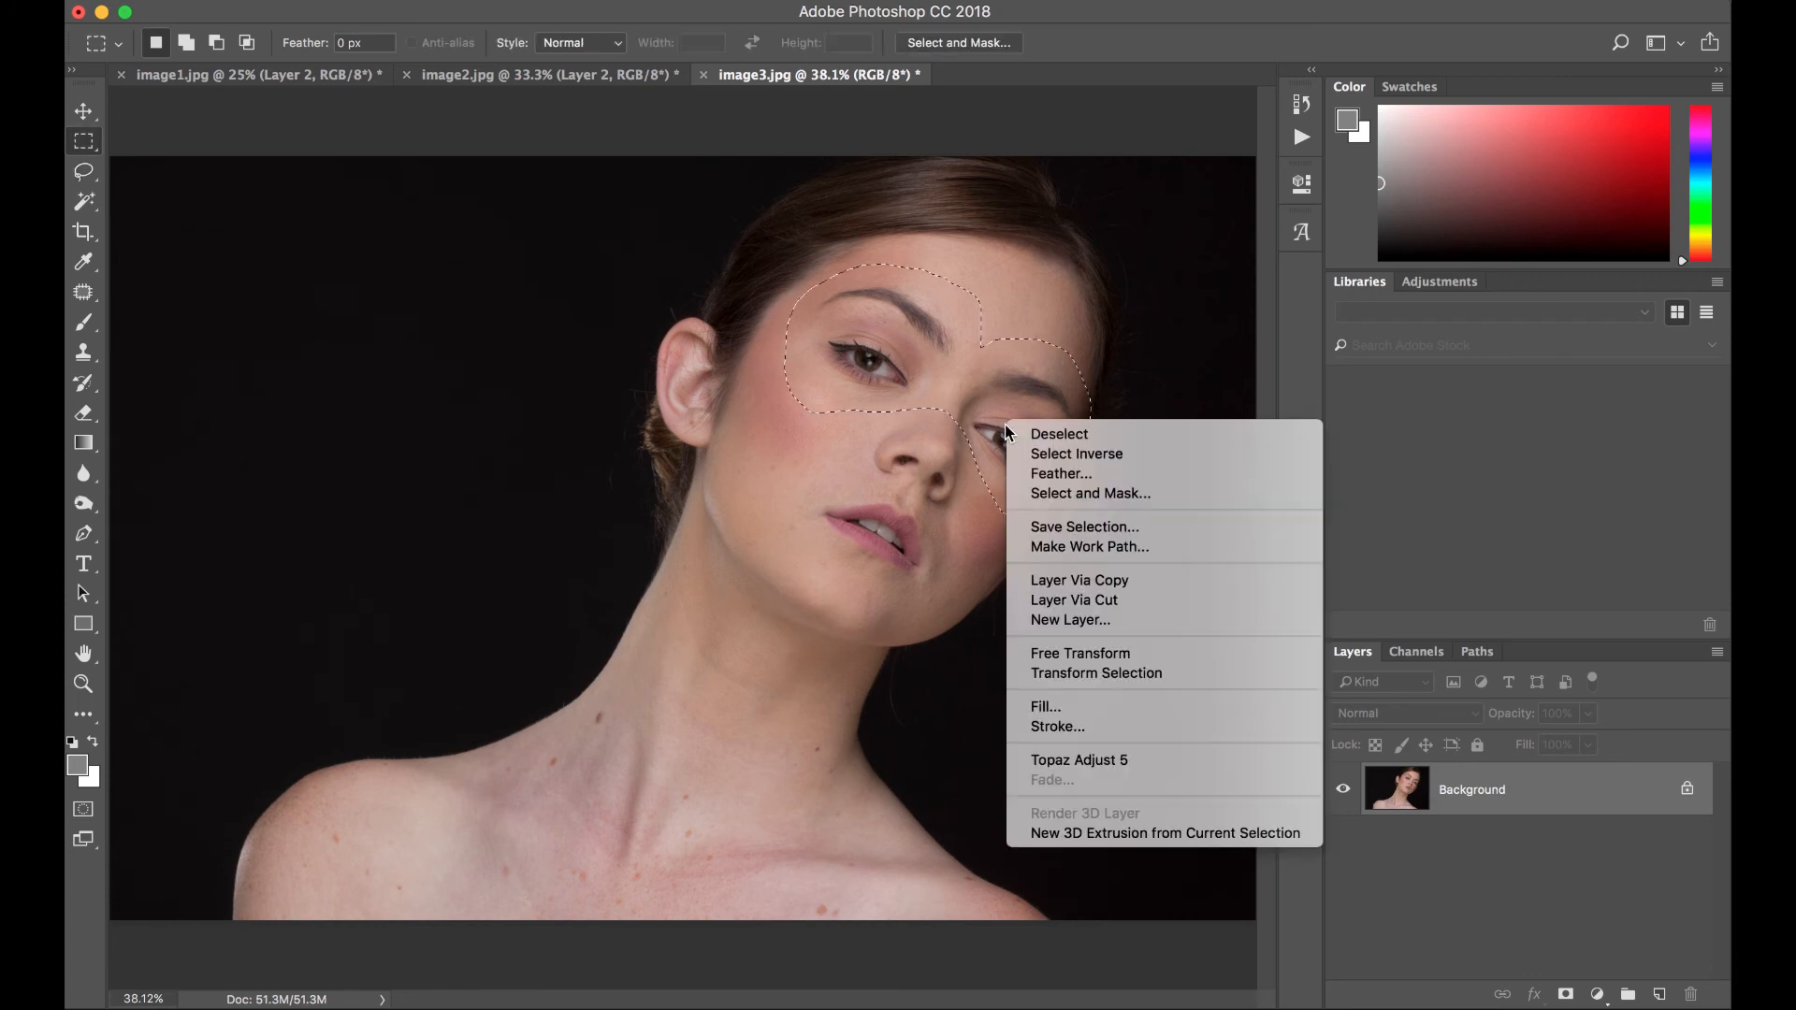
mouse_move(1077, 580)
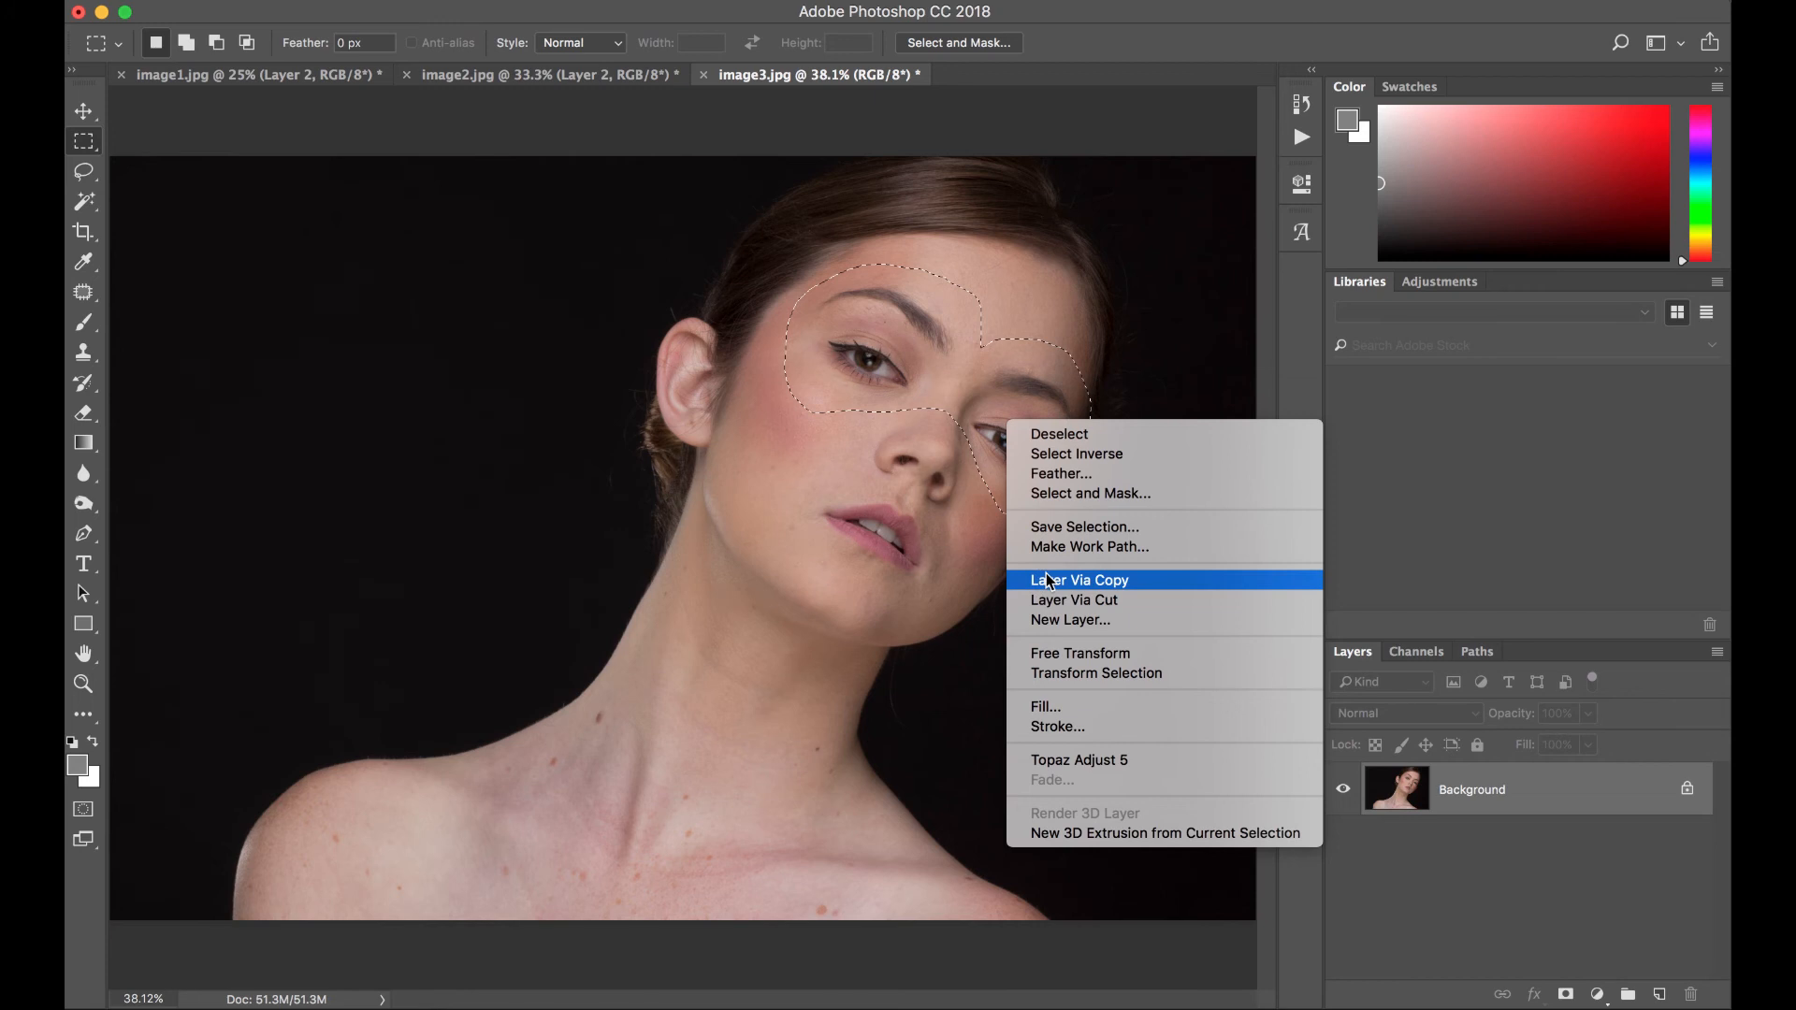
left_click(1077, 580)
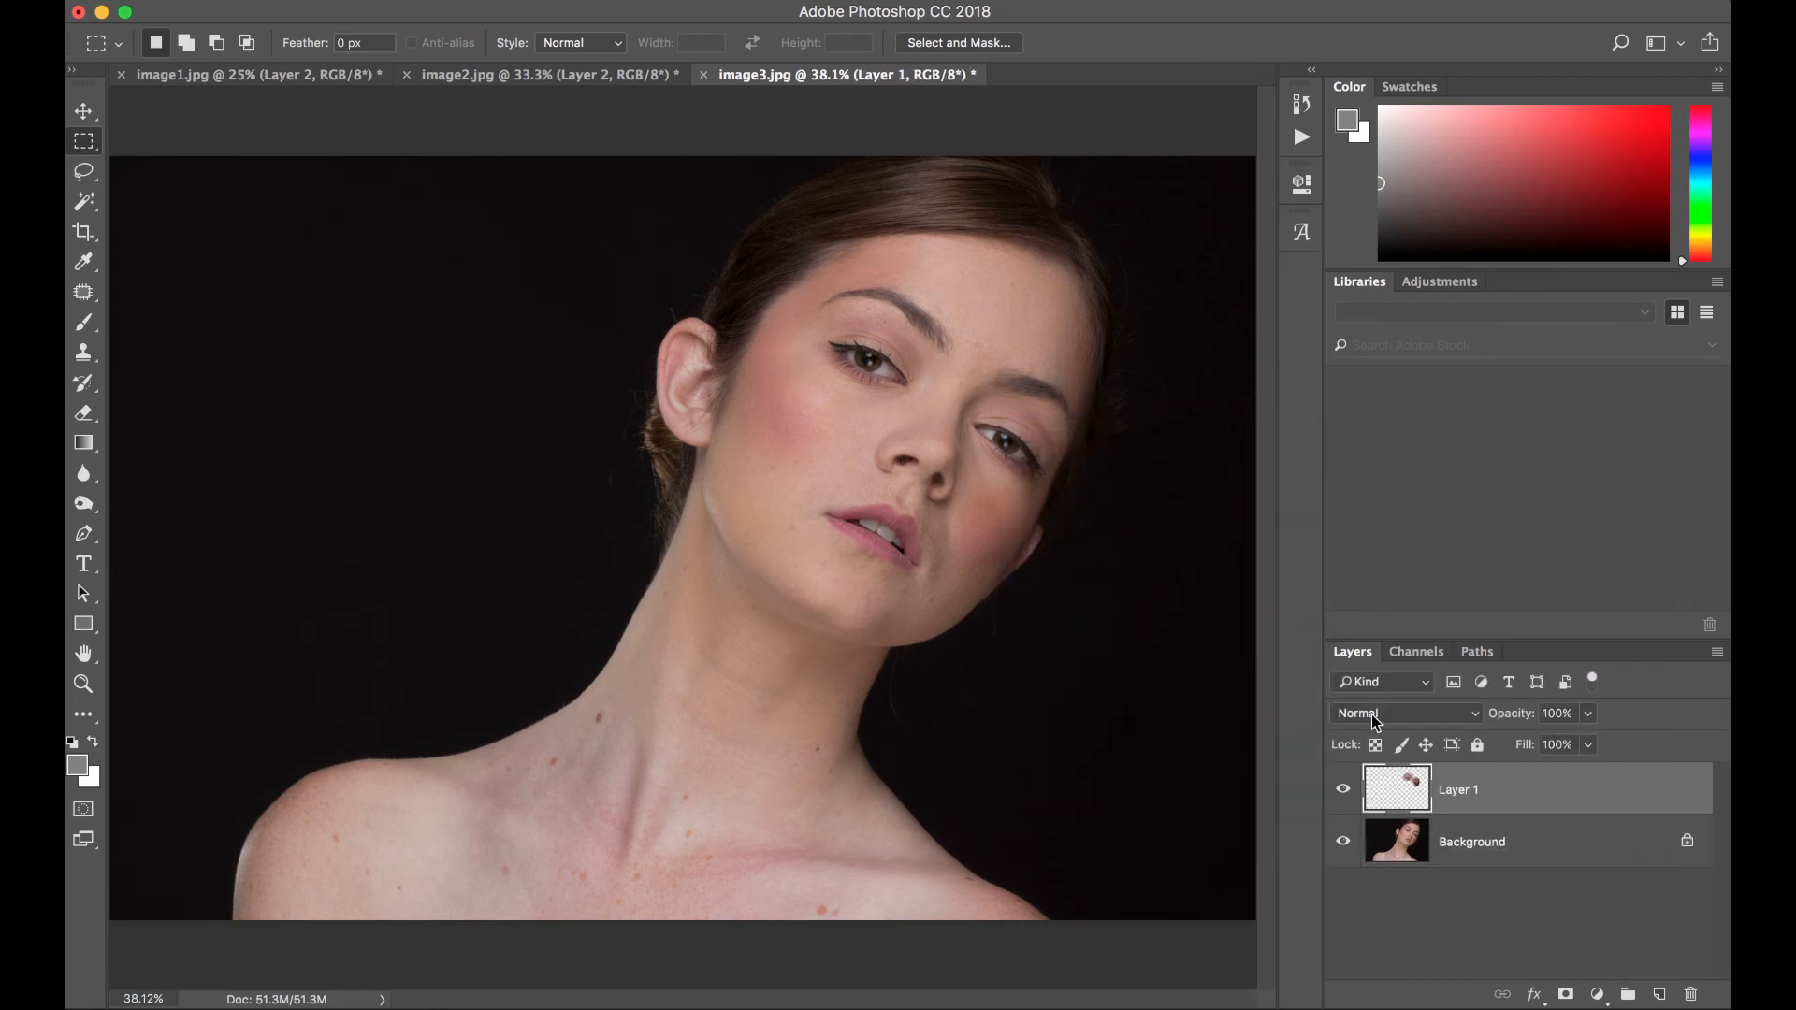
- Free-transform (Cmd+T) the eye layer, scaling it up from the centre to enlarge the eyes
key("cmd+t")
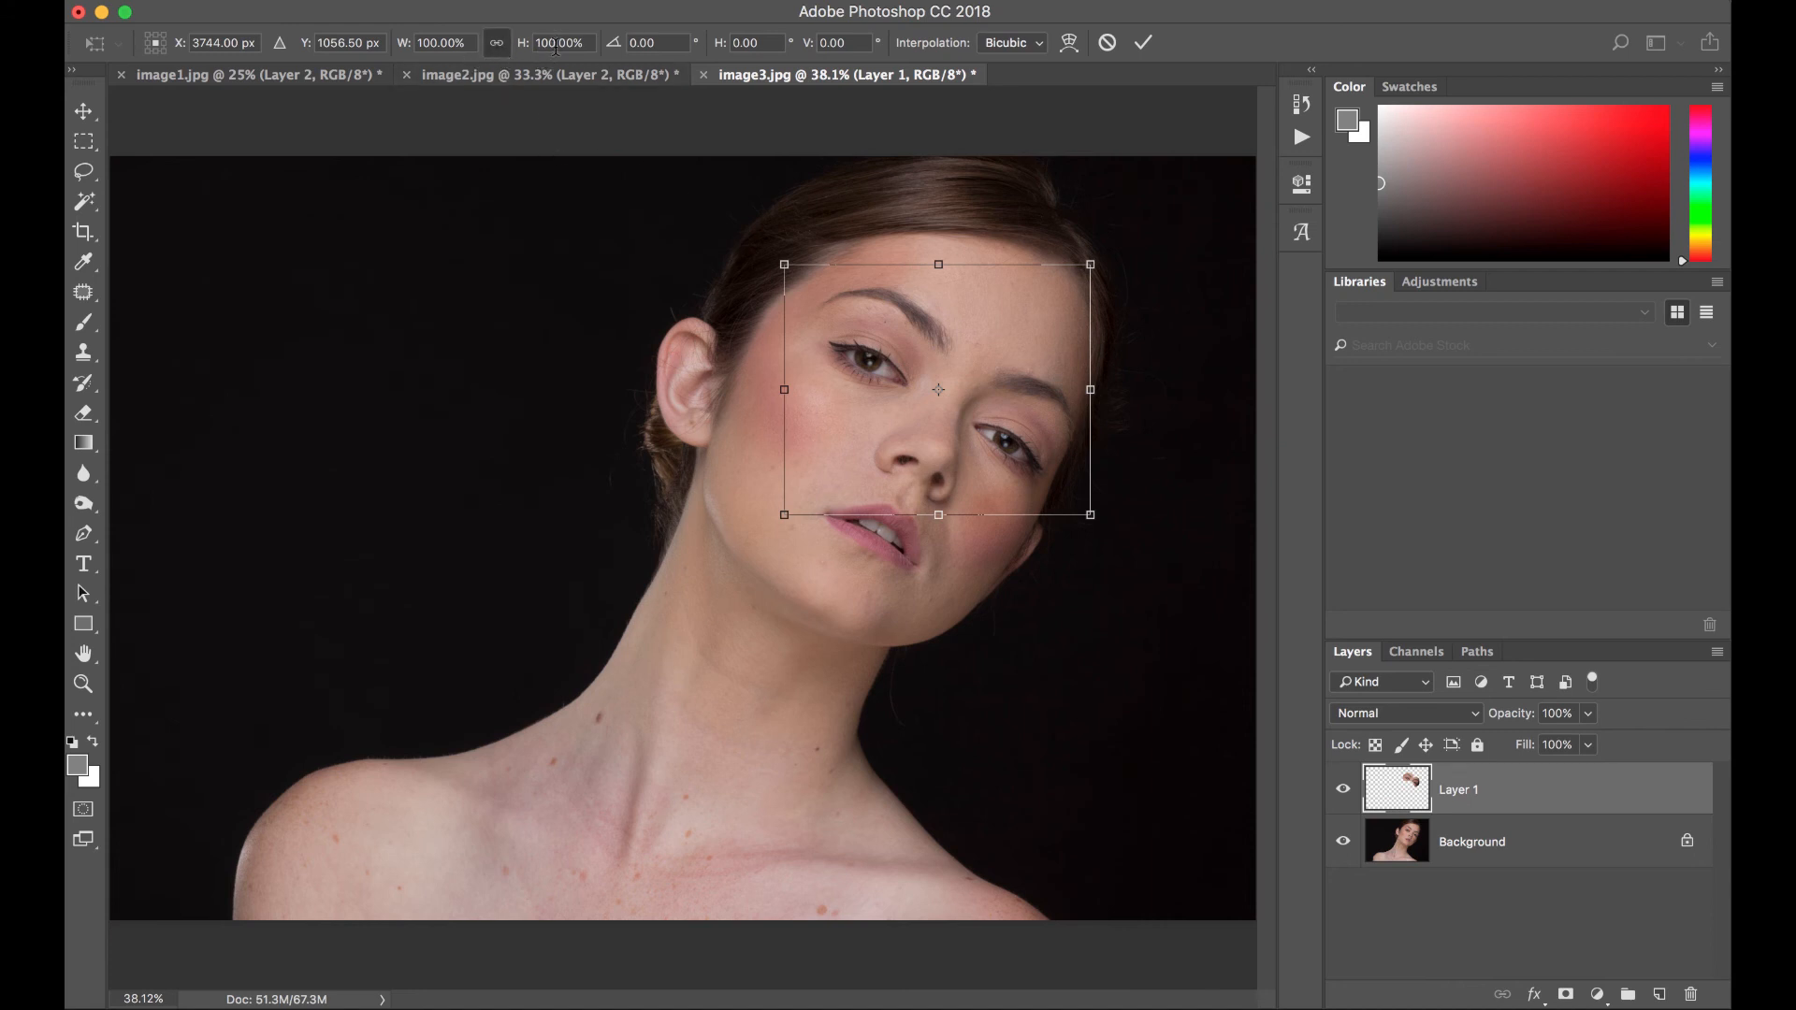
left_click(554, 41)
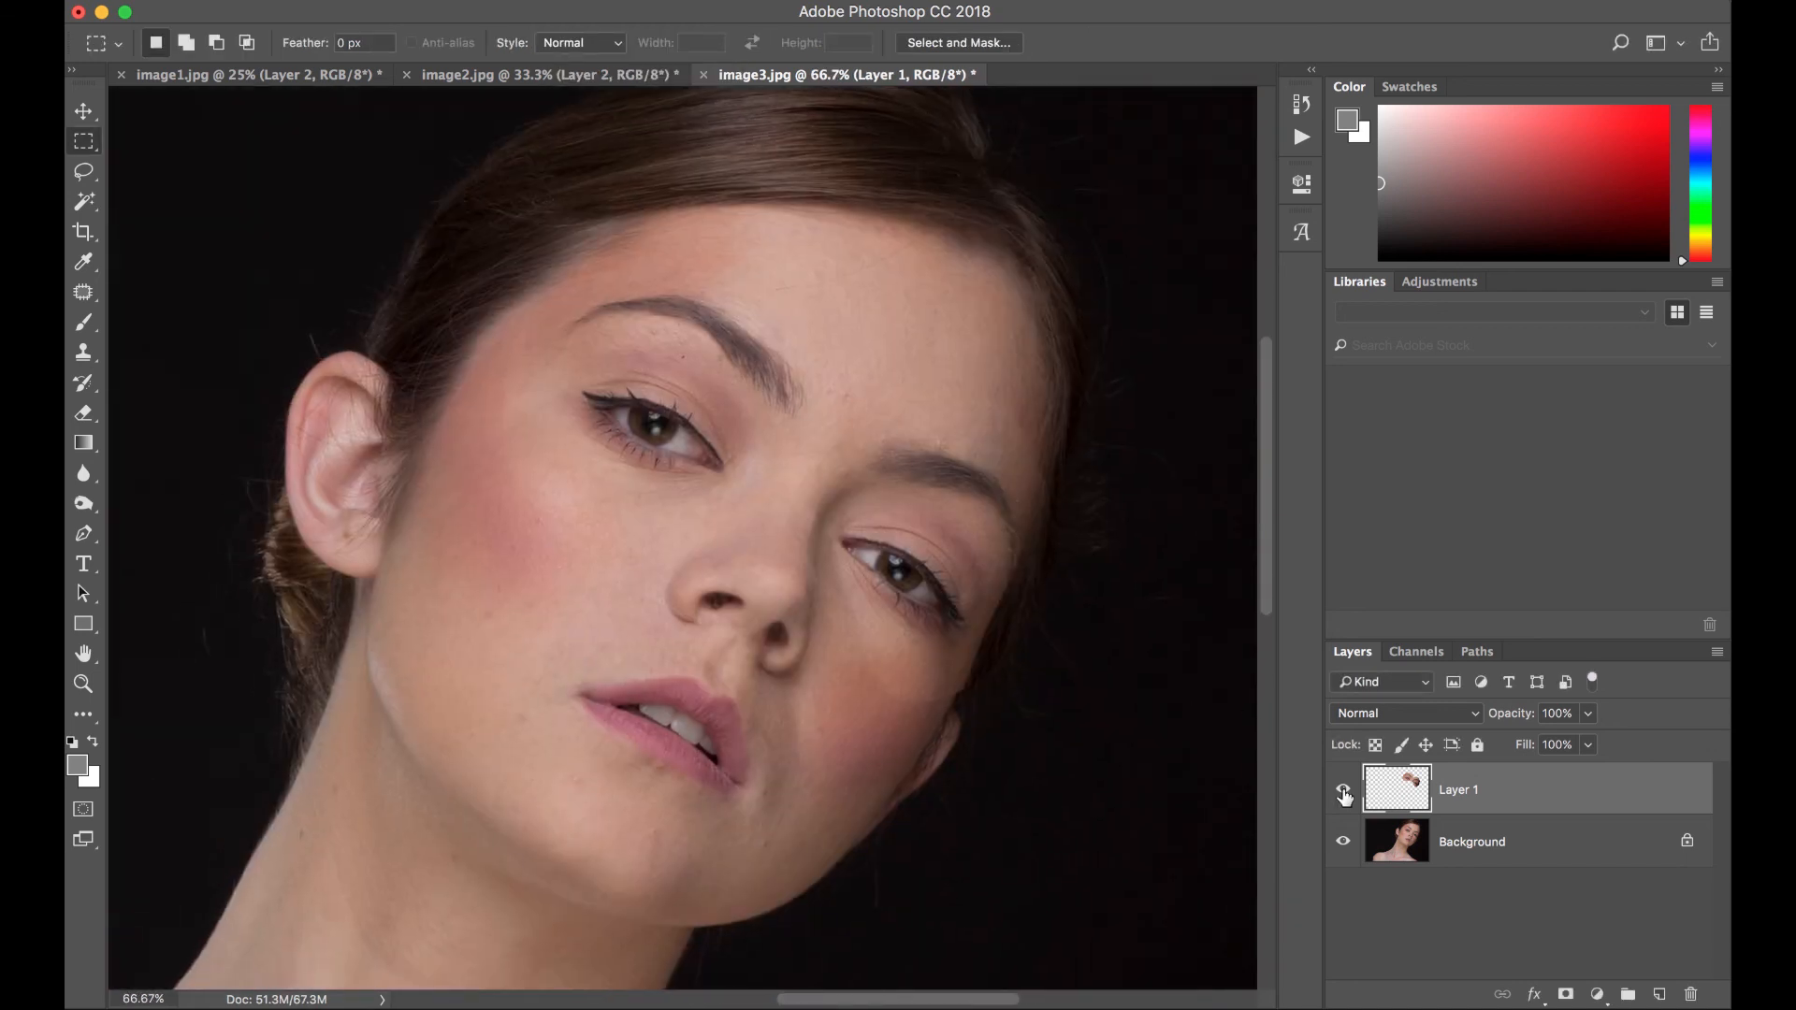
- Add a layer mask and paint out the eye layer's hard edges near the cheek, toggling visibility to compare
left_click(1344, 789)
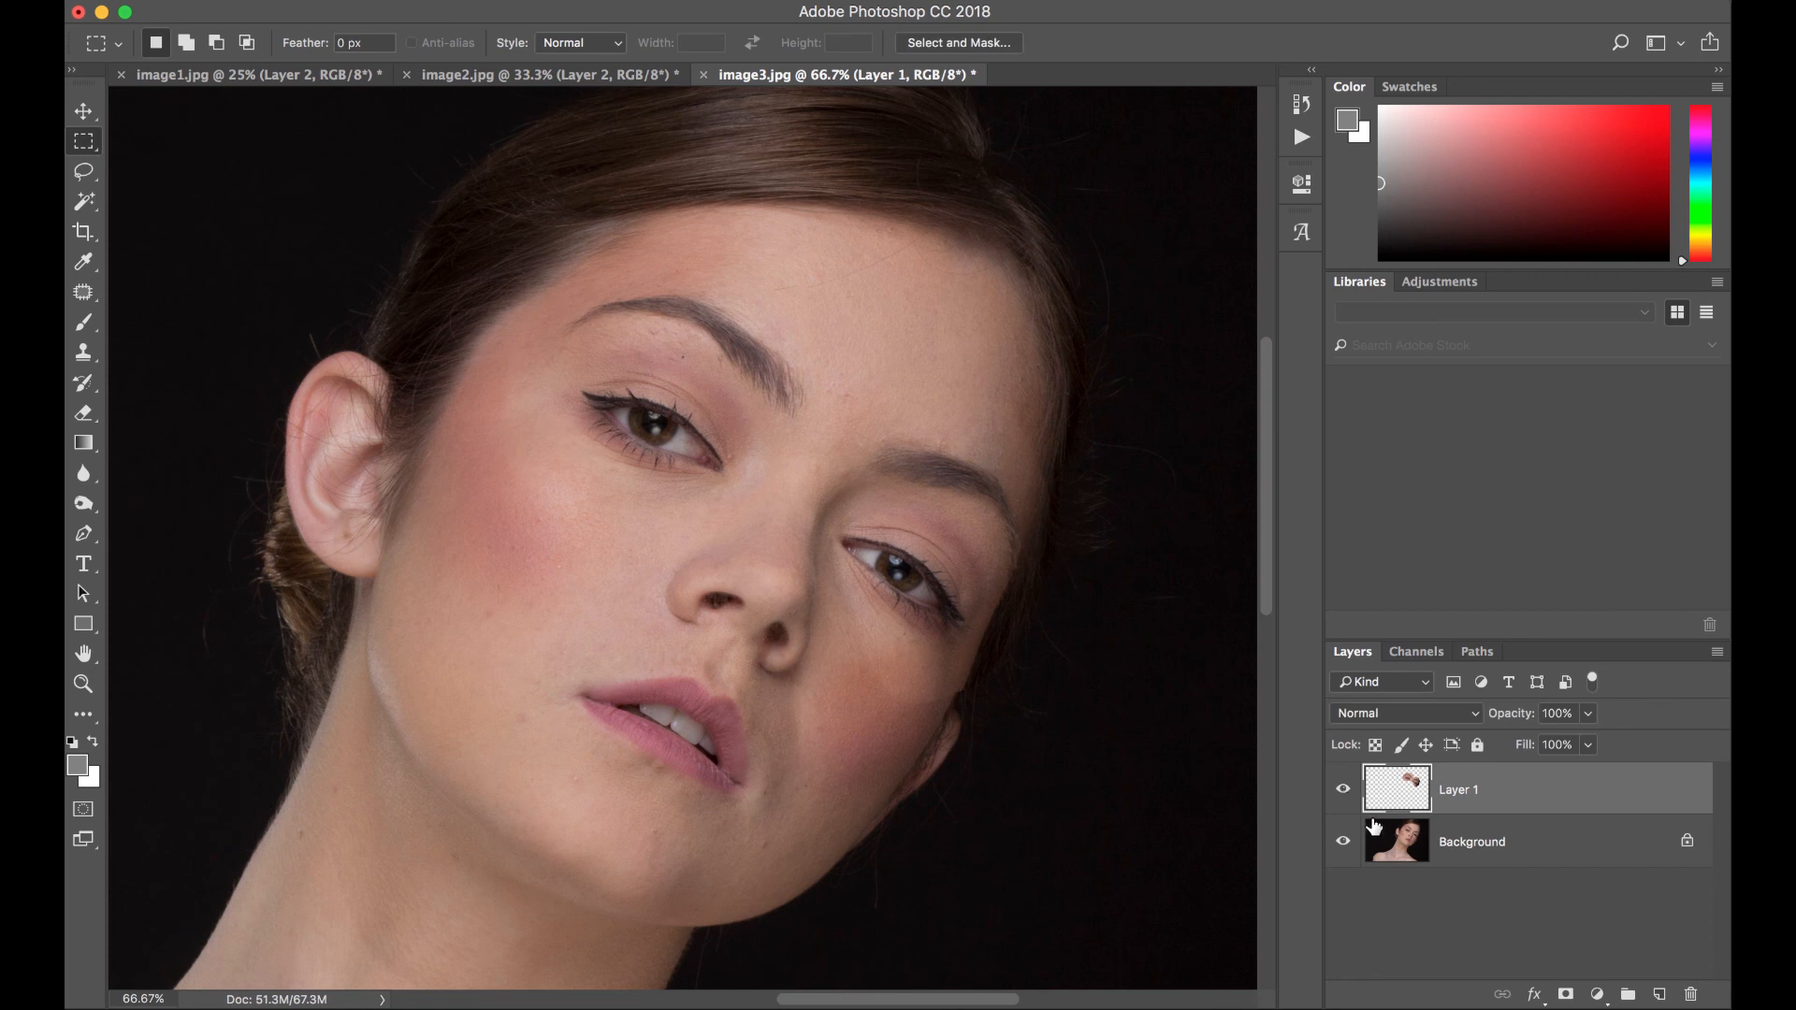
mouse_move(1493, 789)
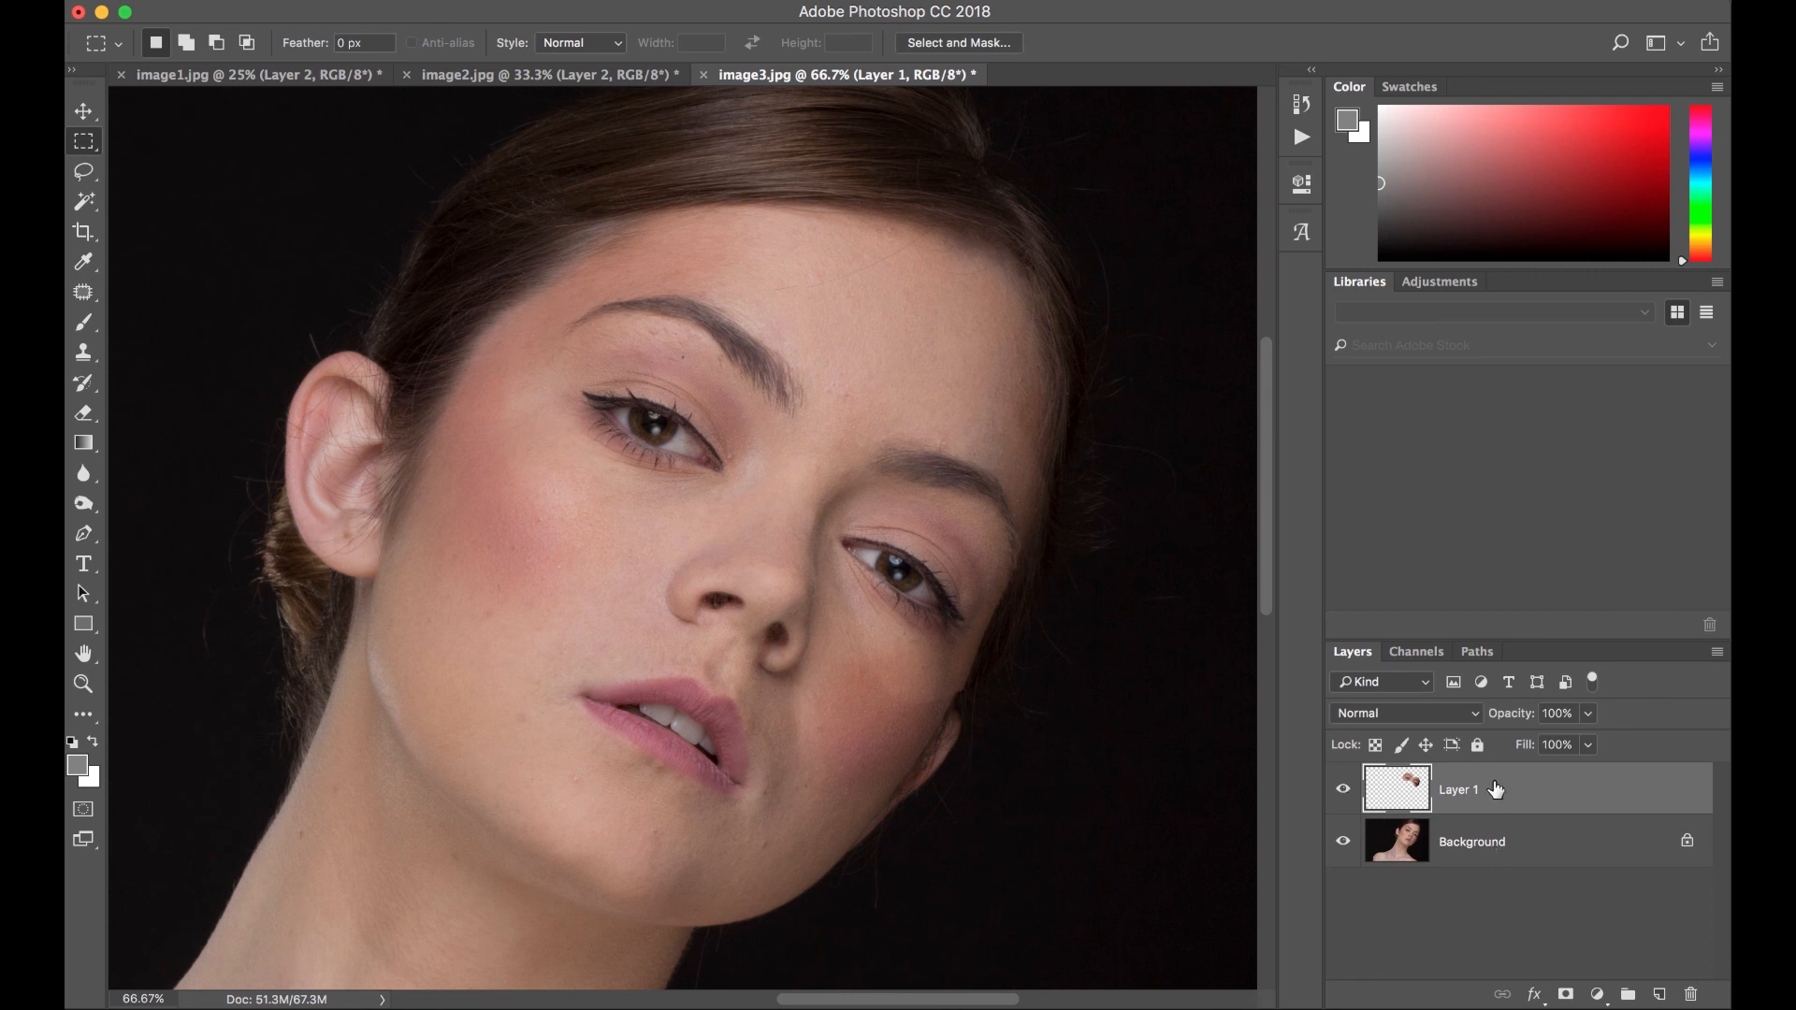
left_click(1567, 992)
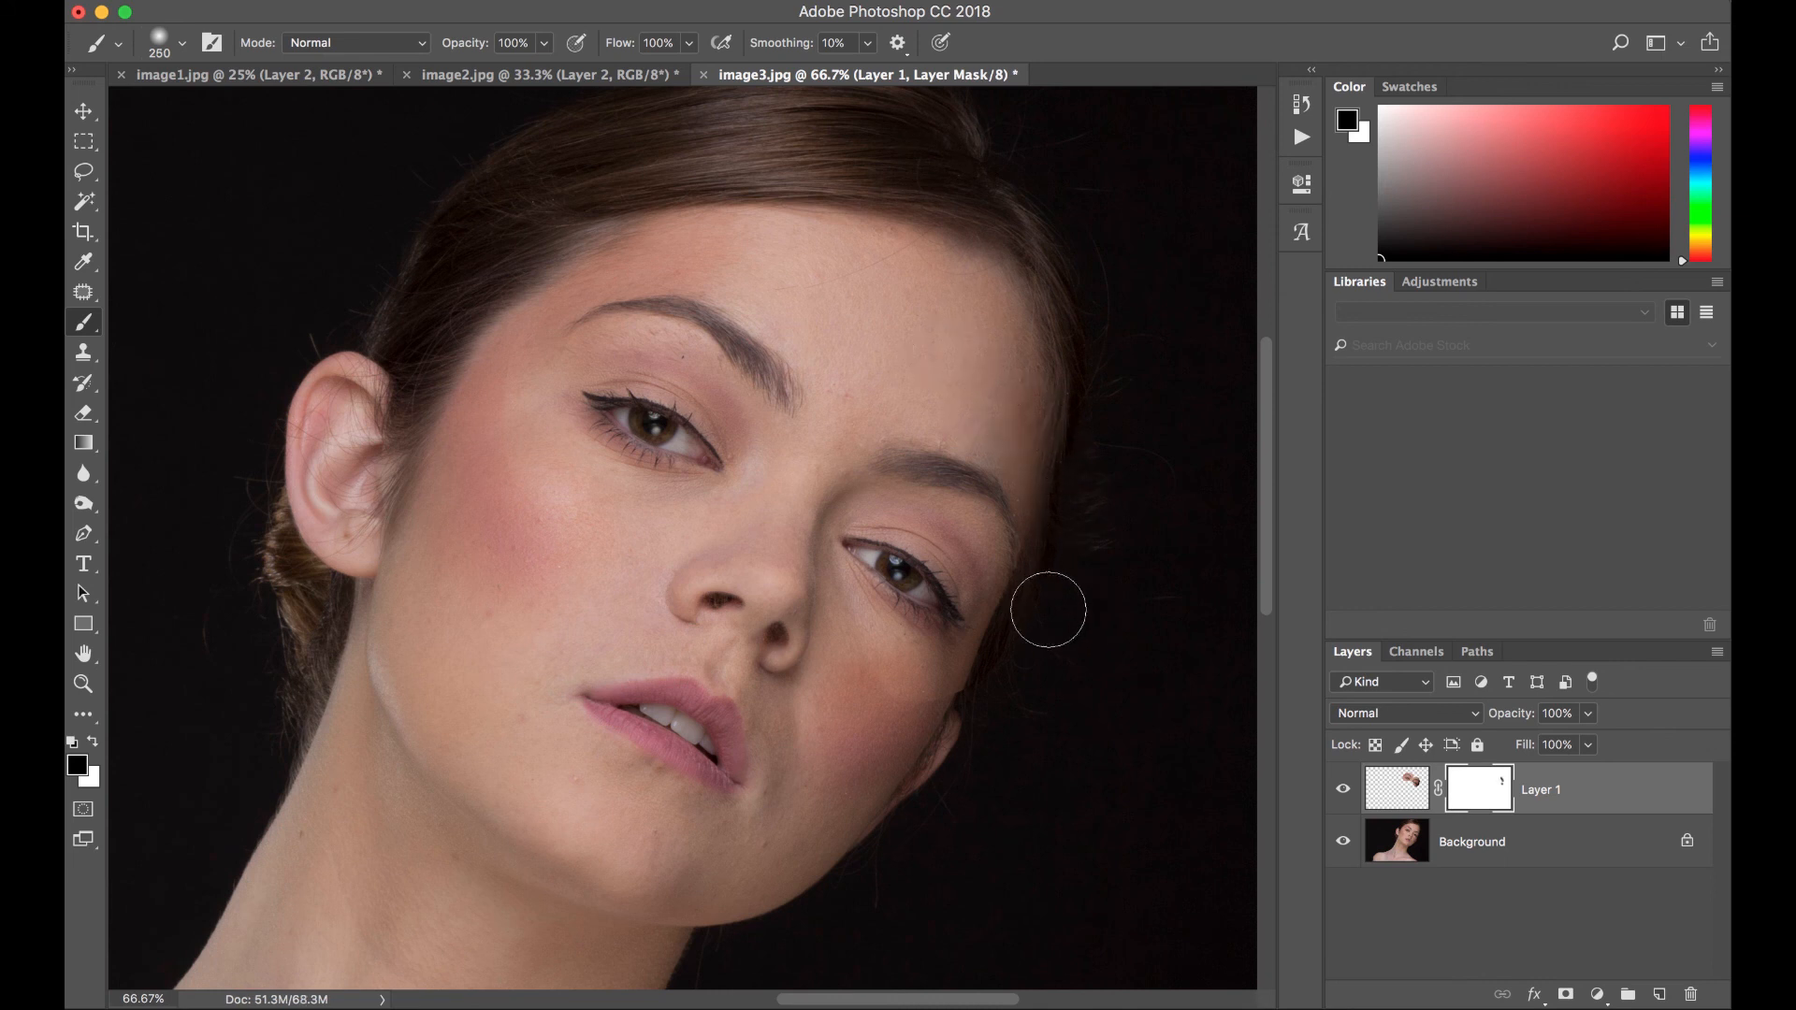
left_click_drag(1048, 610, 853, 716)
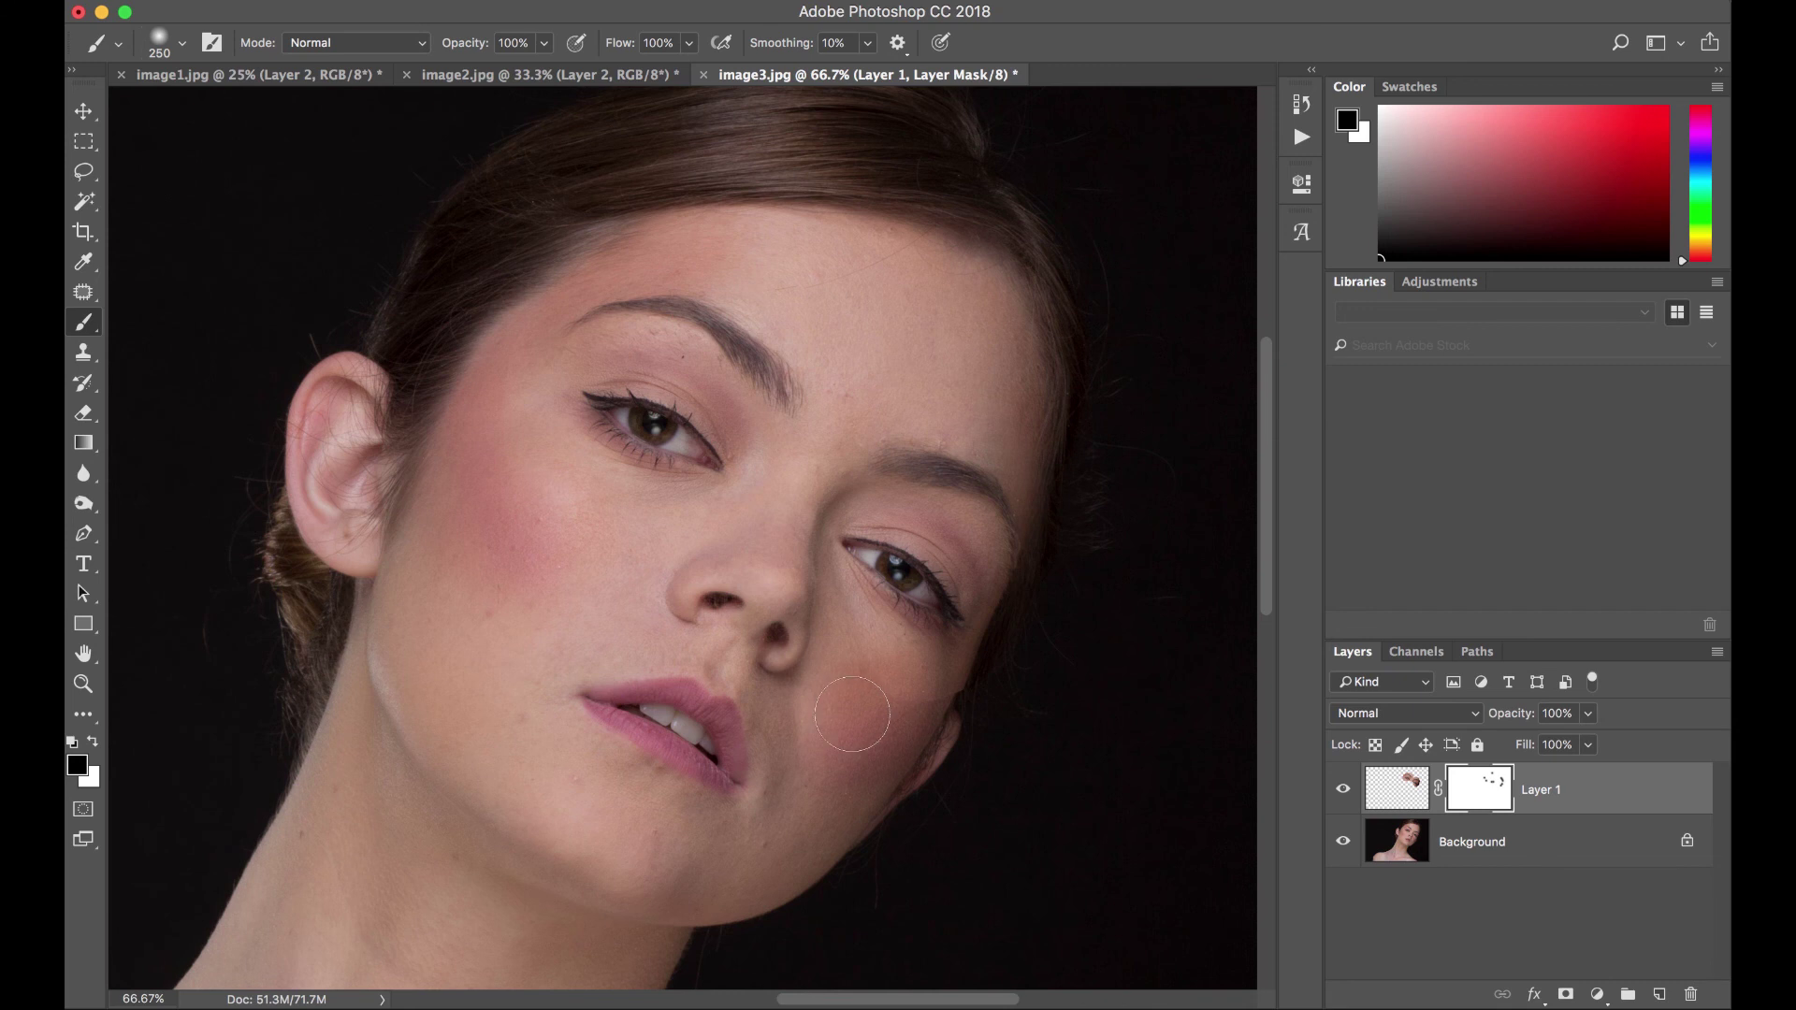
left_click_drag(853, 717, 1160, 718)
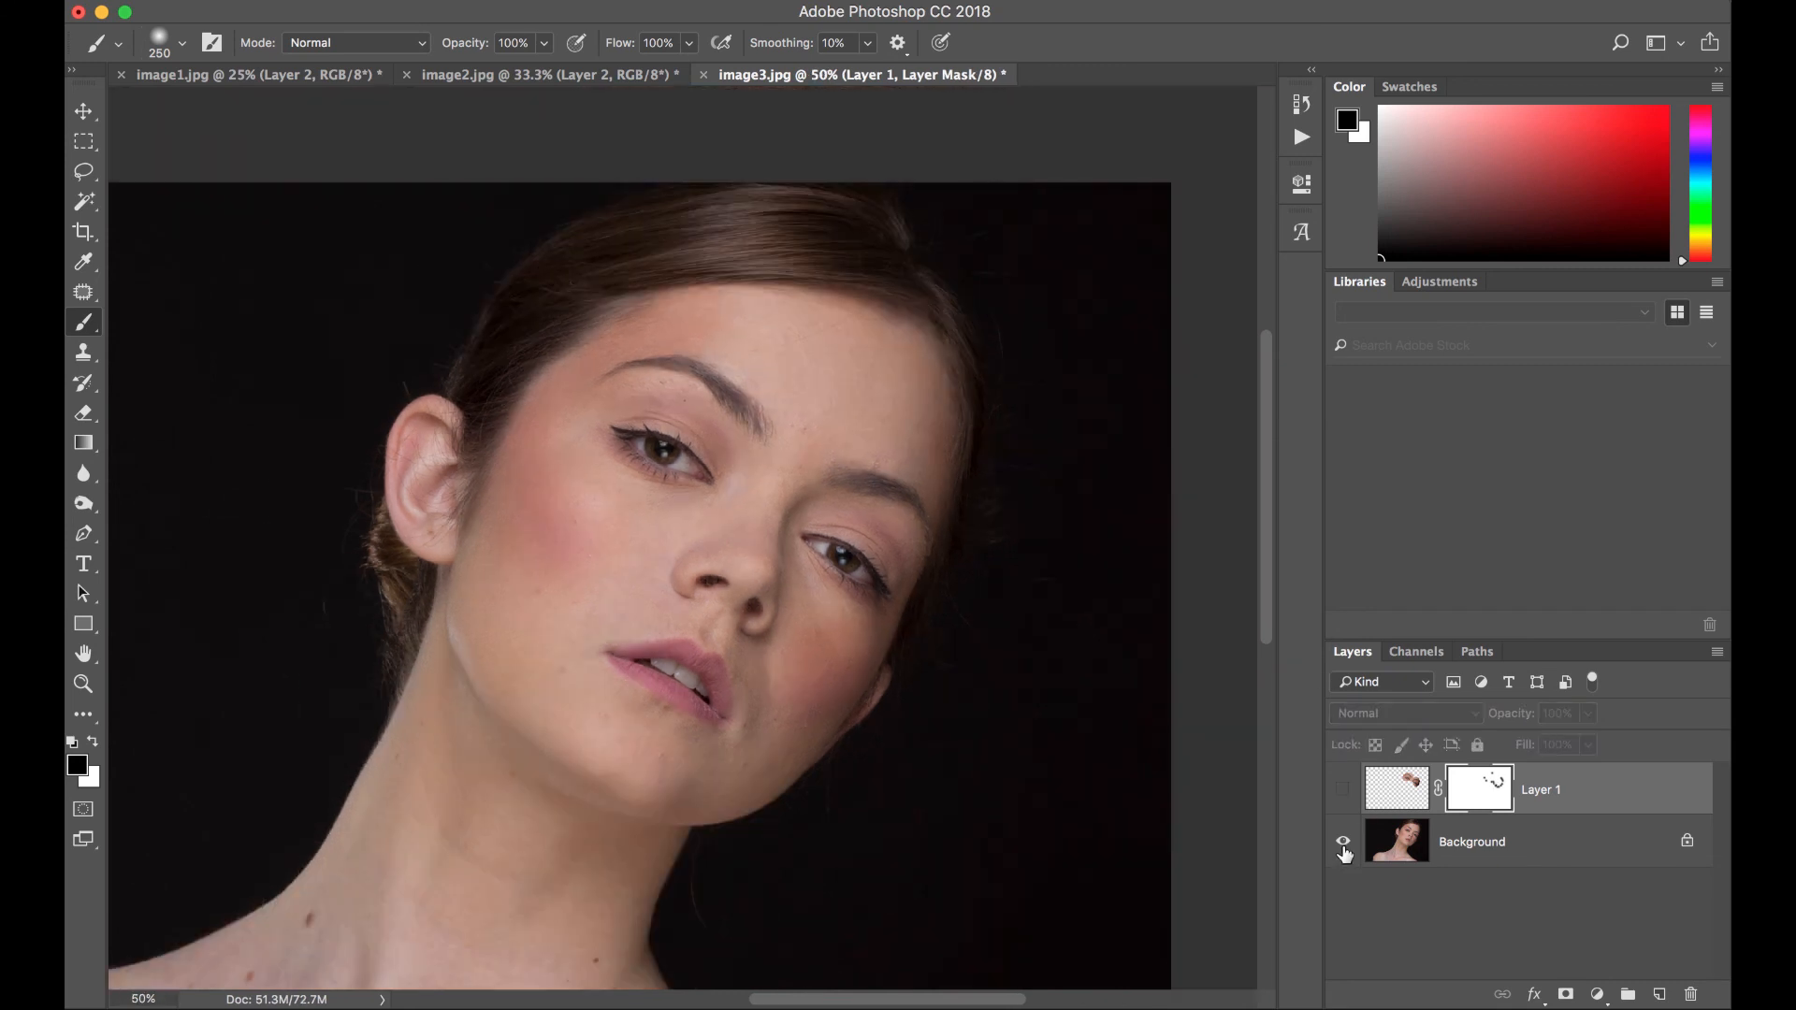
left_click(1342, 789)
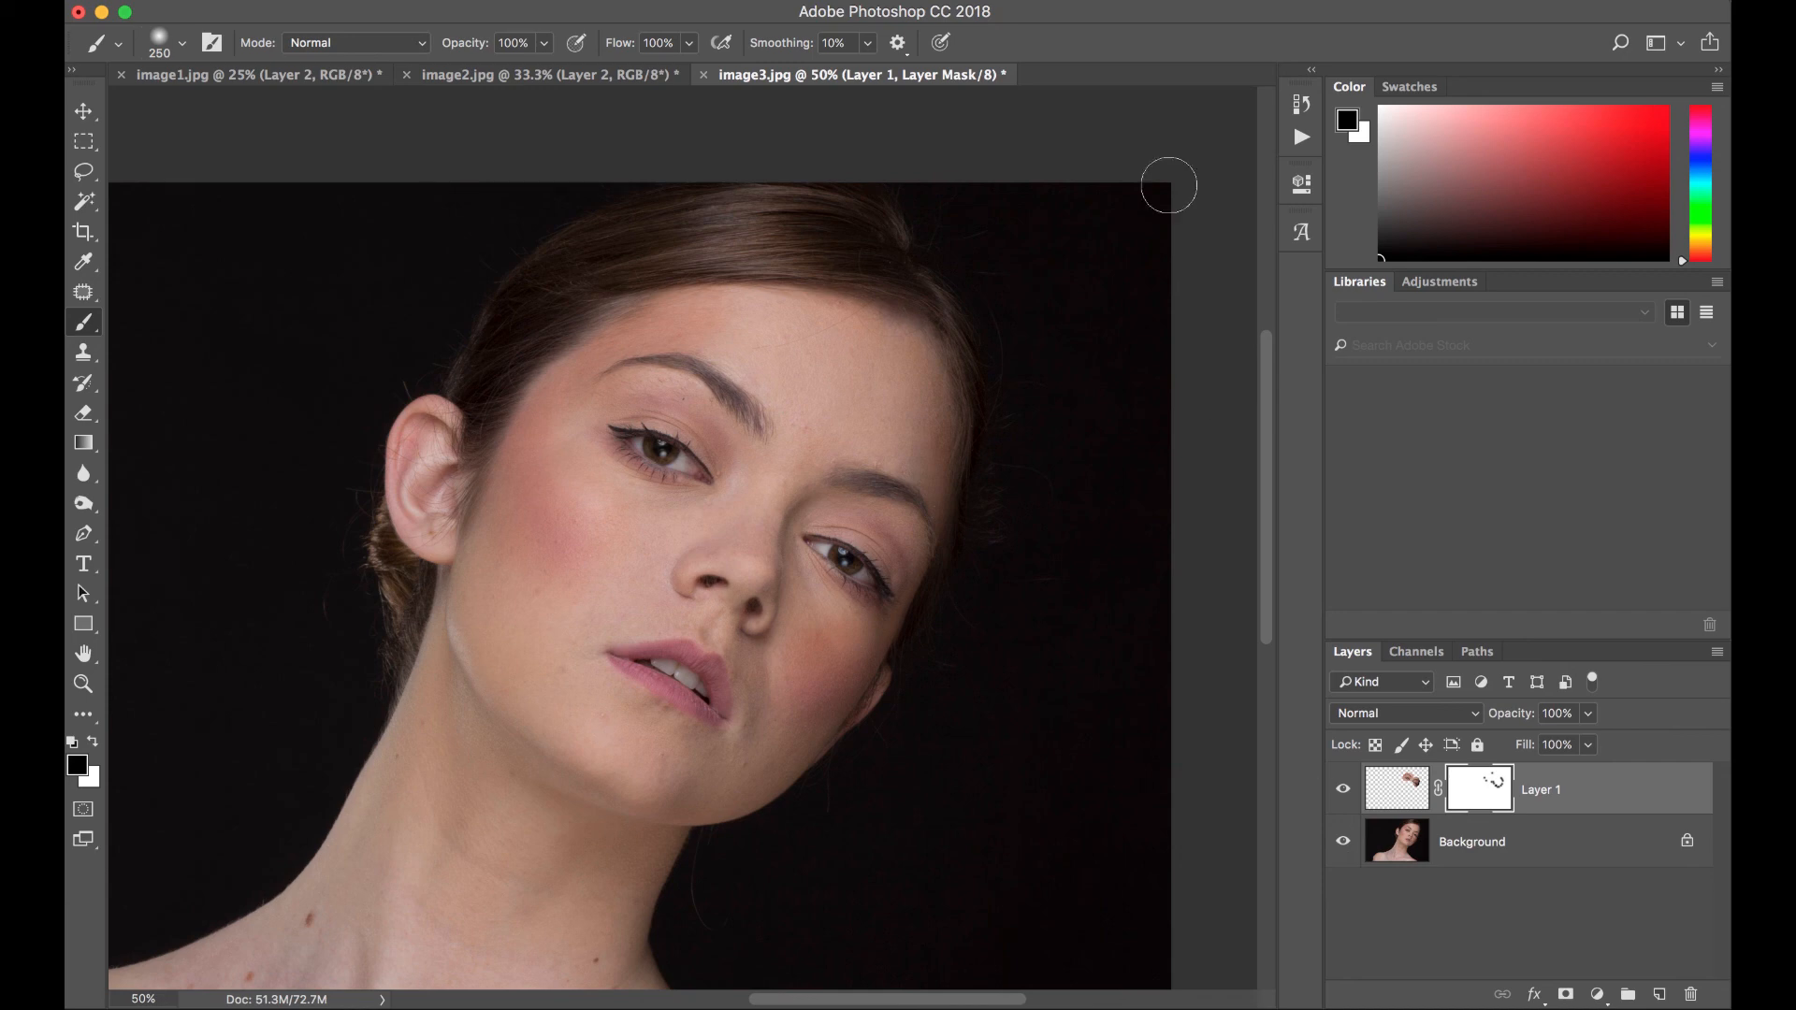